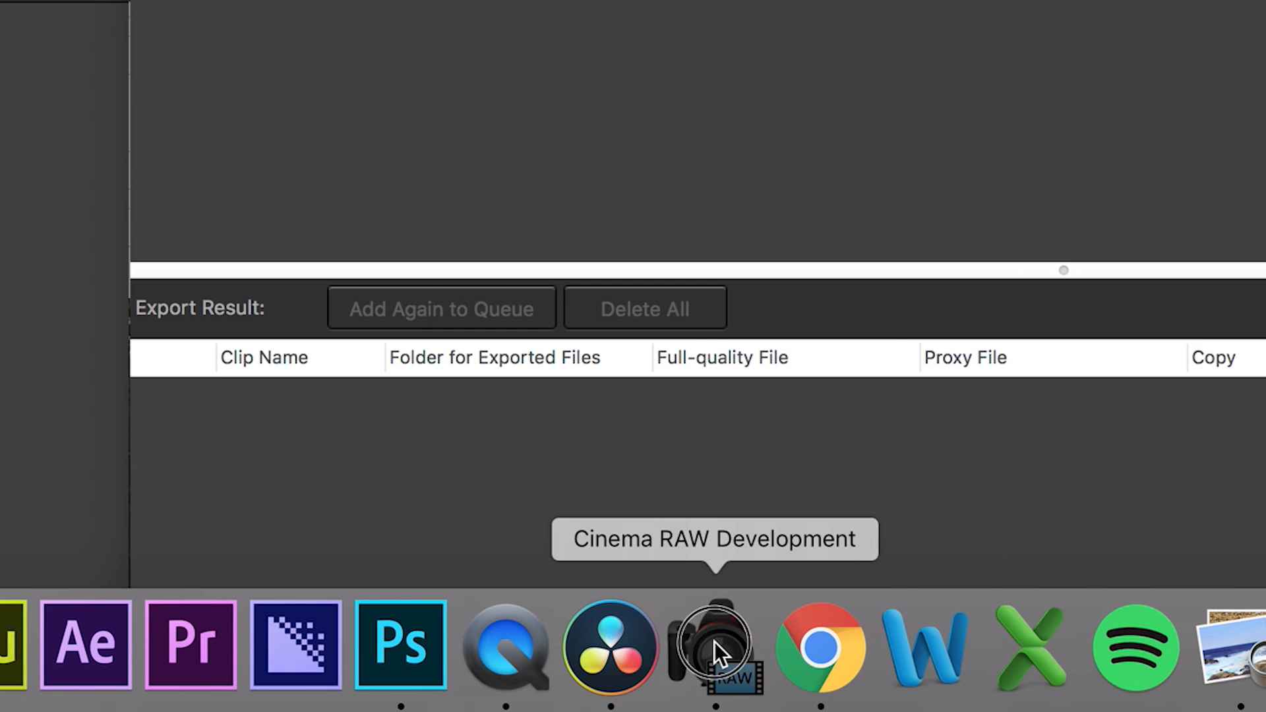
Launch Cinema RAW Development from the Dock to show the drive browser
{"action": "left_click", "coordinate": [712, 644]}
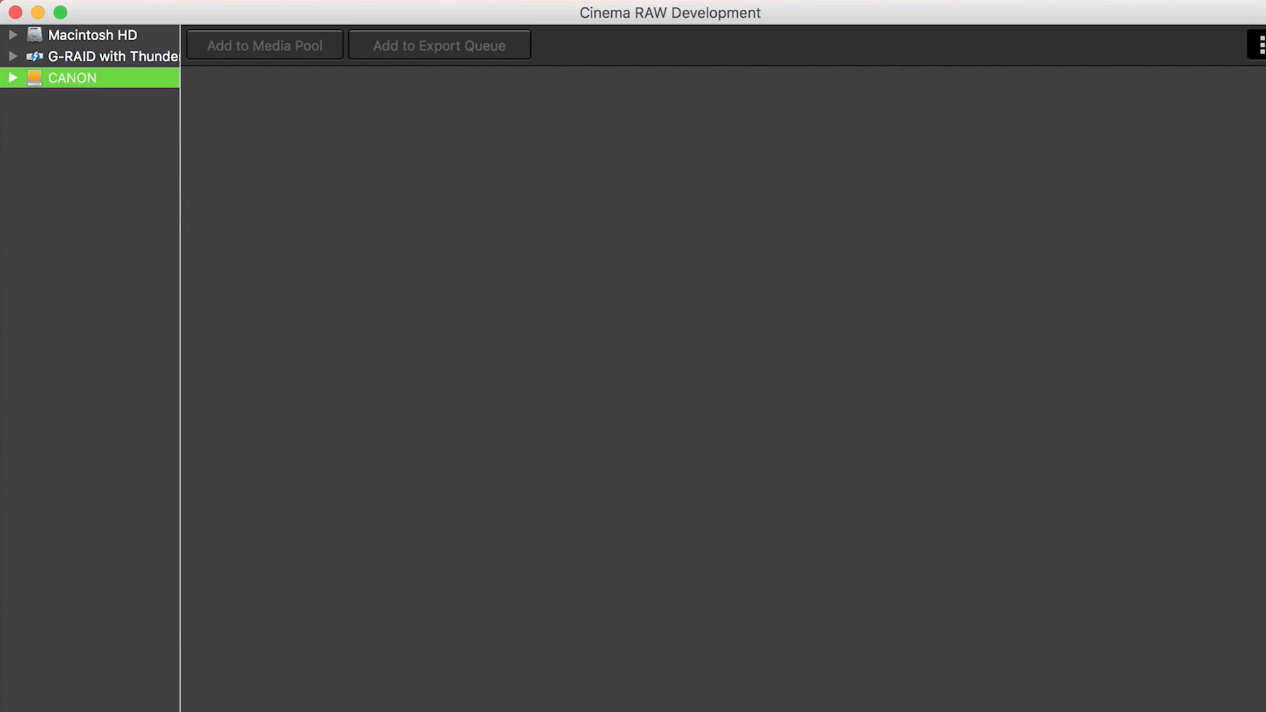
Browse CANON > CRM > REEL_001 and add clips A003C005, A003C007 and A003C008 to the pool
{"action": "left_click", "coordinate": [13, 77]}
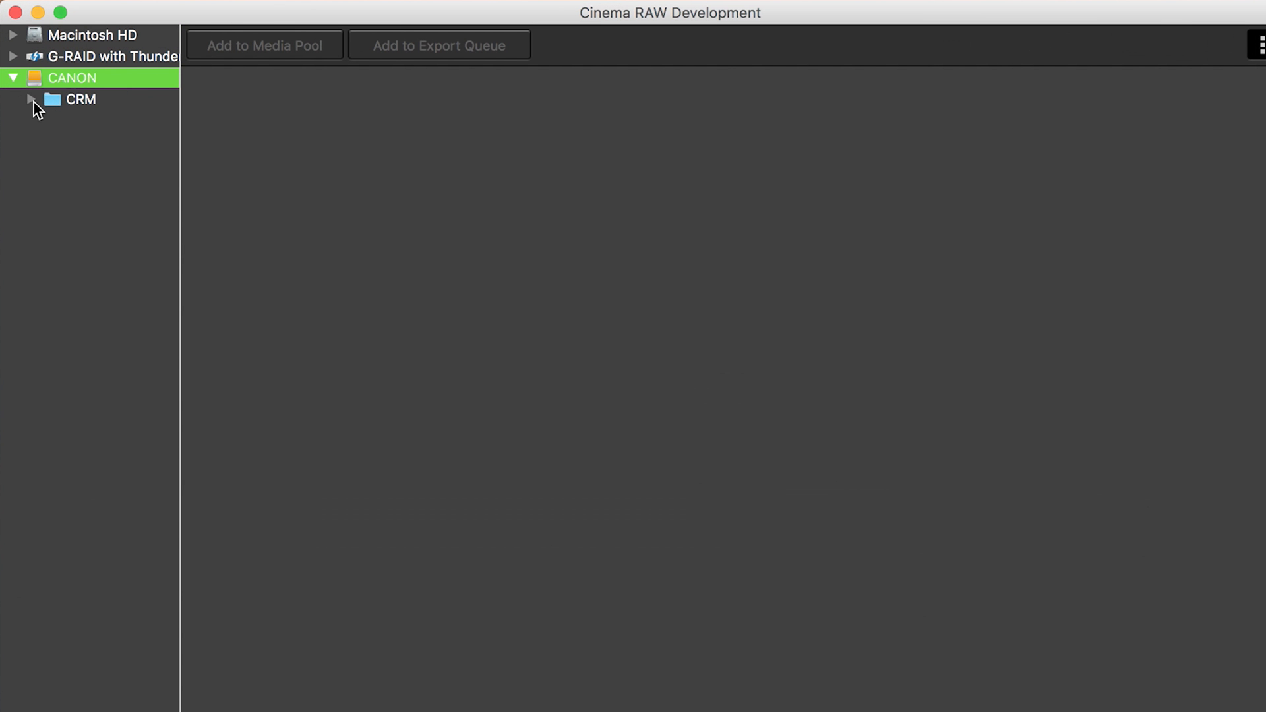
{"action": "left_click", "coordinate": [31, 99]}
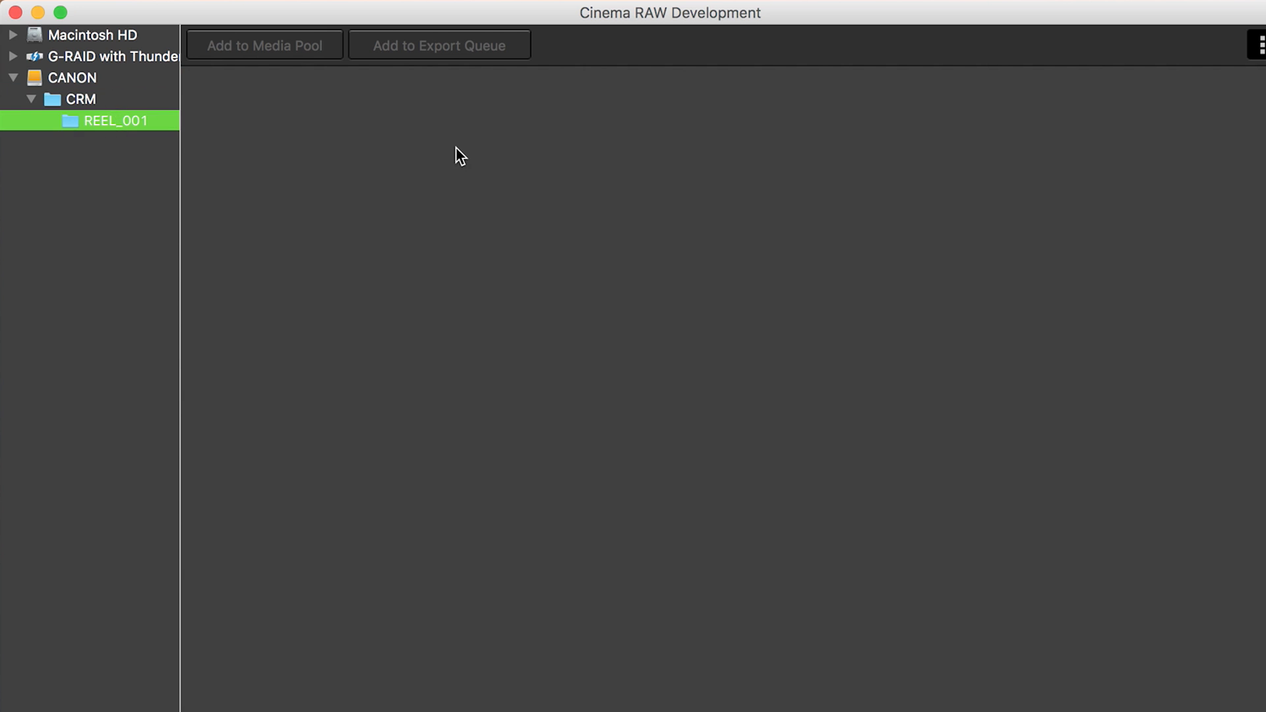
{"action": "left_click", "coordinate": [115, 120]}
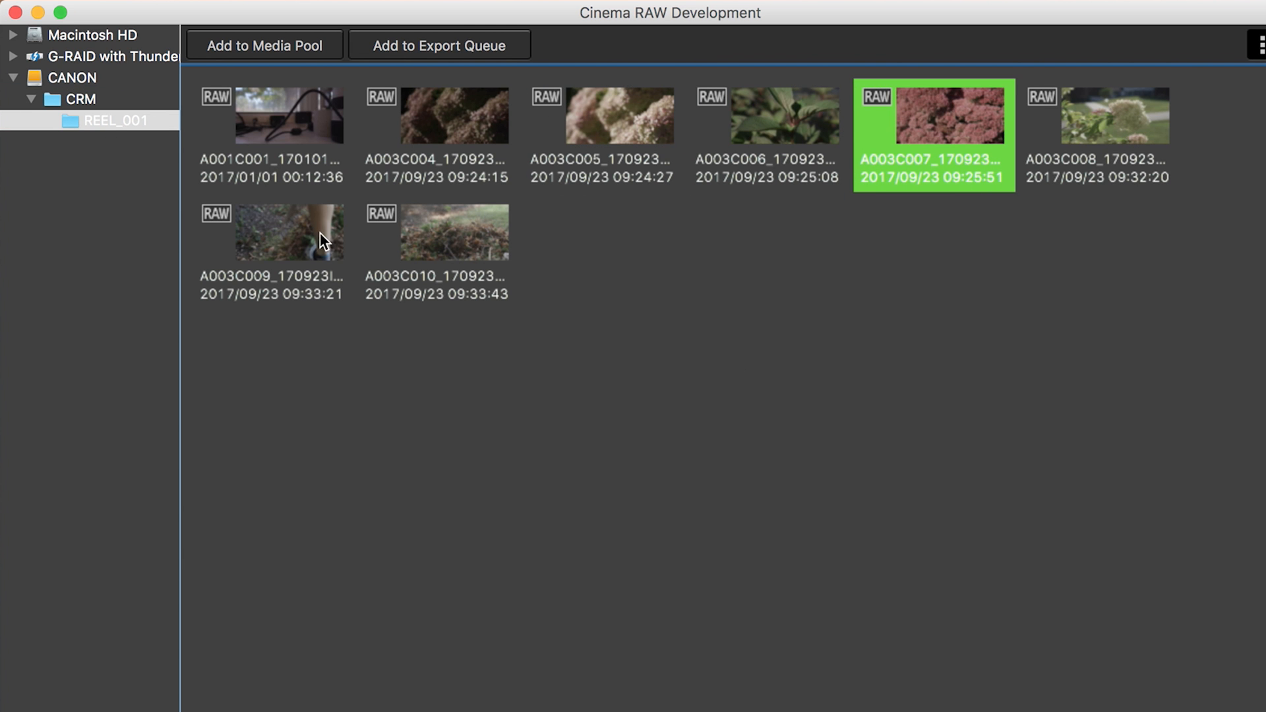
{"action": "left_click", "coordinate": [600, 134]}
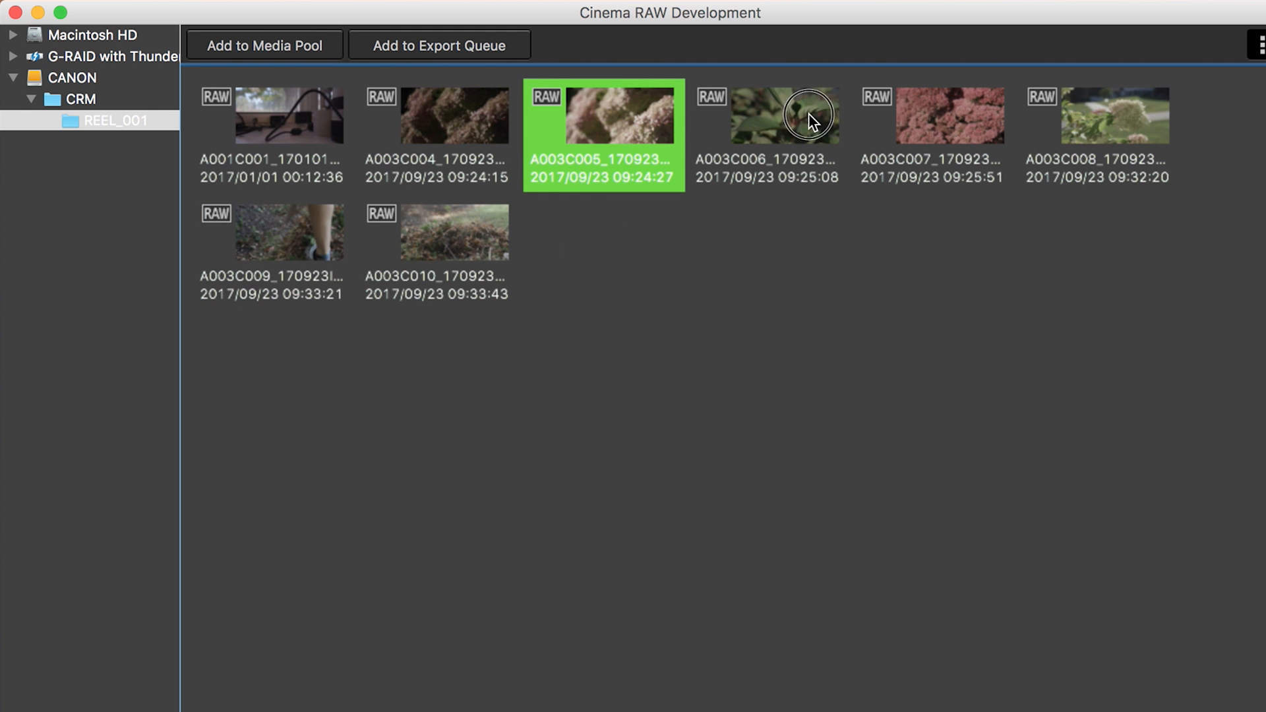
{"action": "left_click", "coordinate": [932, 115]}
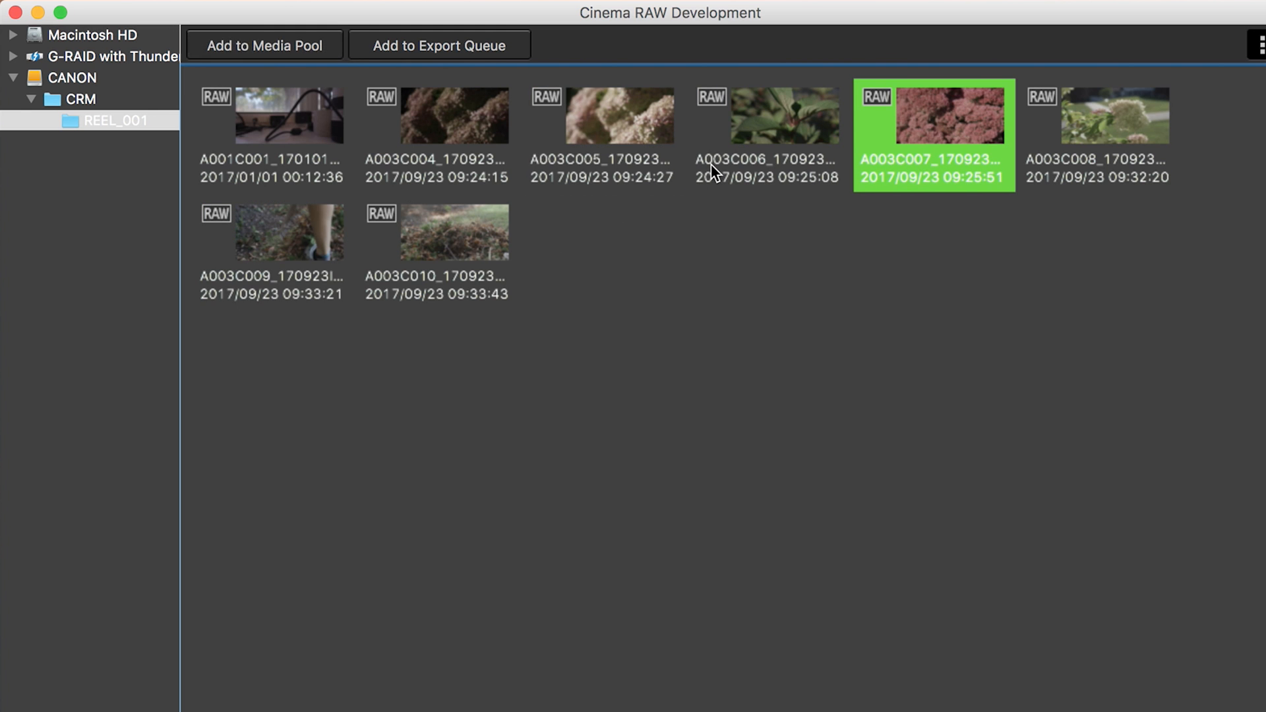
{"action": "left_click", "coordinate": [601, 135]}
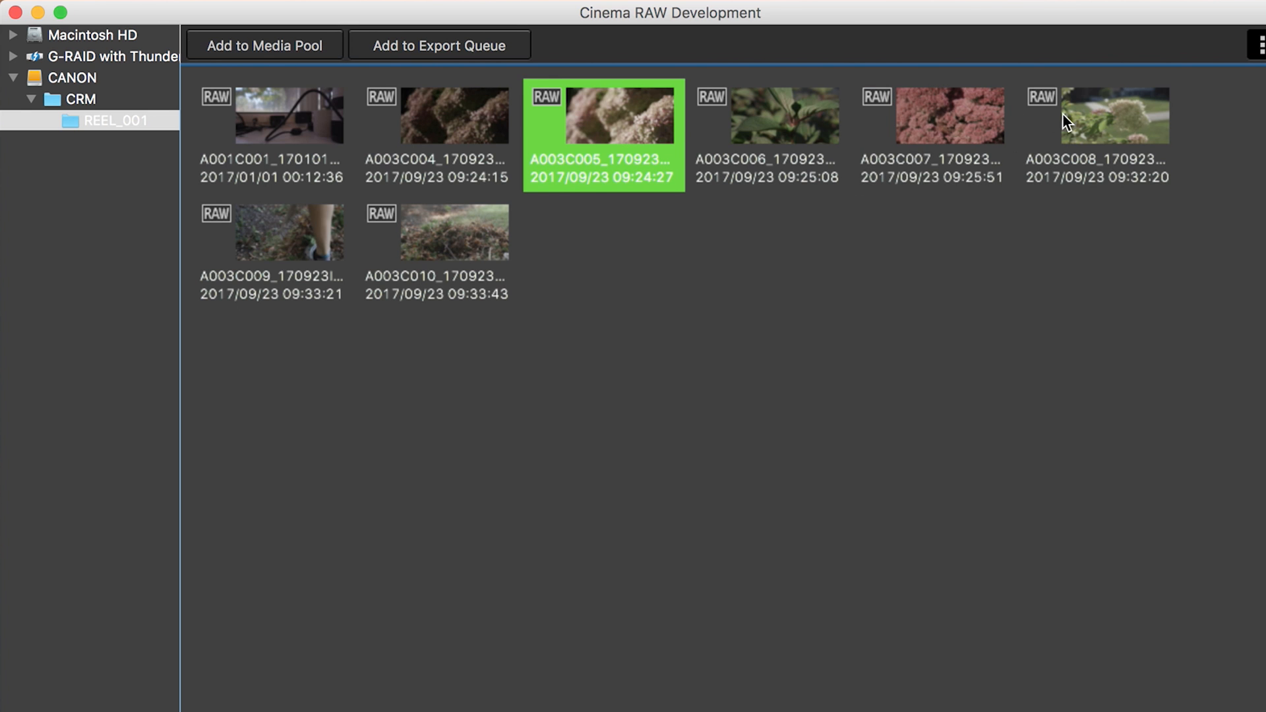
{"action": "left_click", "coordinate": [1098, 115]}
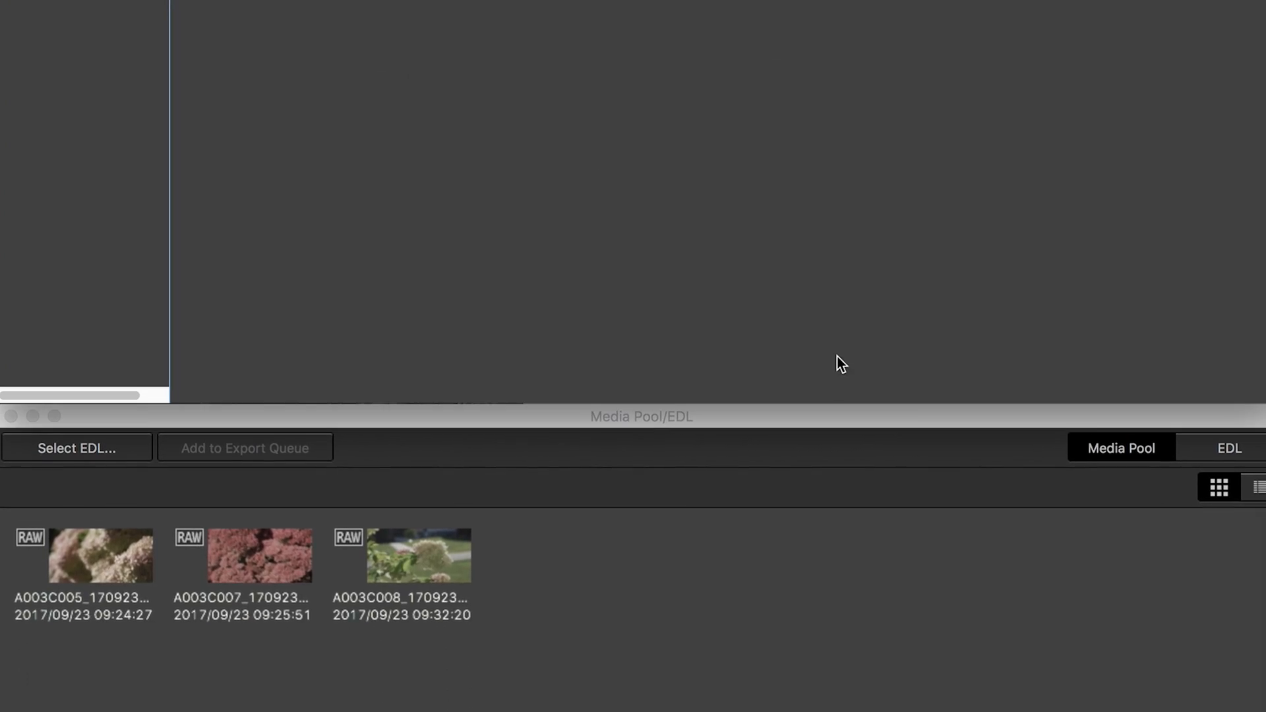
Preview clip A003C005 from the media pool and show the White Balance mode list
{"action": "left_click", "coordinate": [82, 555]}
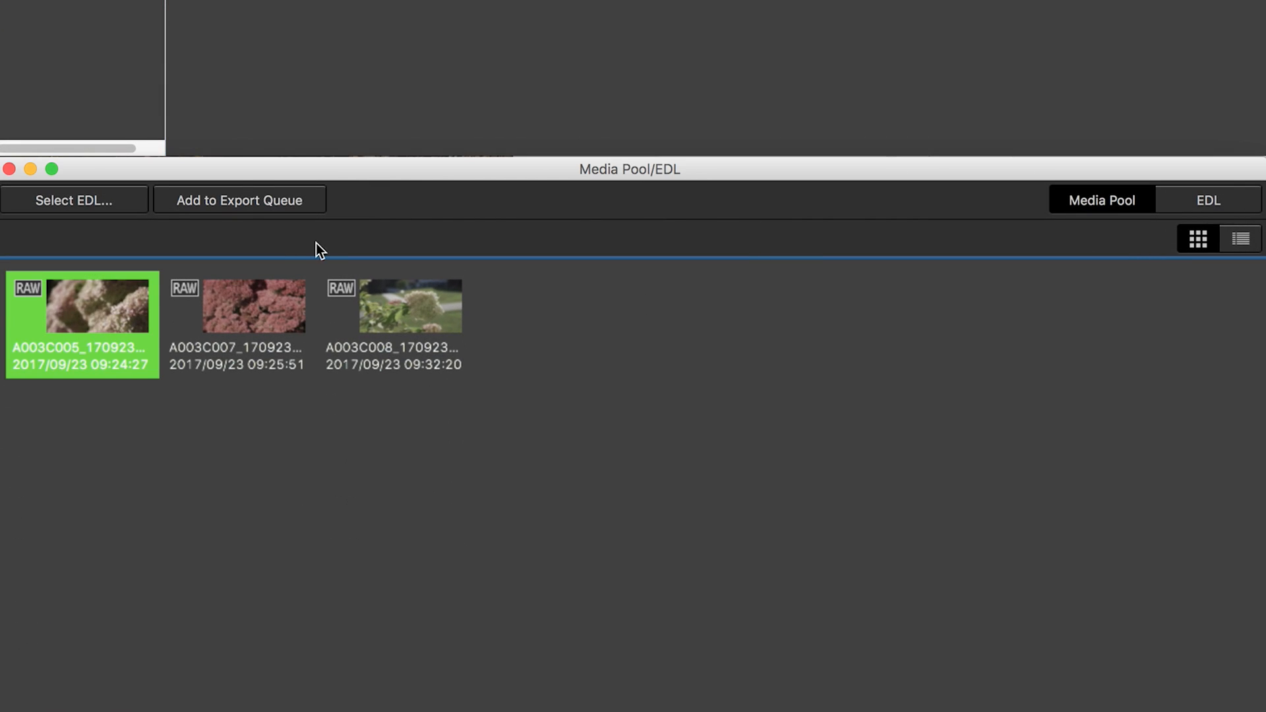
{"action": "double_click", "coordinate": [82, 324]}
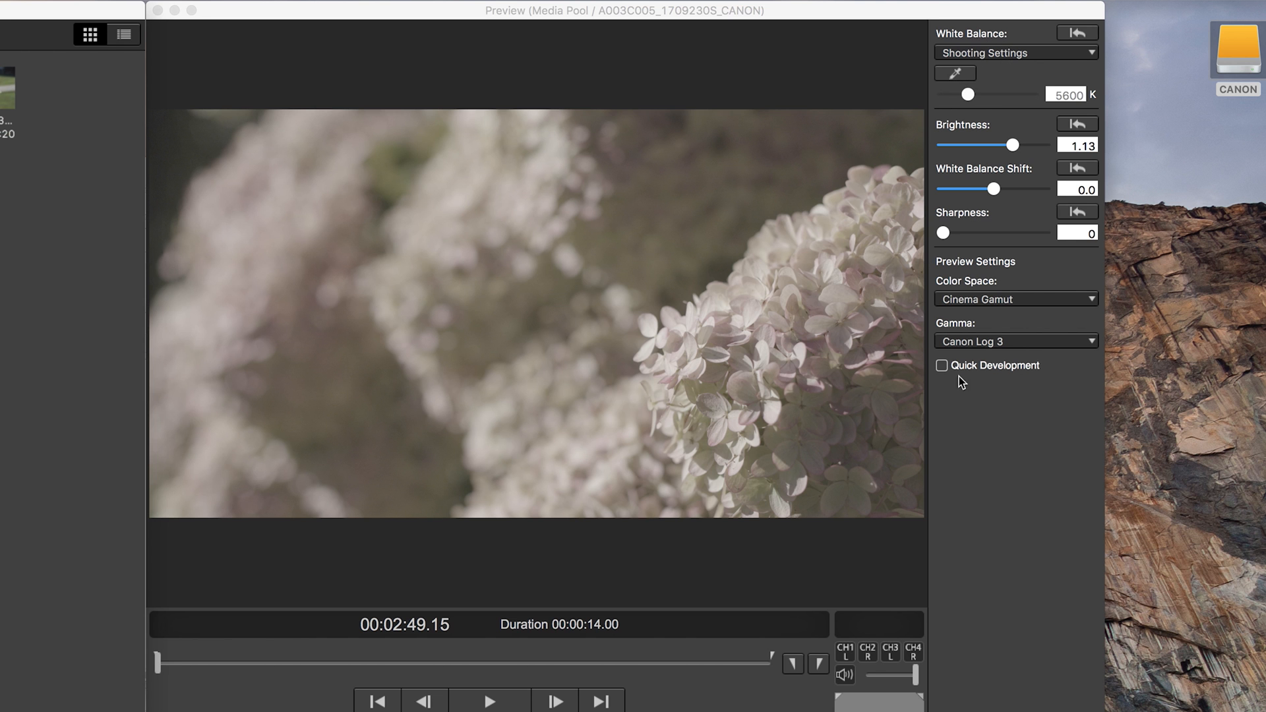
{"action": "mouse_move", "coordinate": [990, 274]}
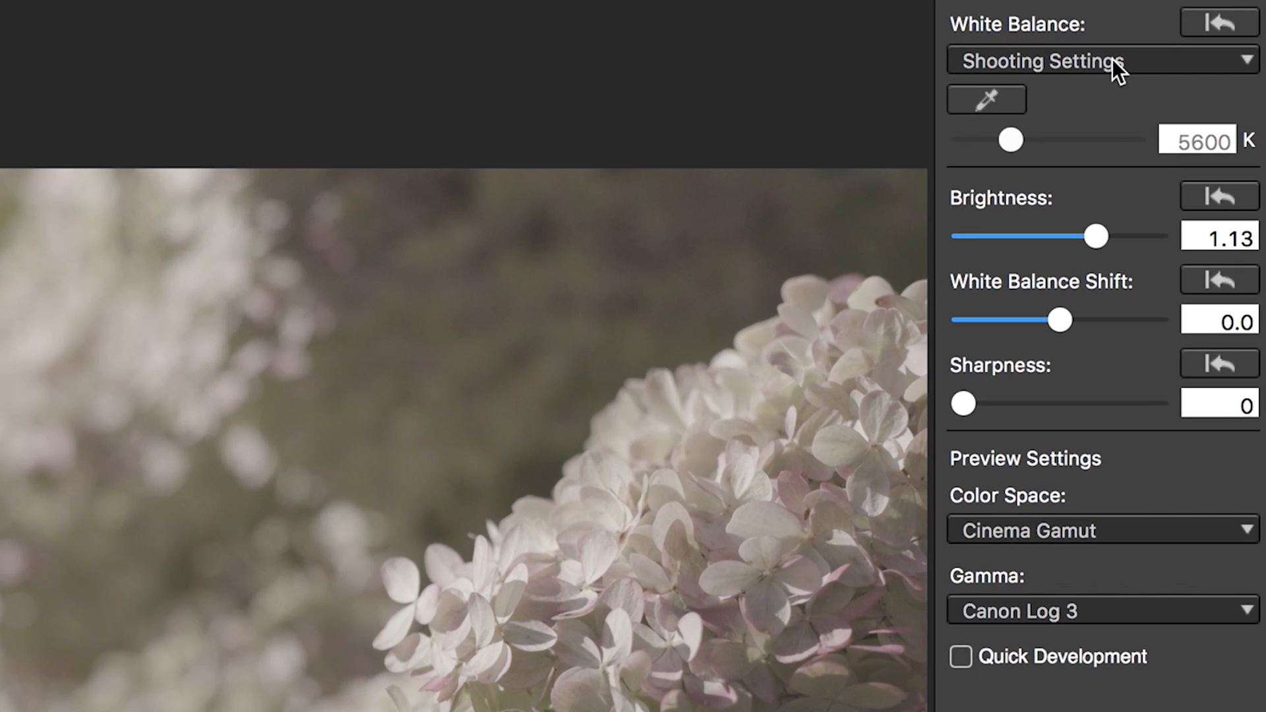
{"action": "left_click", "coordinate": [1098, 60]}
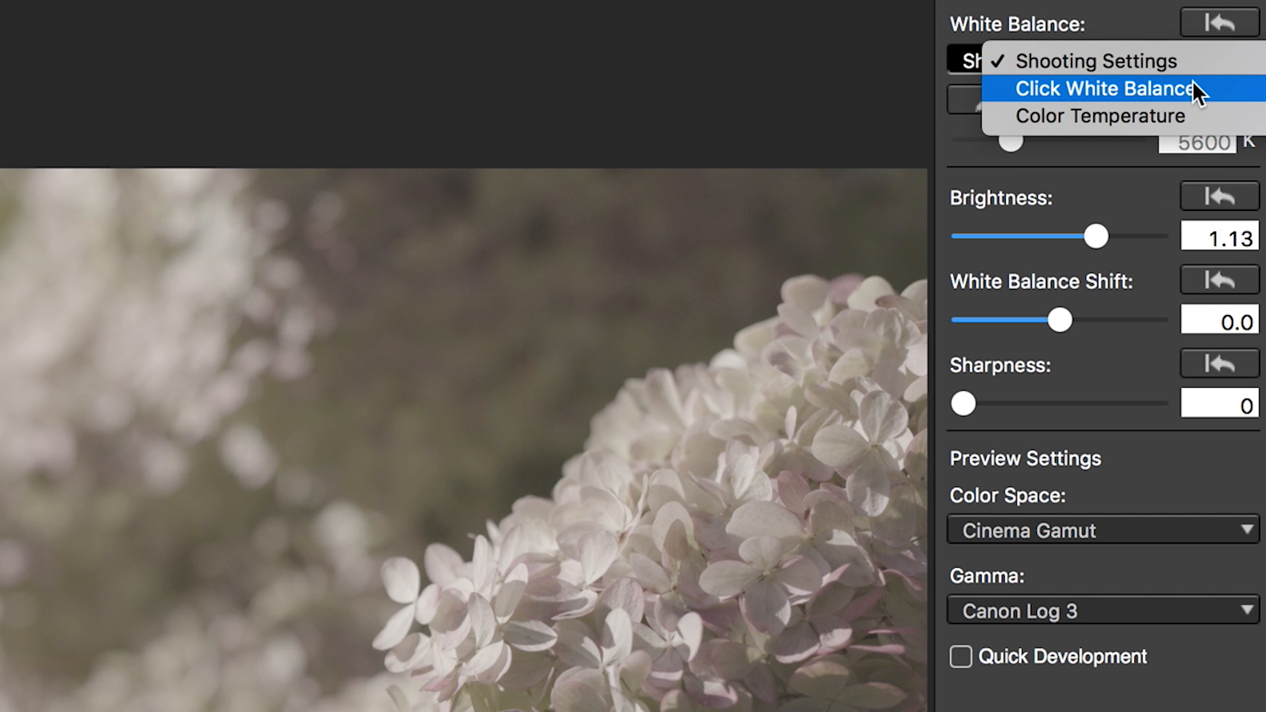
{"action": "mouse_move", "coordinate": [1126, 115]}
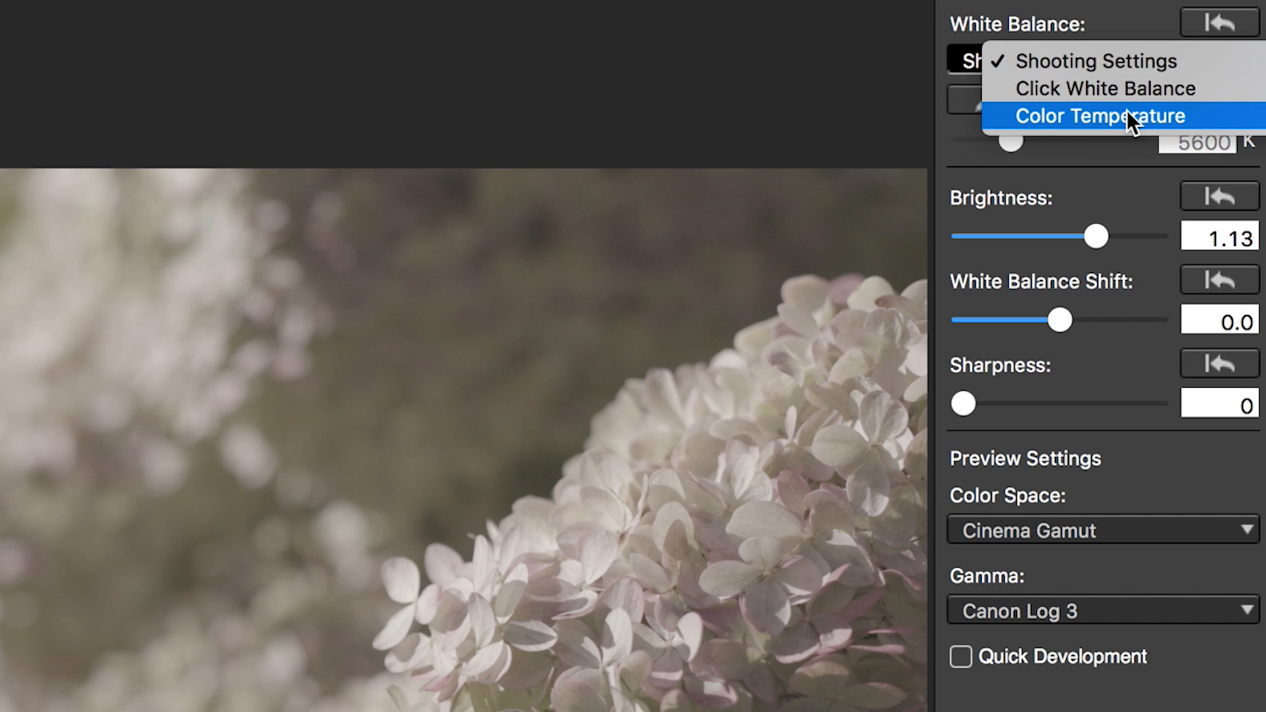
{"action": "mouse_move", "coordinate": [1126, 62]}
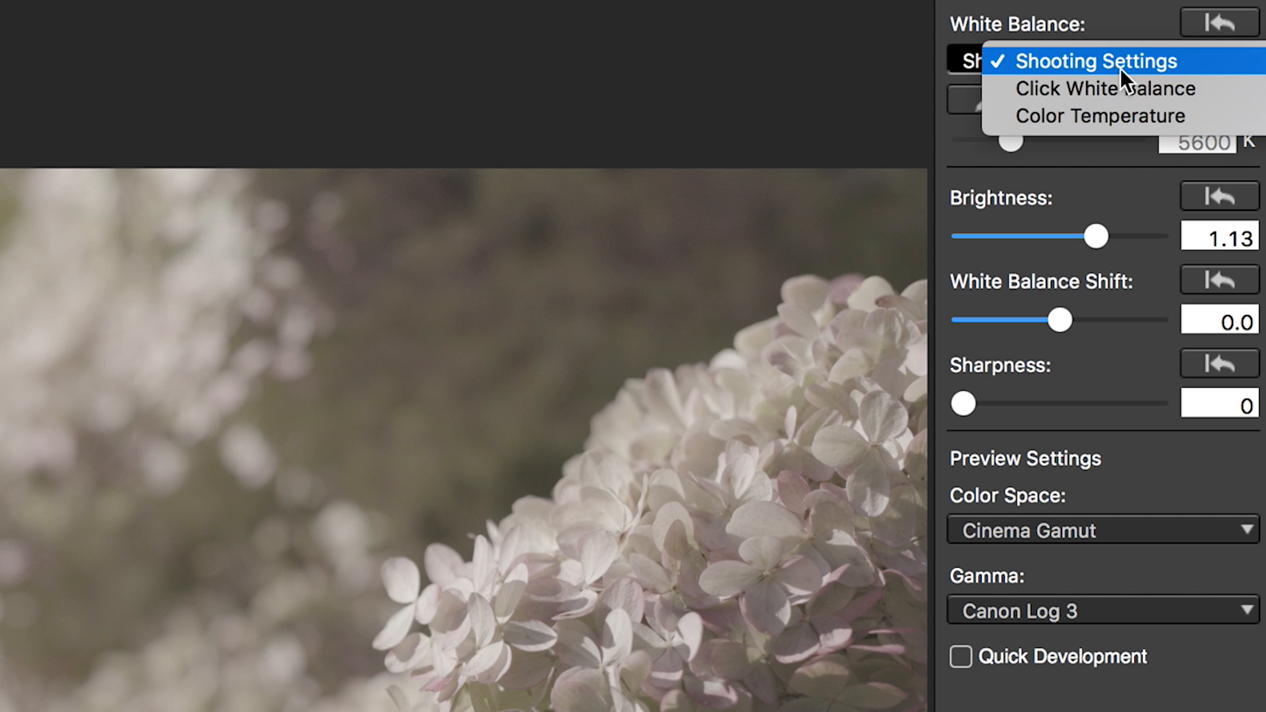
{"action": "mouse_move", "coordinate": [1104, 89]}
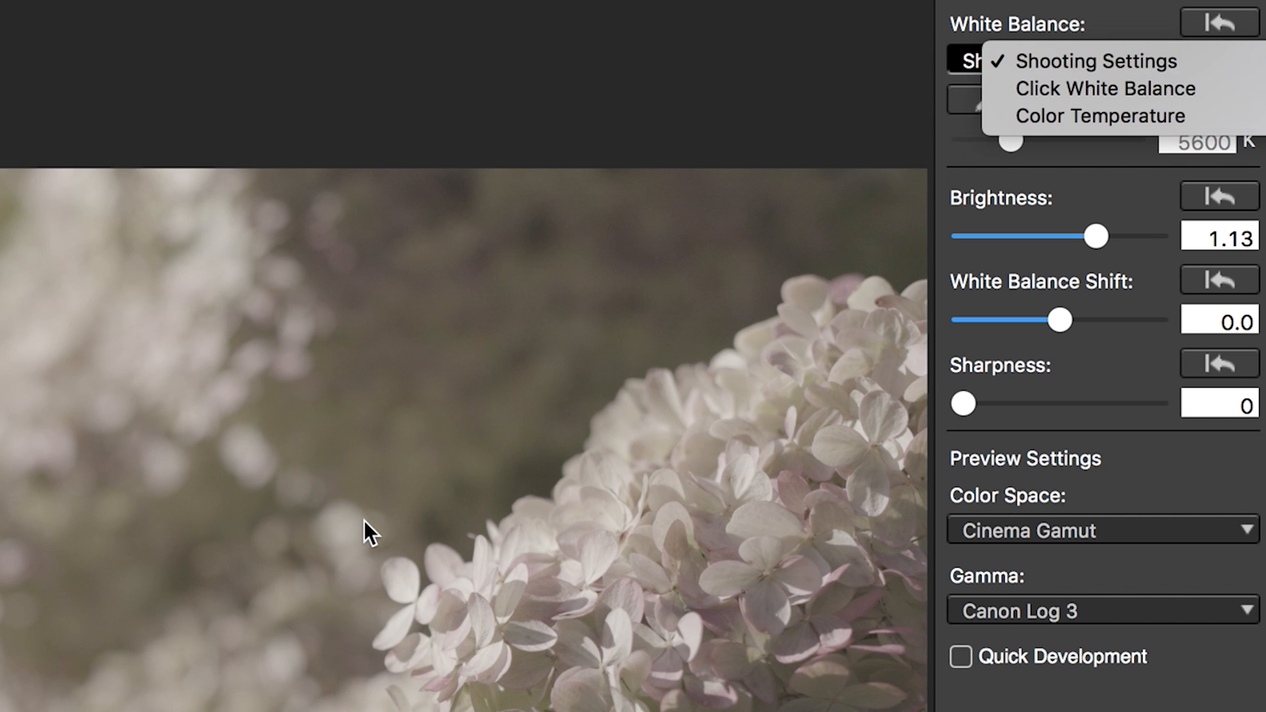
{"action": "mouse_move", "coordinate": [1098, 116]}
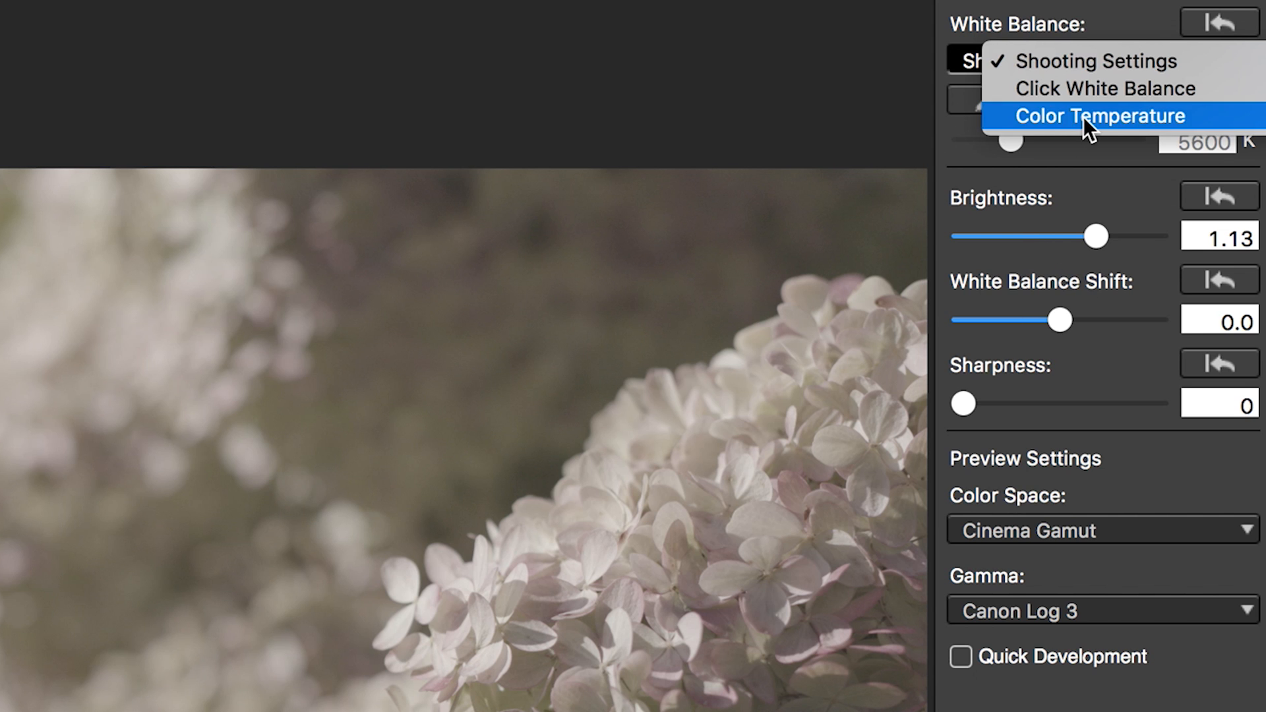
Switch white balance to Color Temperature and try values before settling the slider at 6000 K
{"action": "left_click", "coordinate": [1098, 115]}
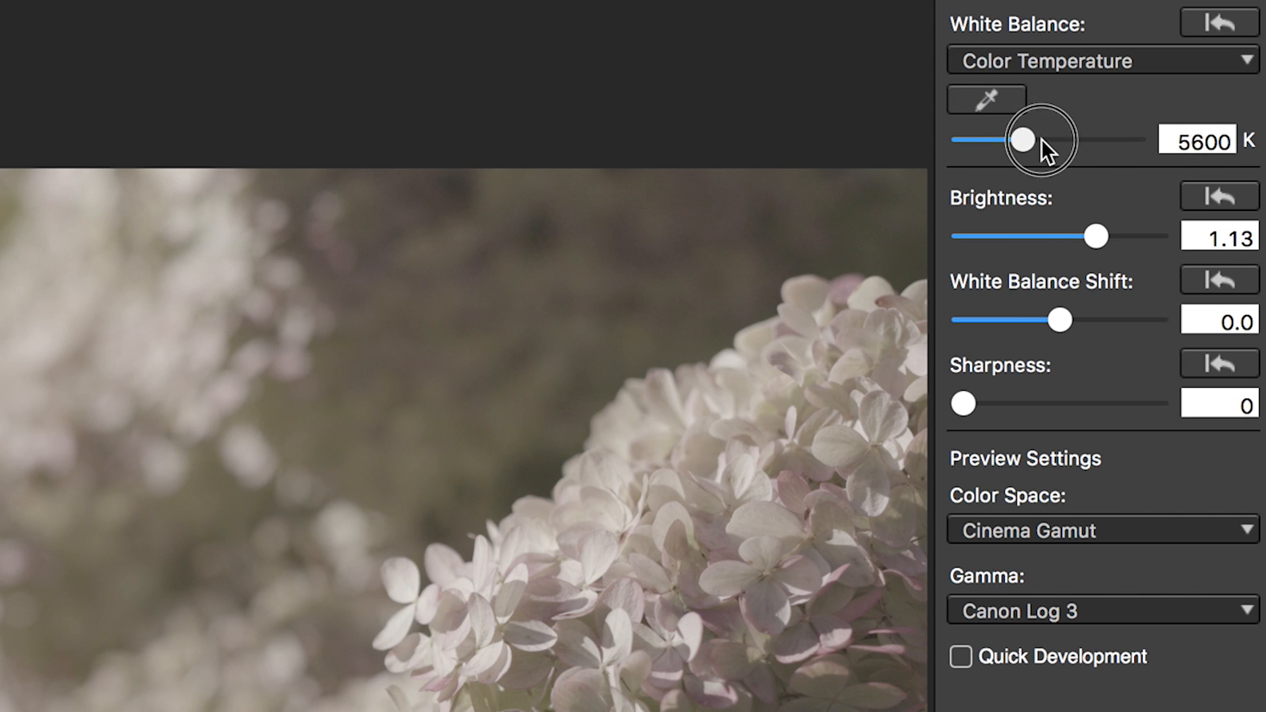
{"action": "left_click_drag", "start_coordinate": [1025, 139], "coordinate": [1097, 139]}
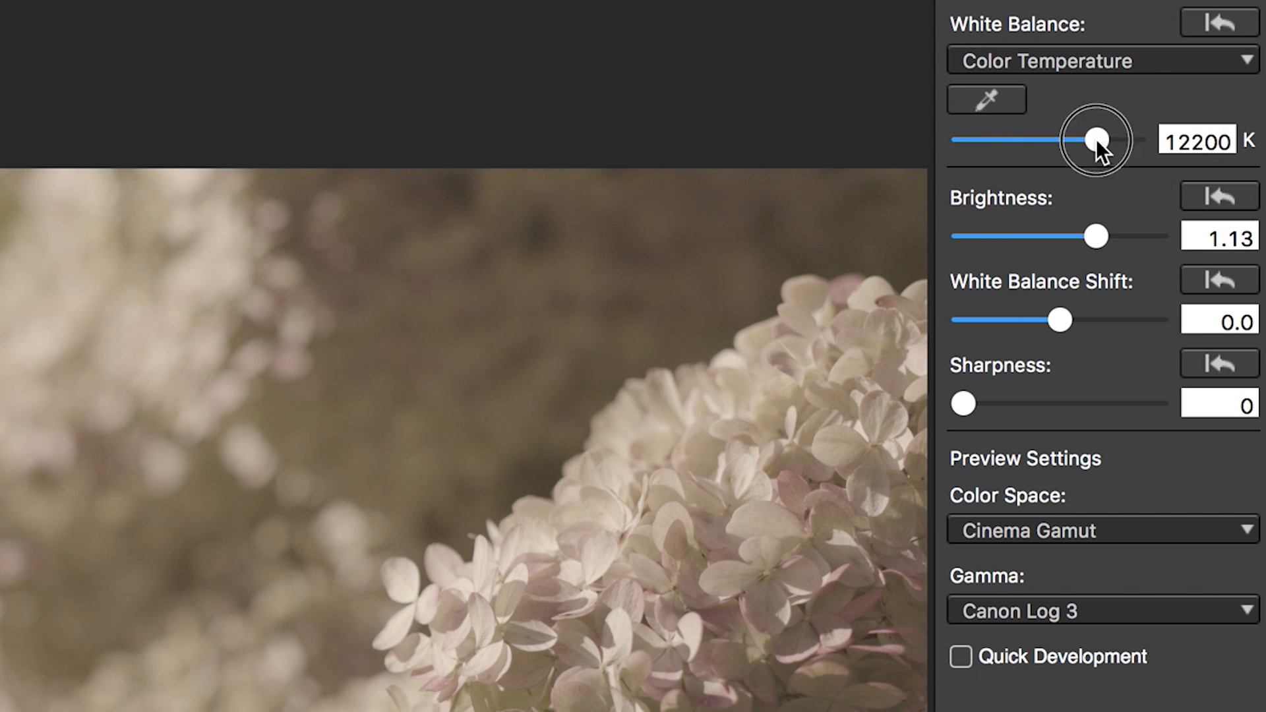
{"action": "left_click_drag", "start_coordinate": [1096, 140], "coordinate": [1134, 139]}
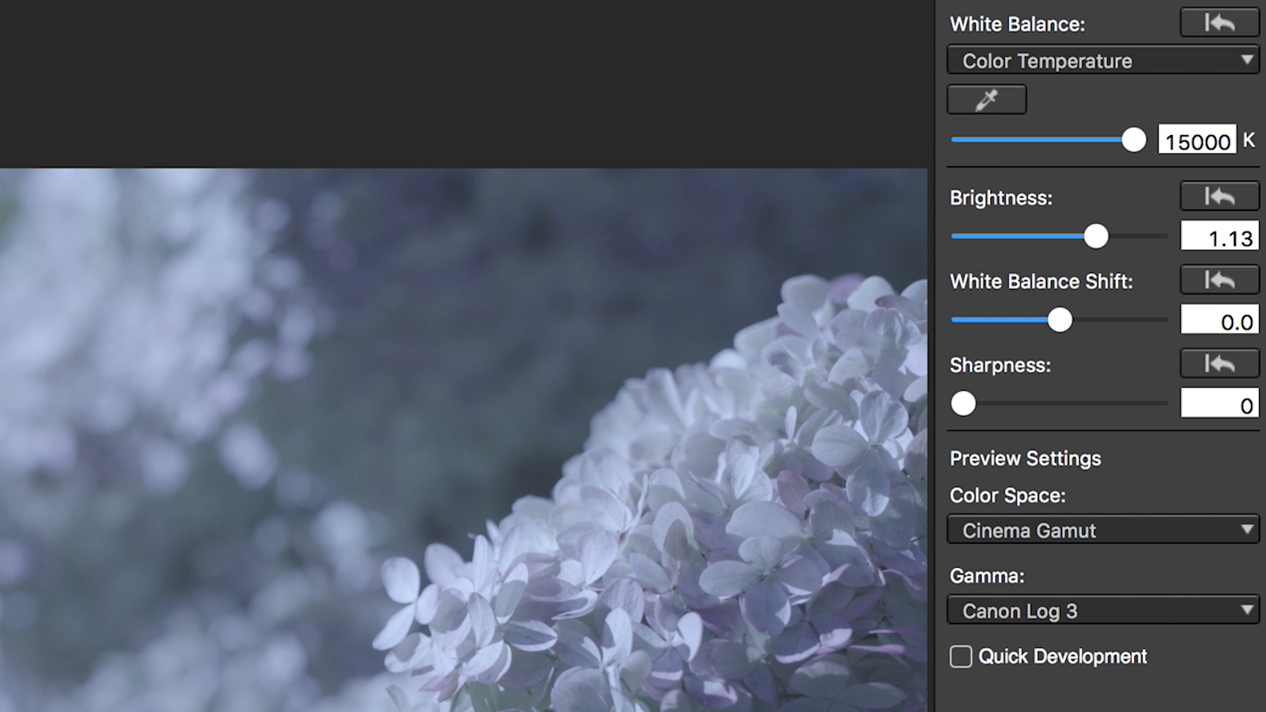
{"action": "left_click_drag", "start_coordinate": [1134, 139], "coordinate": [1053, 139]}
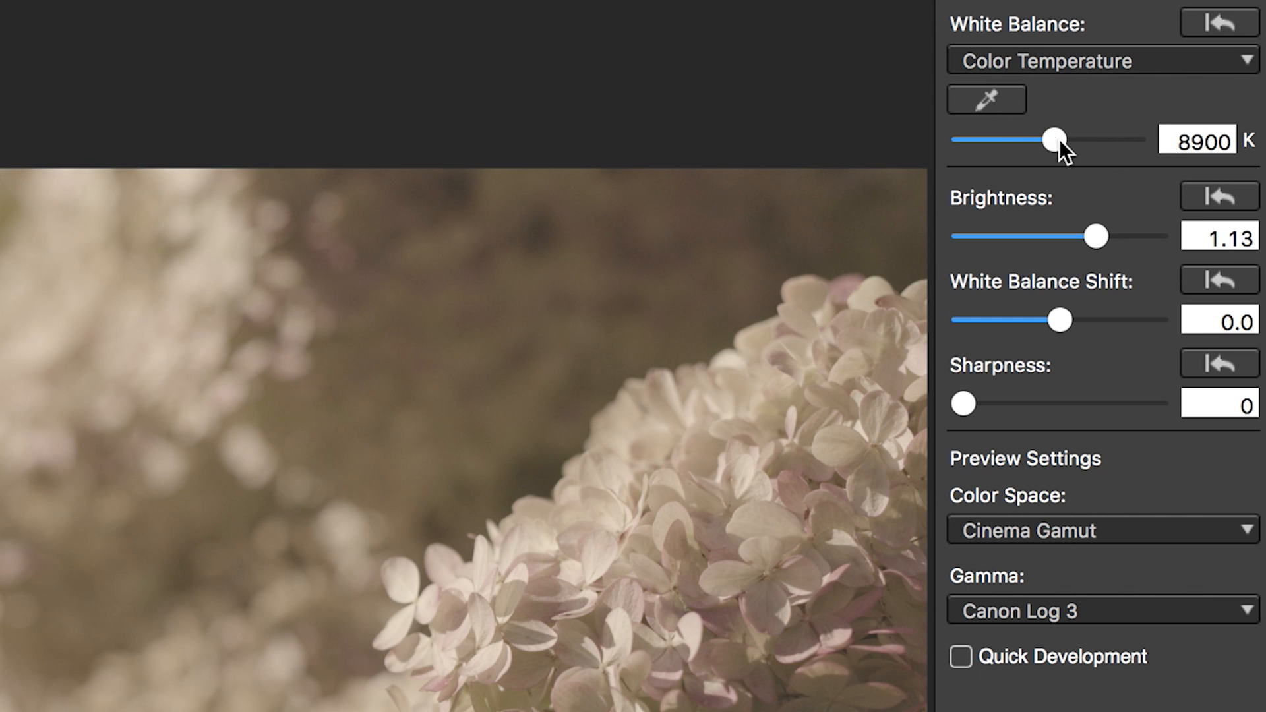
{"action": "left_click_drag", "start_coordinate": [1054, 139], "coordinate": [1027, 132]}
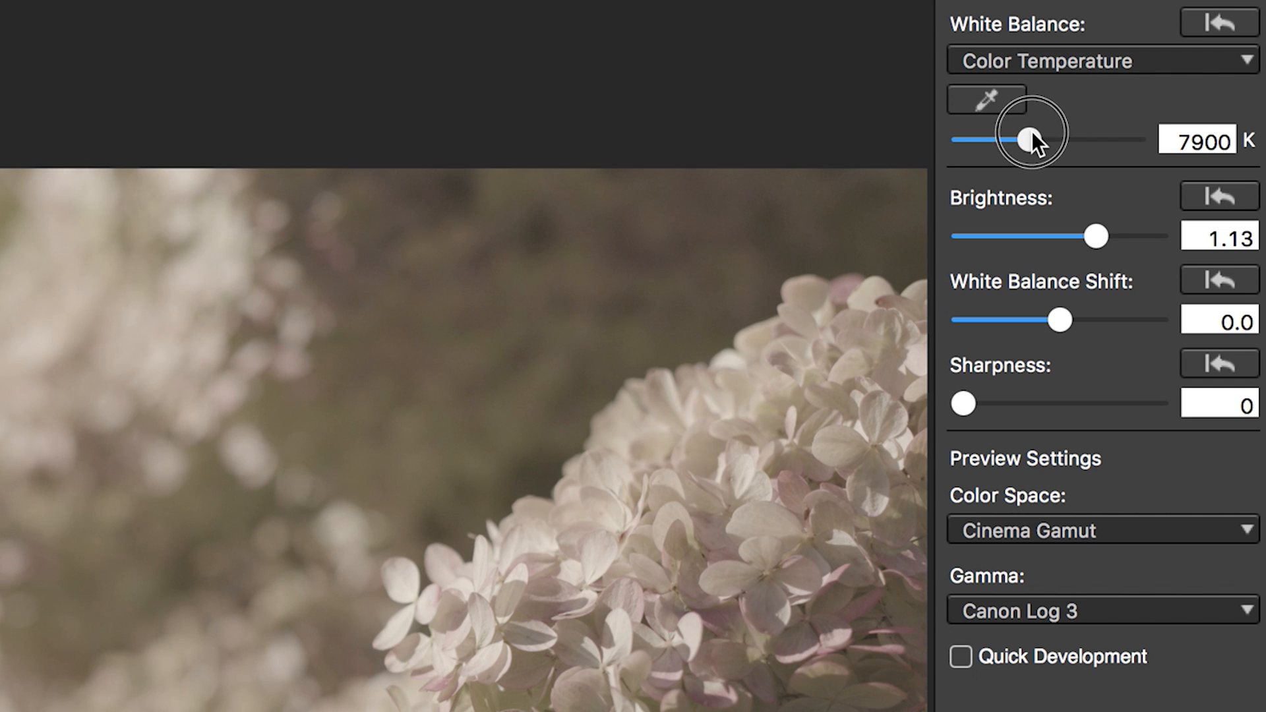
{"action": "left_click_drag", "start_coordinate": [1027, 137], "coordinate": [1015, 137]}
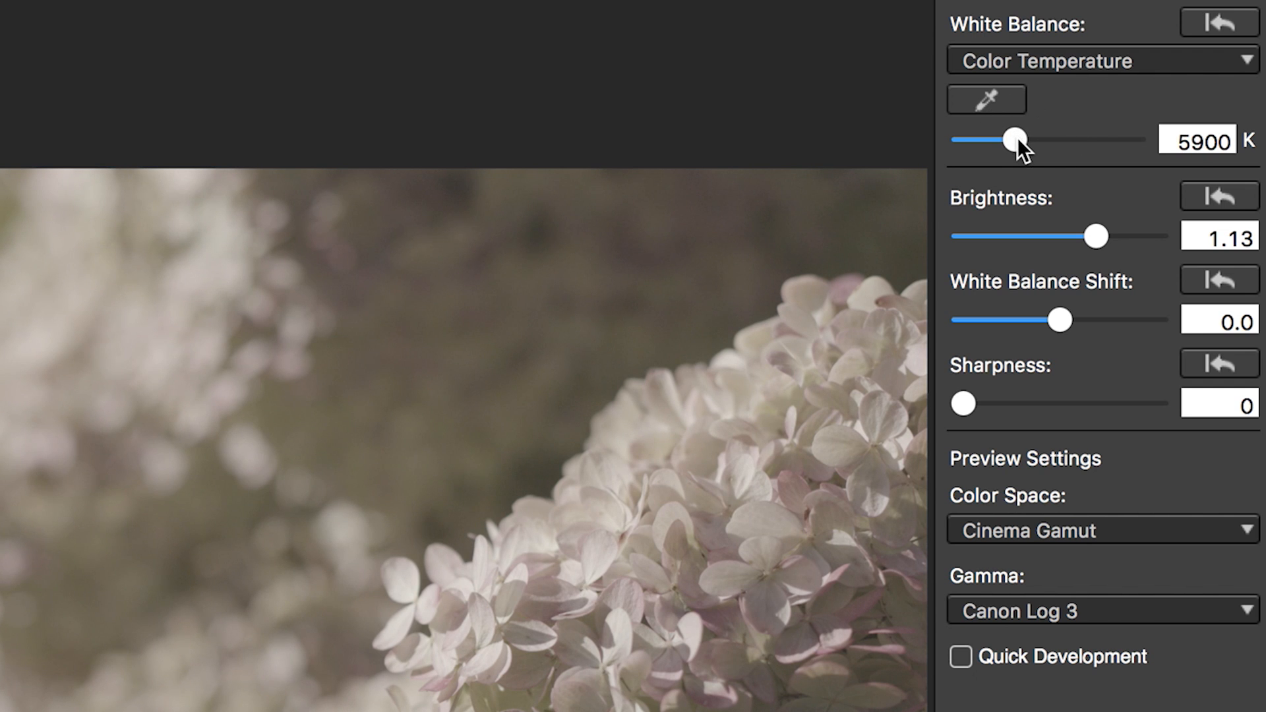
{"action": "left_click_drag", "start_coordinate": [1016, 139], "coordinate": [1020, 140]}
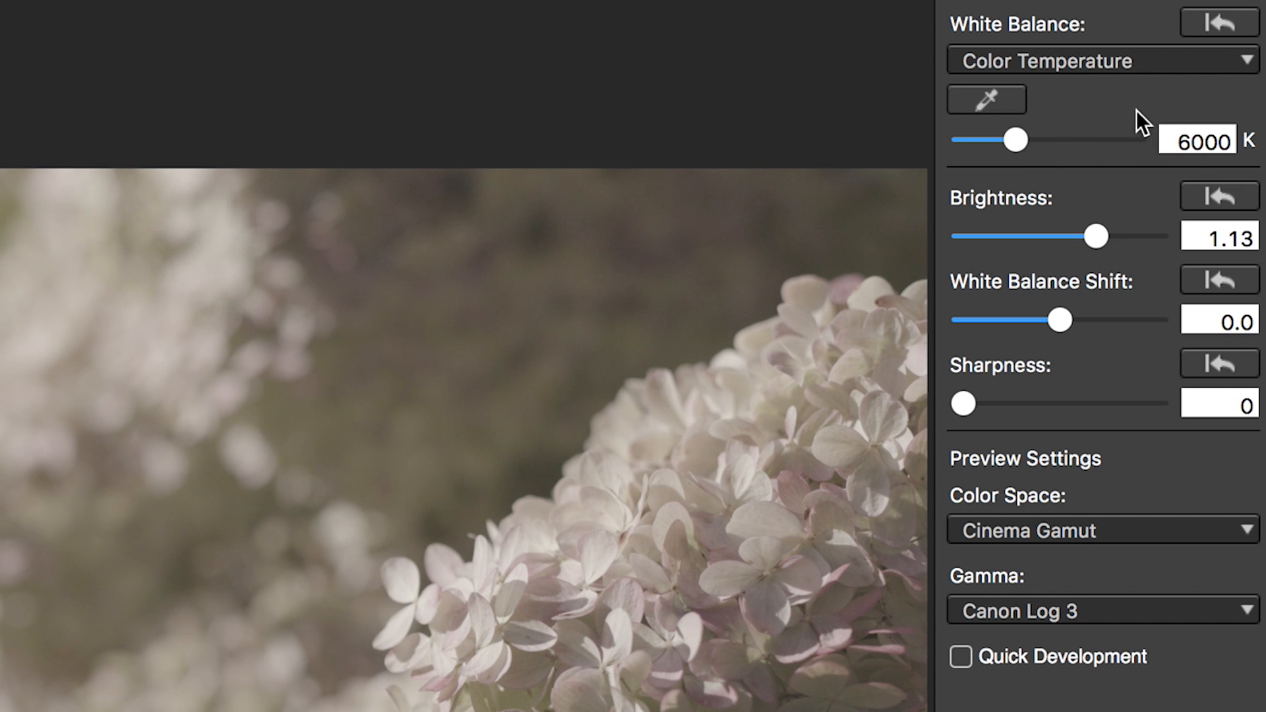
{"action": "mouse_move", "coordinate": [1115, 238]}
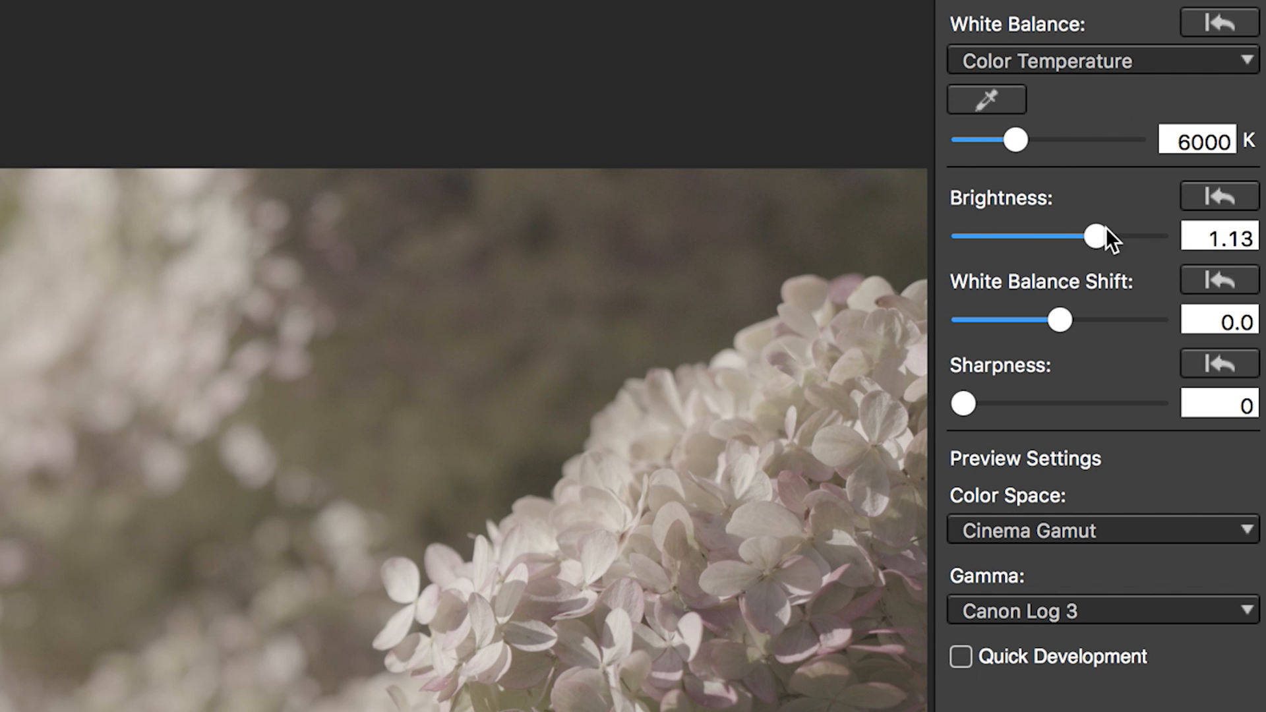
Try brightness from -3.00 to 3.00 and leave it at 1.30
{"action": "left_click_drag", "start_coordinate": [1095, 234], "coordinate": [1038, 234]}
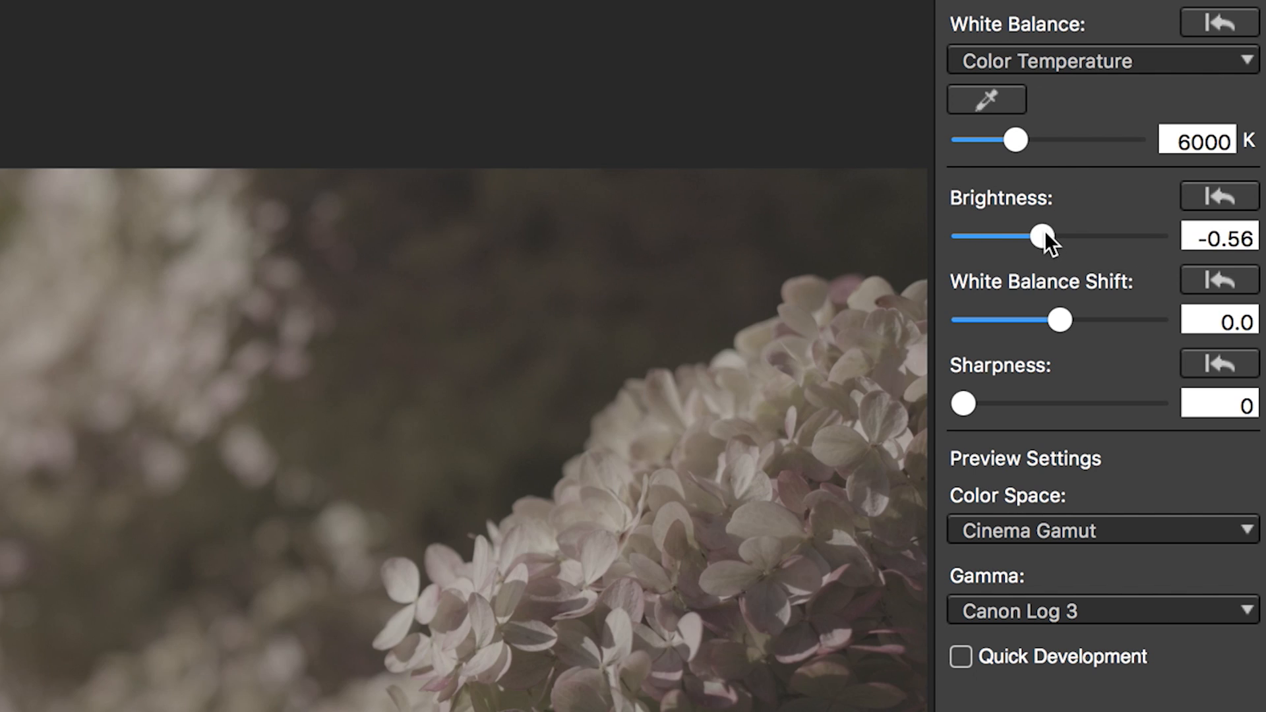
{"action": "left_click_drag", "start_coordinate": [1038, 234], "coordinate": [1154, 234]}
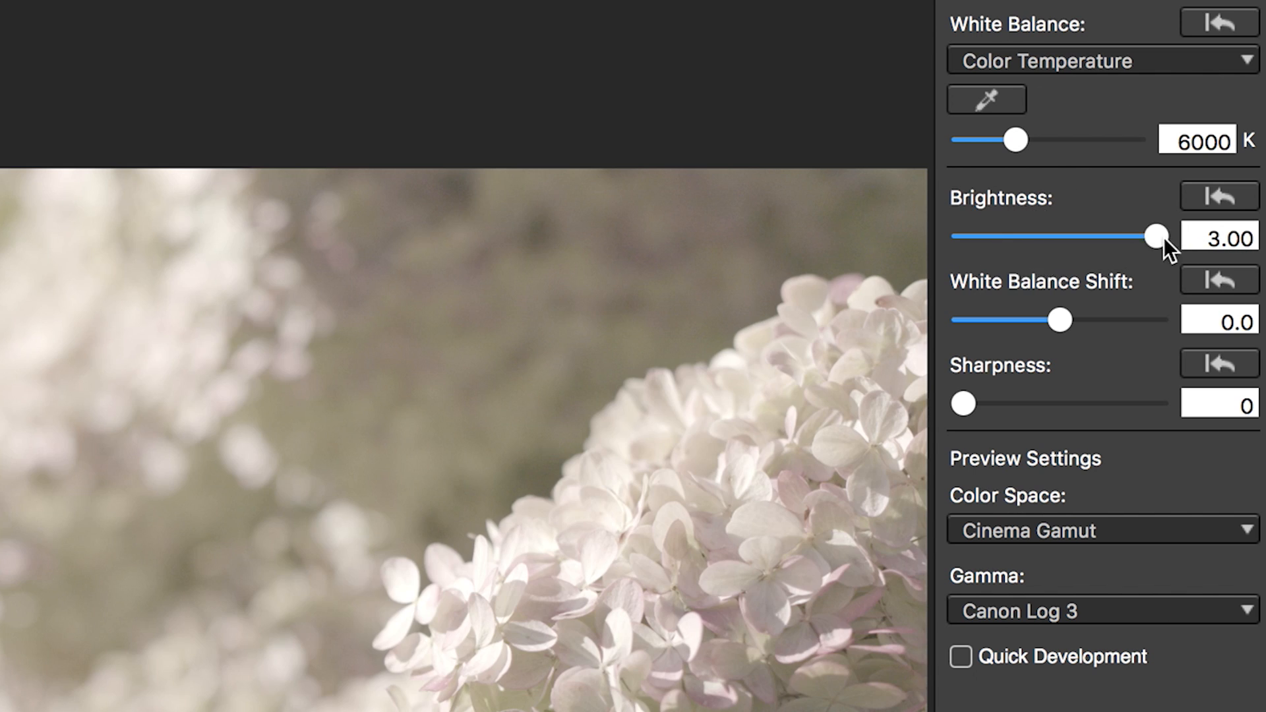
{"action": "left_click_drag", "start_coordinate": [1156, 235], "coordinate": [961, 234]}
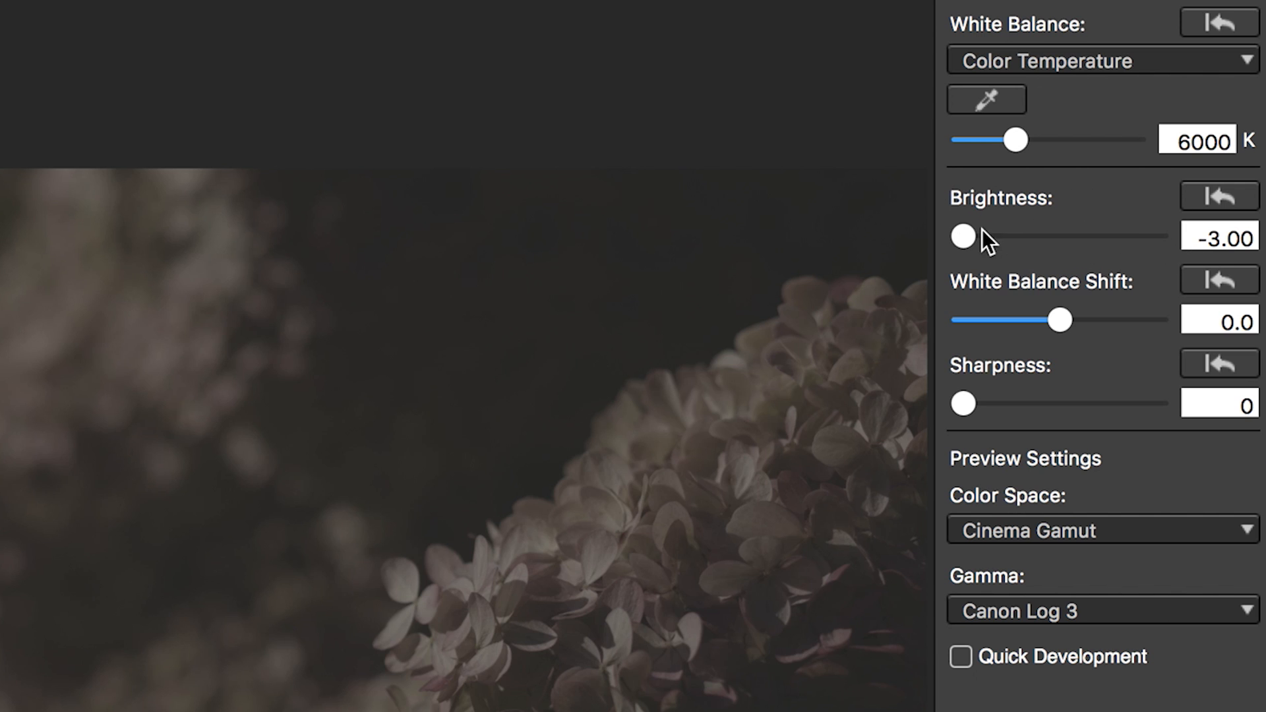
{"action": "left_click_drag", "start_coordinate": [961, 236], "coordinate": [1072, 236]}
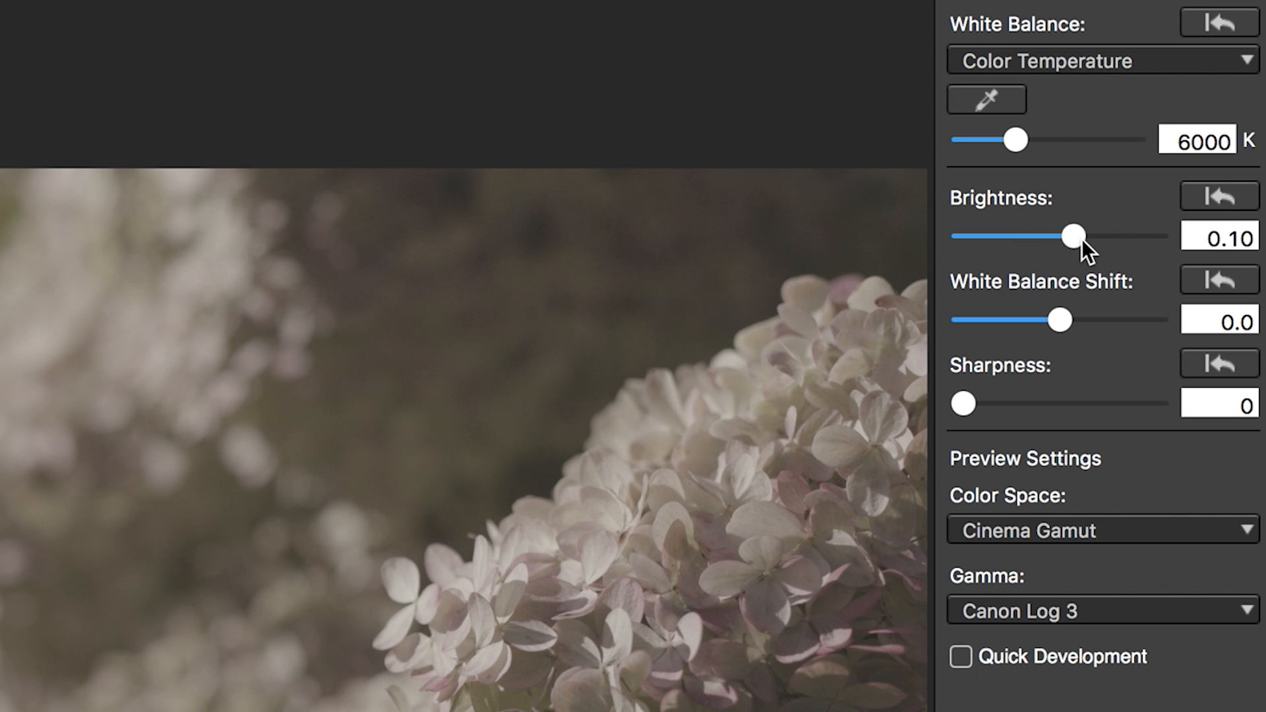
{"action": "left_click_drag", "start_coordinate": [1071, 236], "coordinate": [1101, 236]}
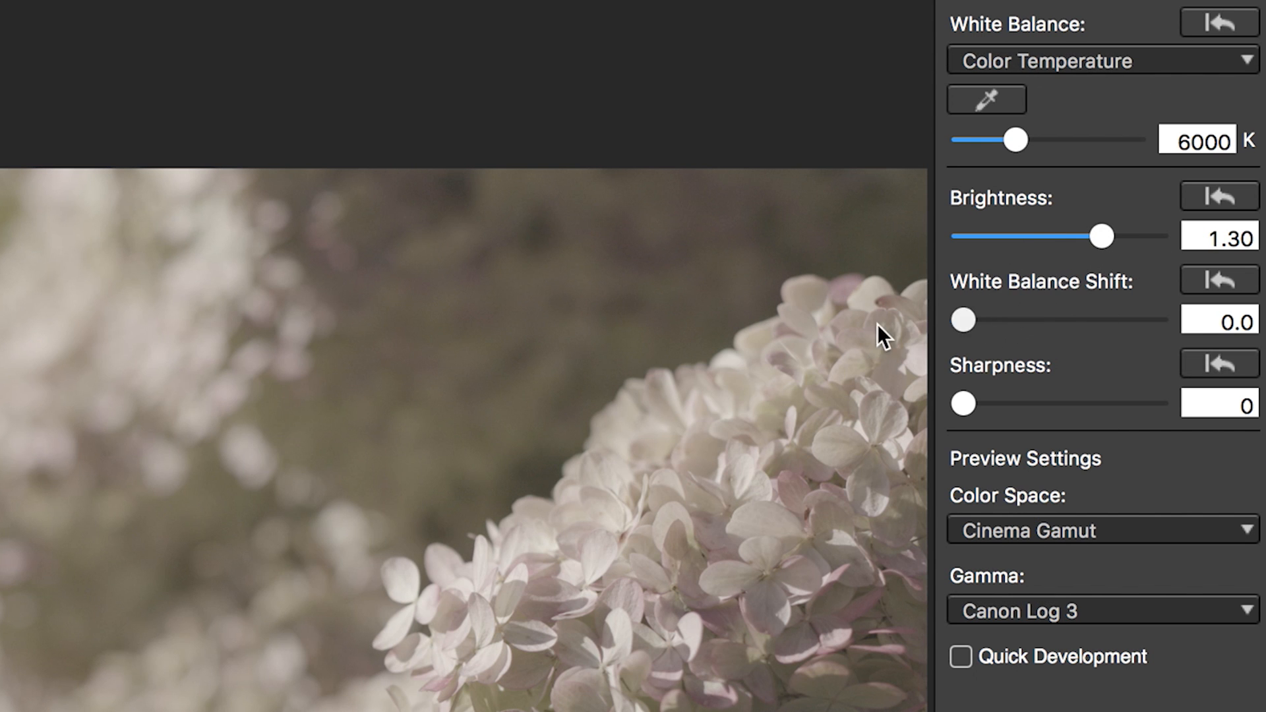
Try white balance shift 10.0 and sharpness 10, then reset both to zero
{"action": "left_click_drag", "start_coordinate": [961, 320], "coordinate": [1061, 319]}
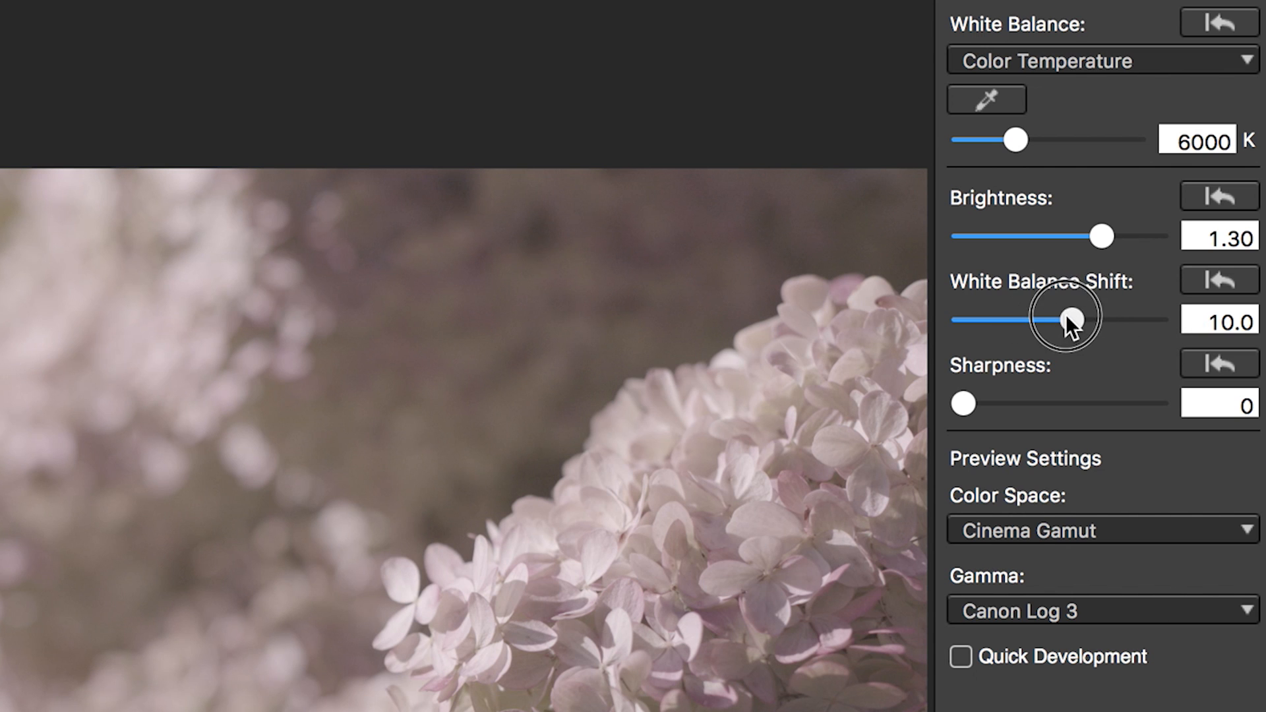
{"action": "left_click", "coordinate": [1219, 279]}
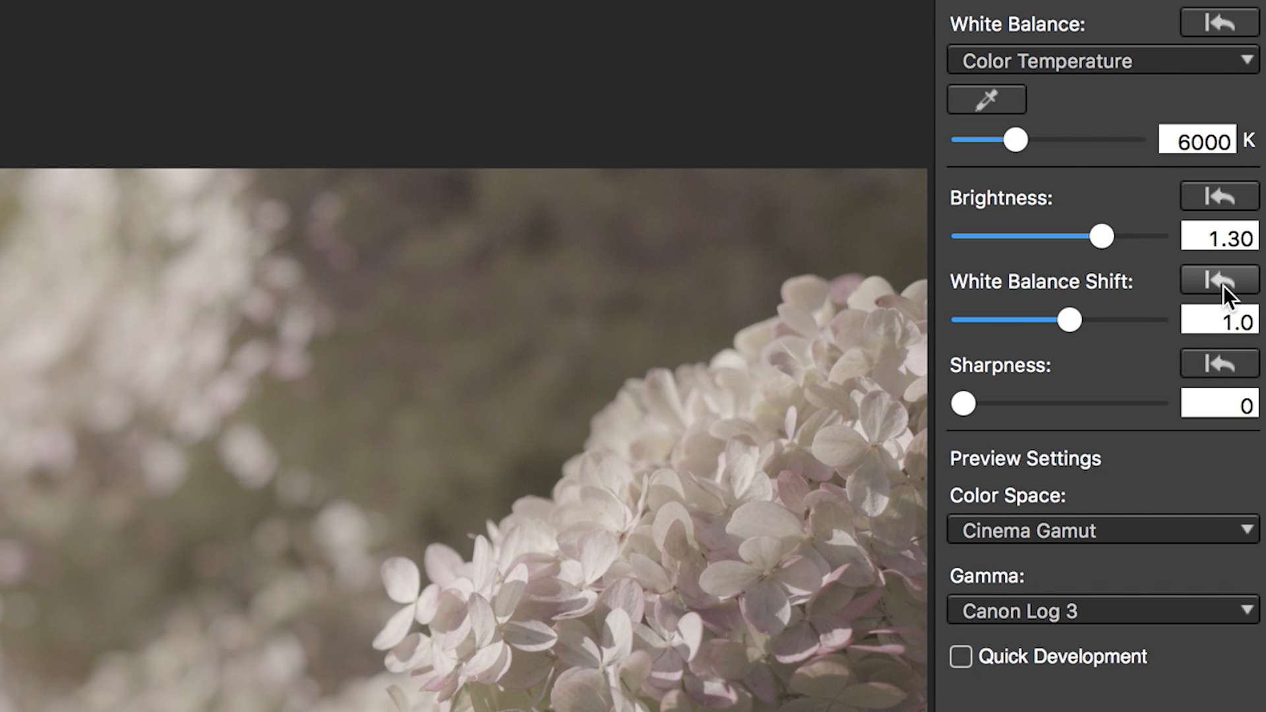
{"action": "left_click", "coordinate": [1219, 279]}
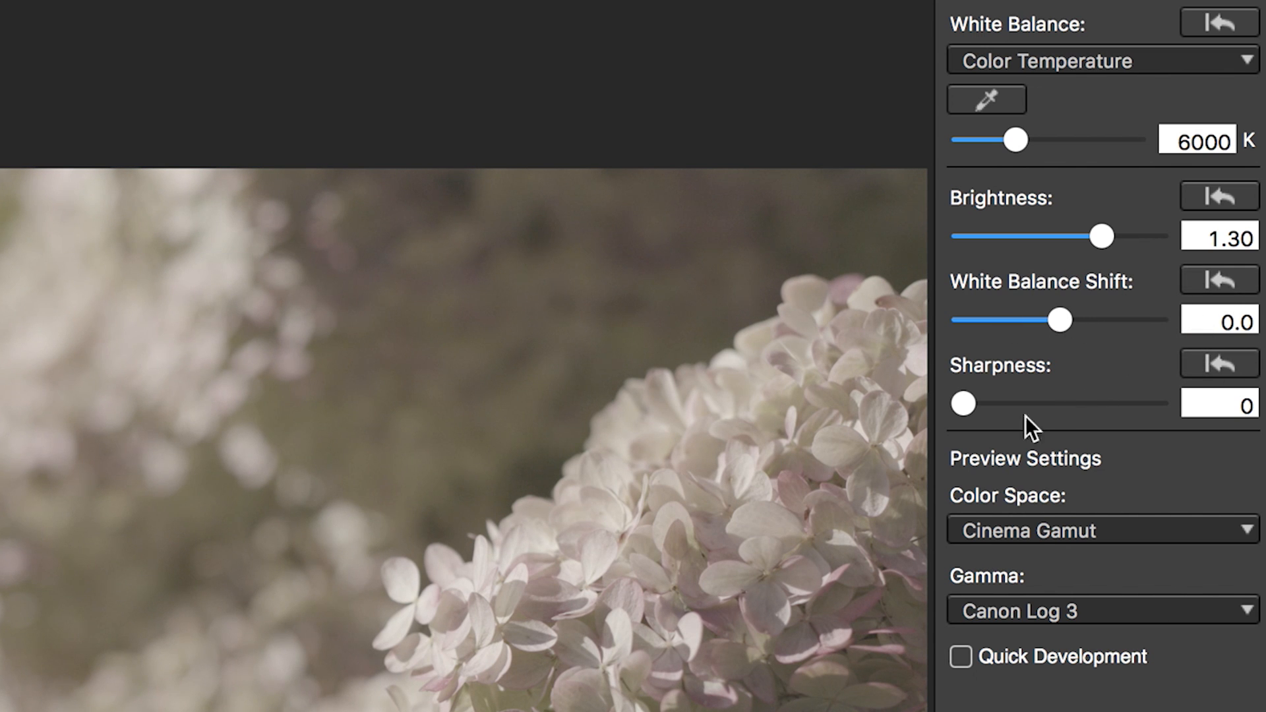
{"action": "left_click_drag", "start_coordinate": [960, 404], "coordinate": [1155, 403]}
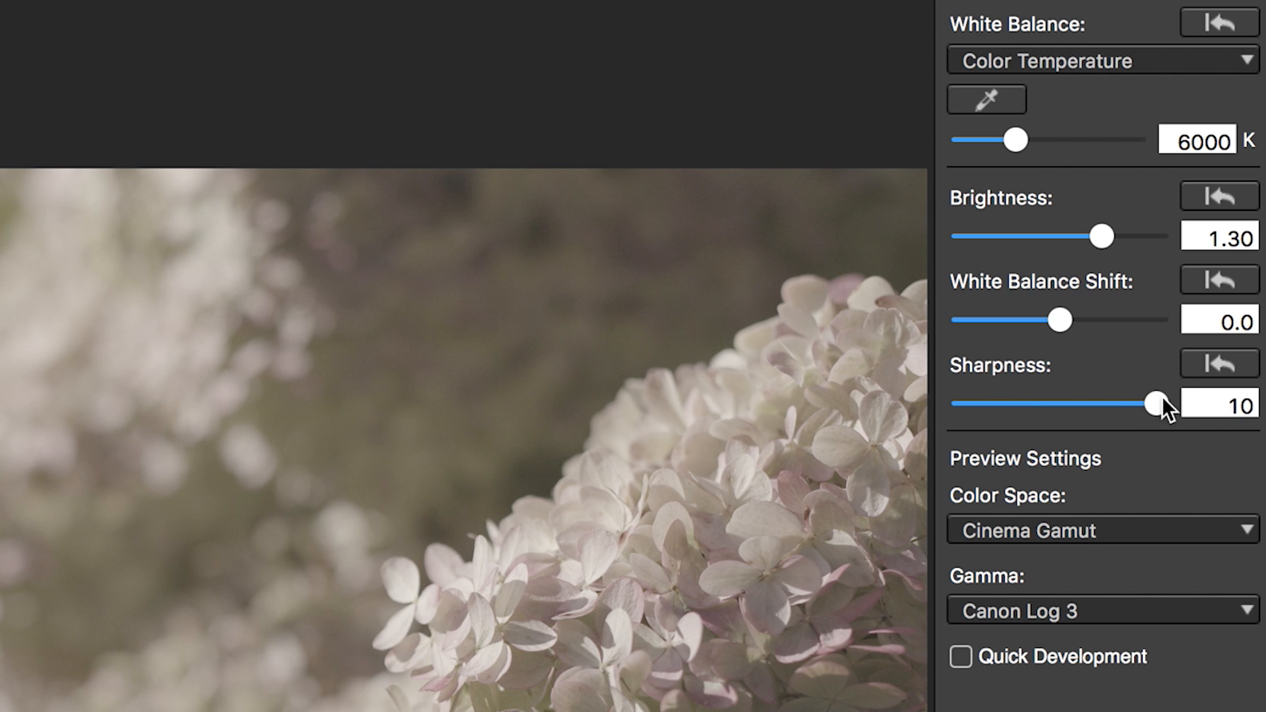
{"action": "left_click_drag", "start_coordinate": [1154, 403], "coordinate": [961, 404]}
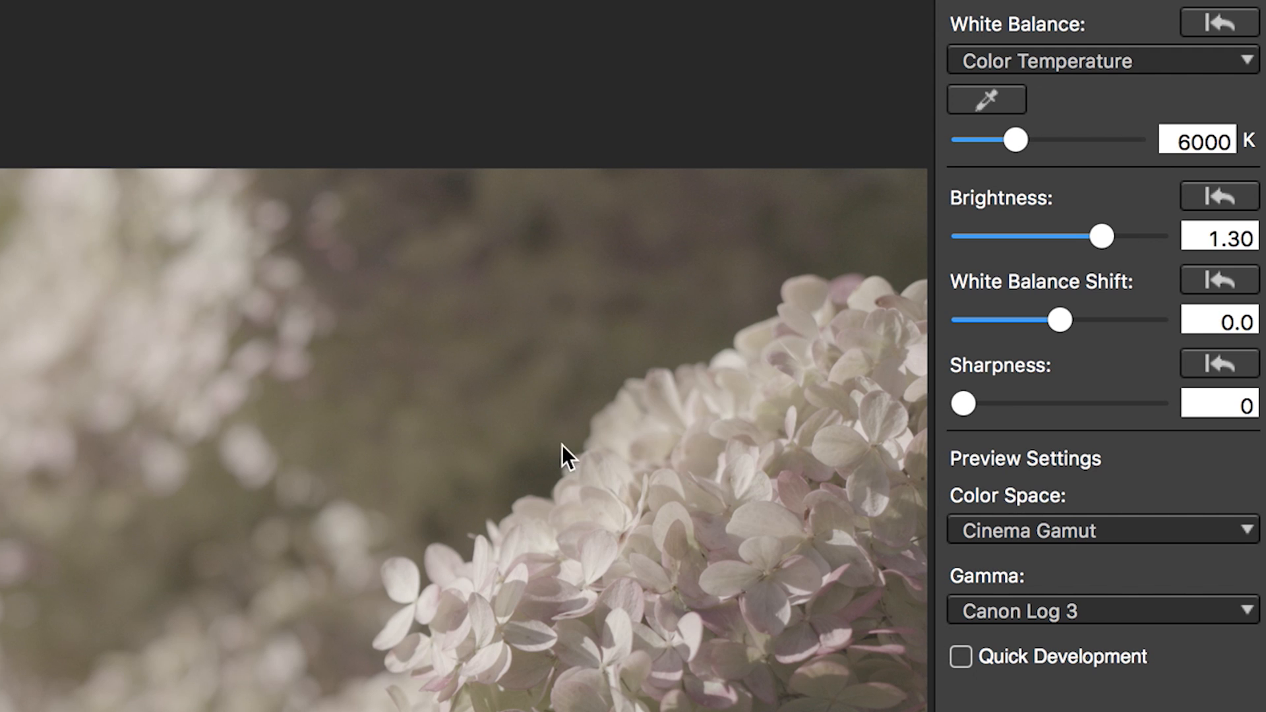
{"action": "mouse_move", "coordinate": [979, 362]}
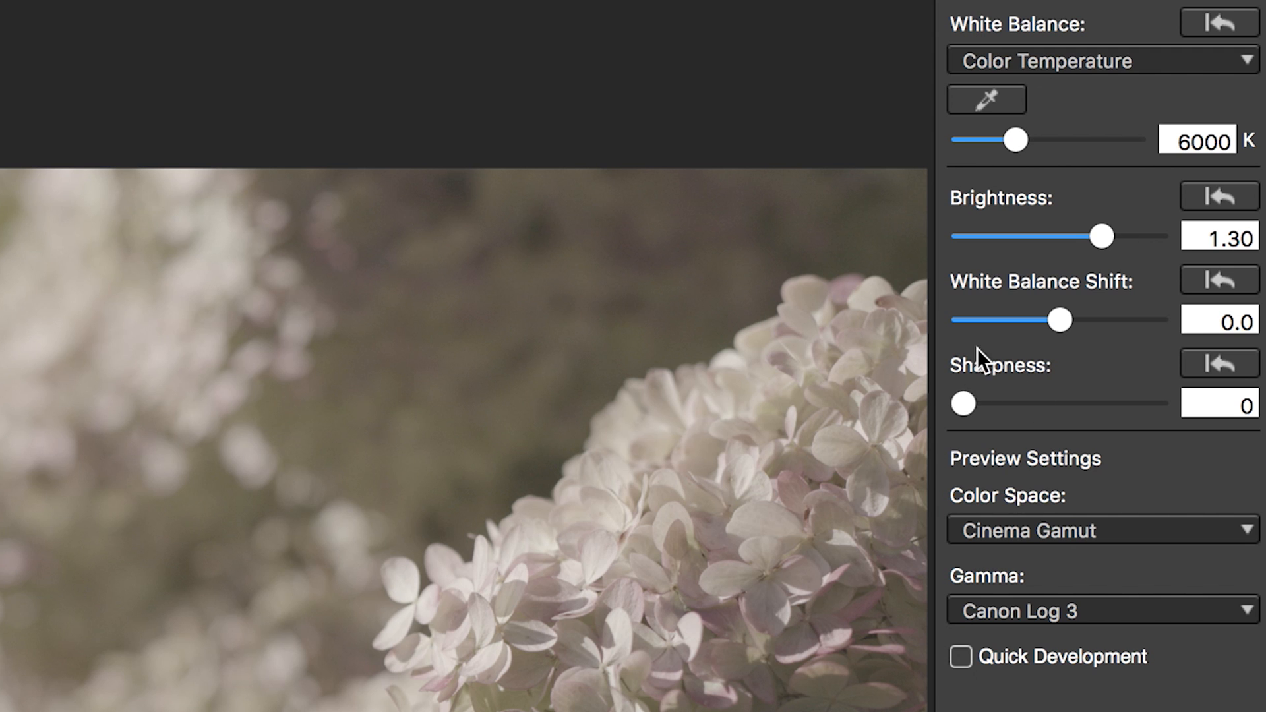
Try preview color spaces and the Wide DR and other gamma curves on A003C005
{"action": "left_click", "coordinate": [1100, 530]}
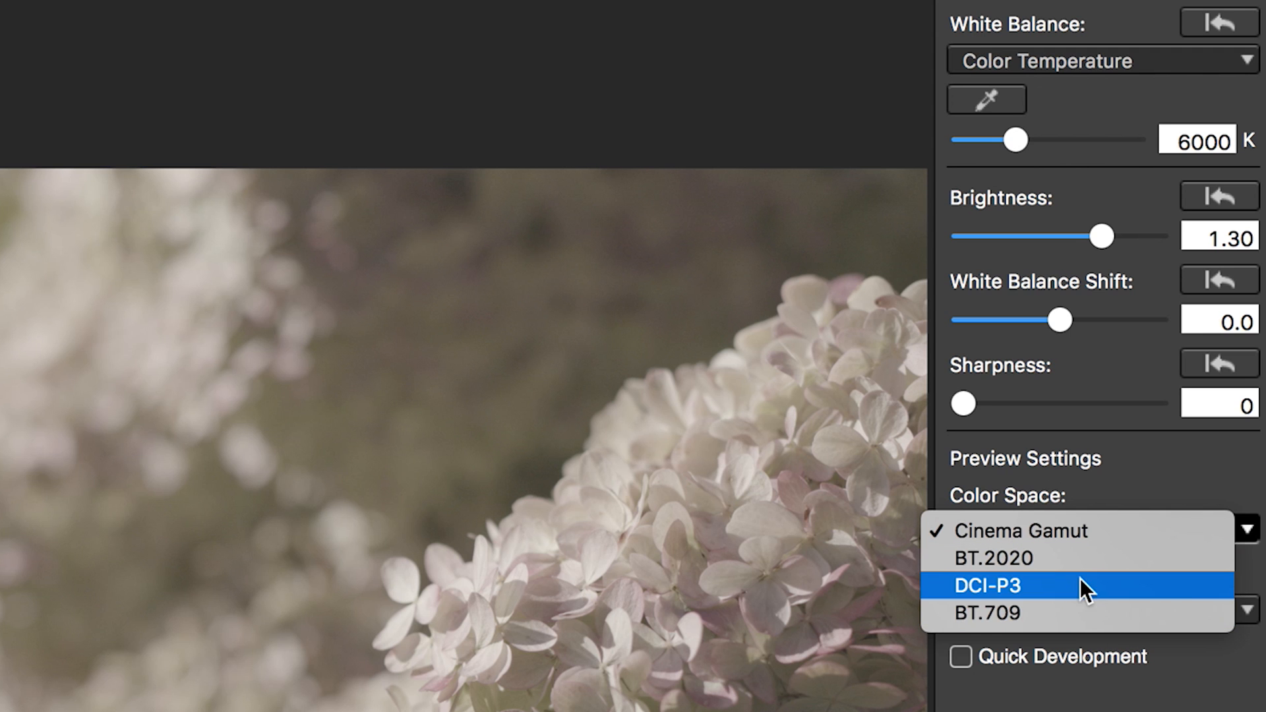
{"action": "mouse_move", "coordinate": [1080, 613]}
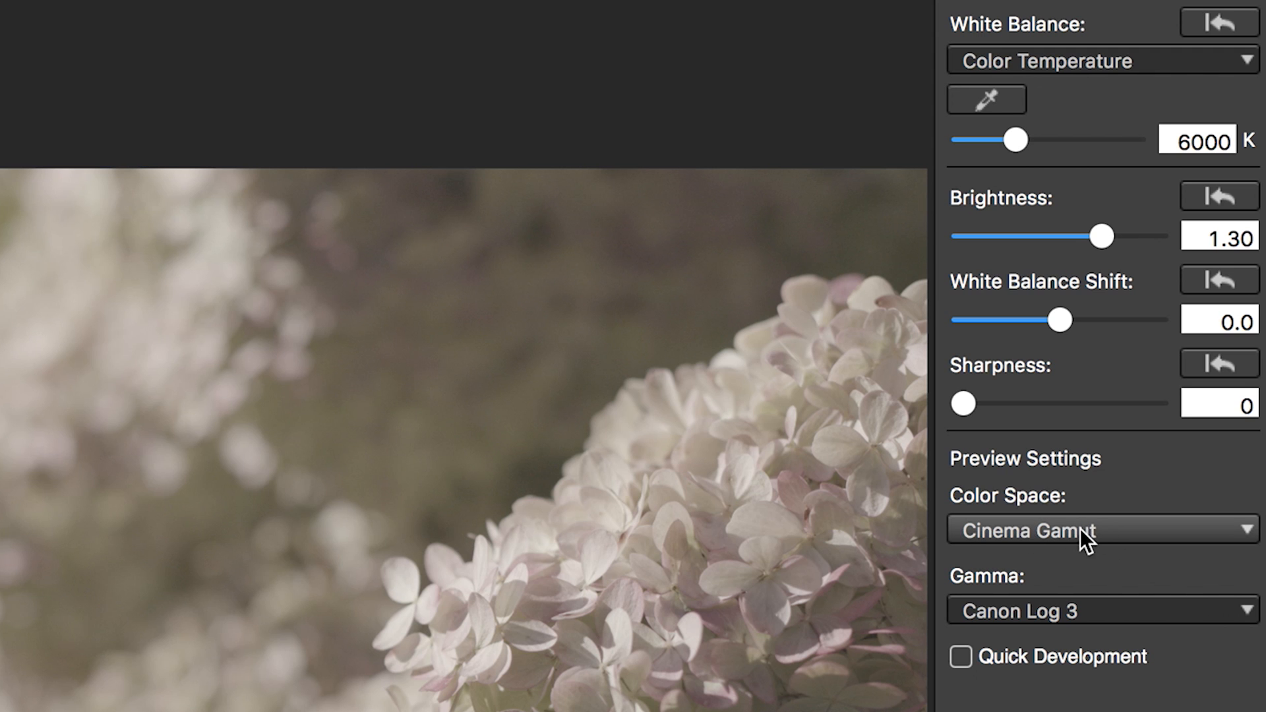
{"action": "left_click", "coordinate": [1101, 610]}
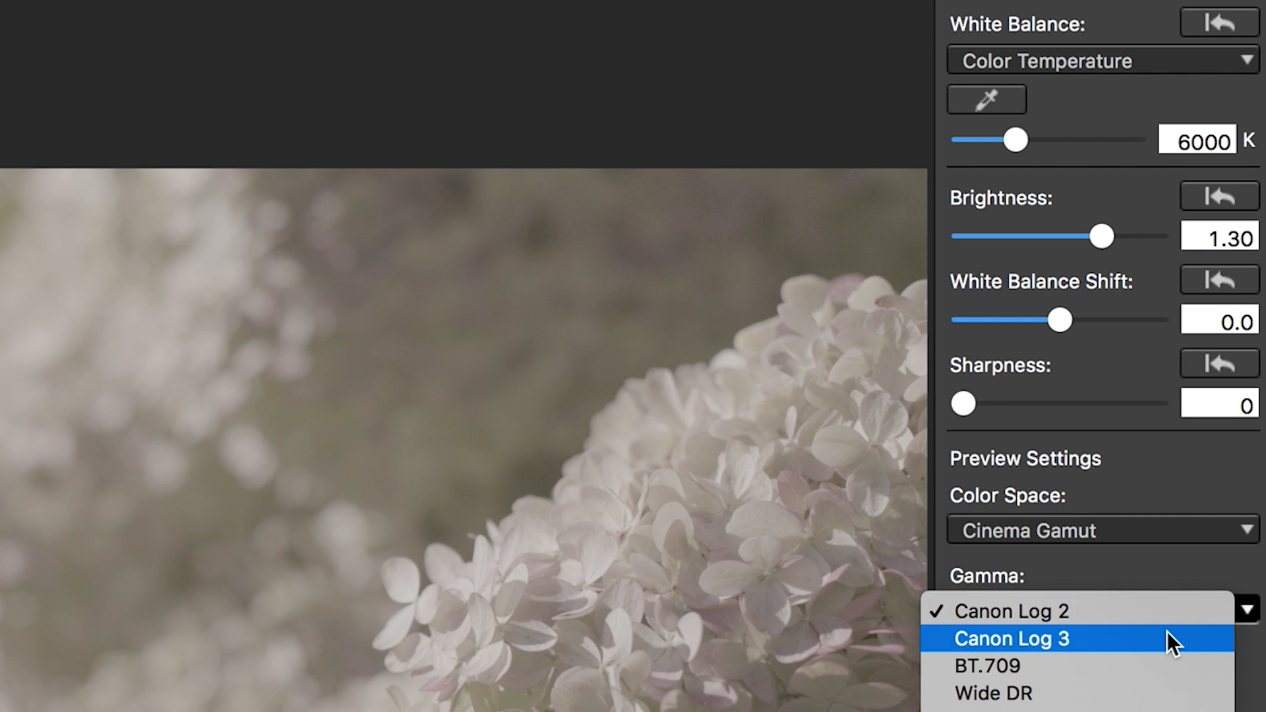
{"action": "left_click", "coordinate": [991, 693]}
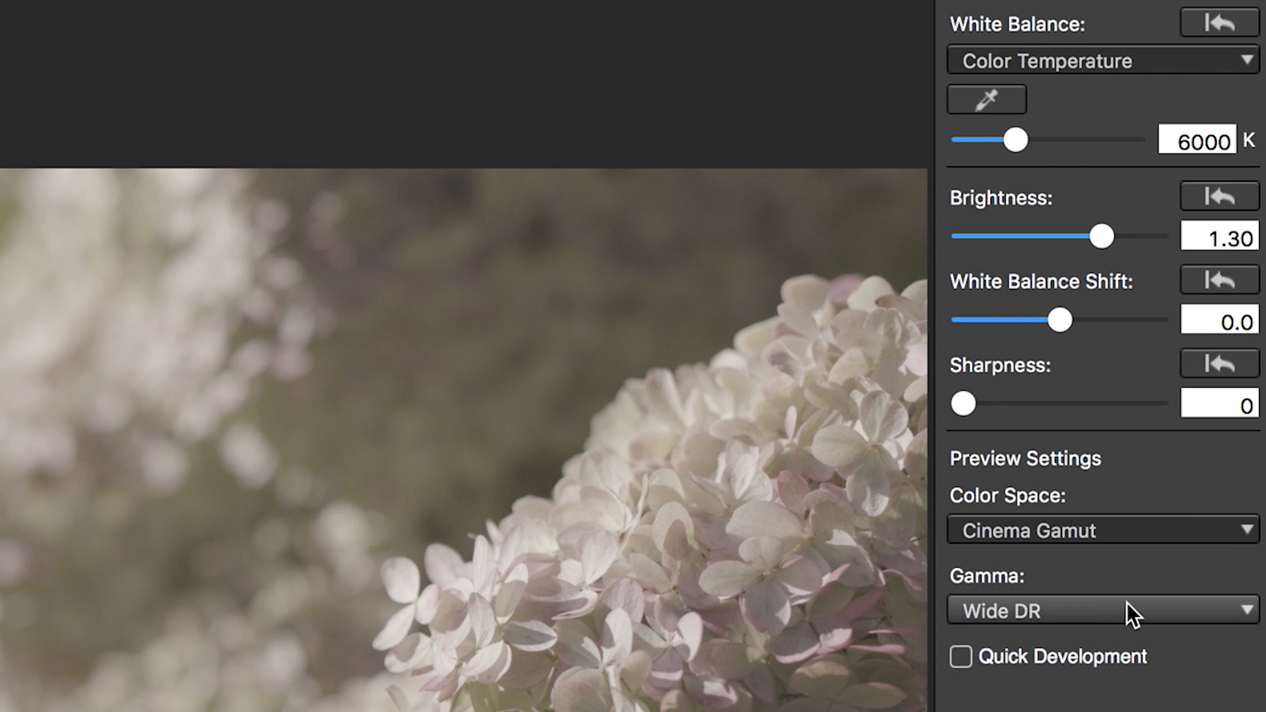
{"action": "left_click", "coordinate": [1101, 609]}
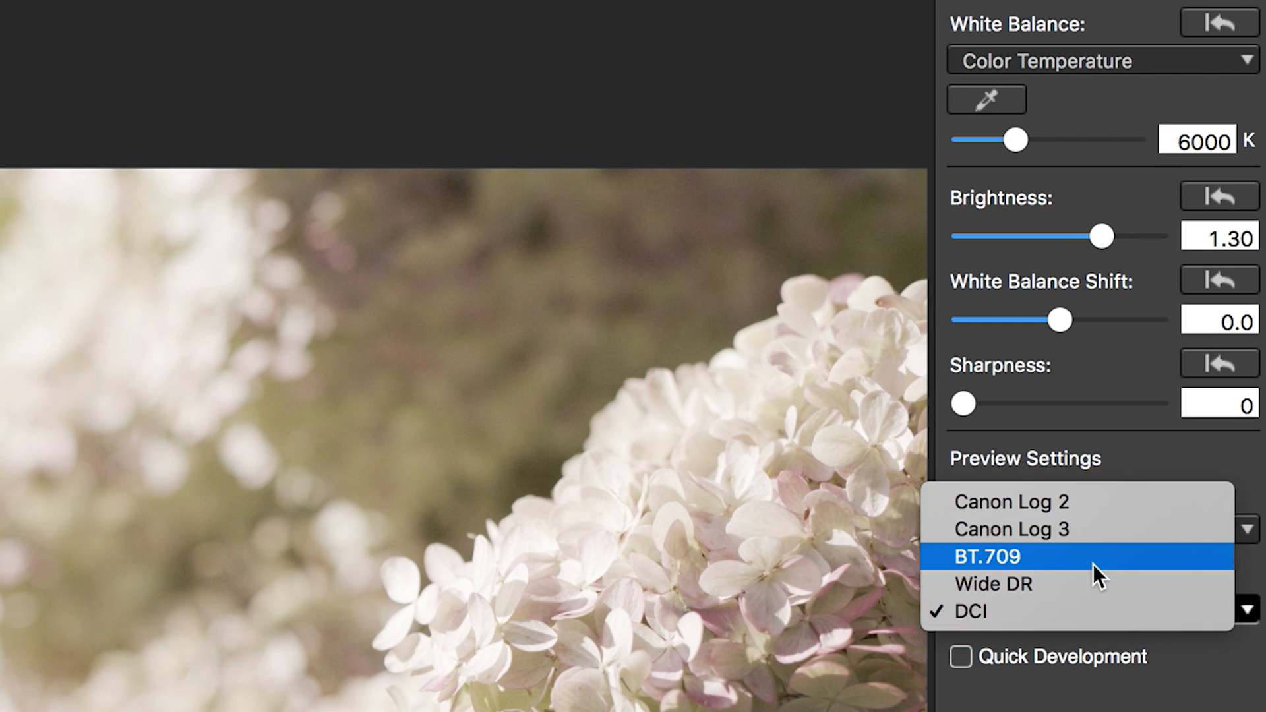
{"action": "left_click", "coordinate": [979, 557]}
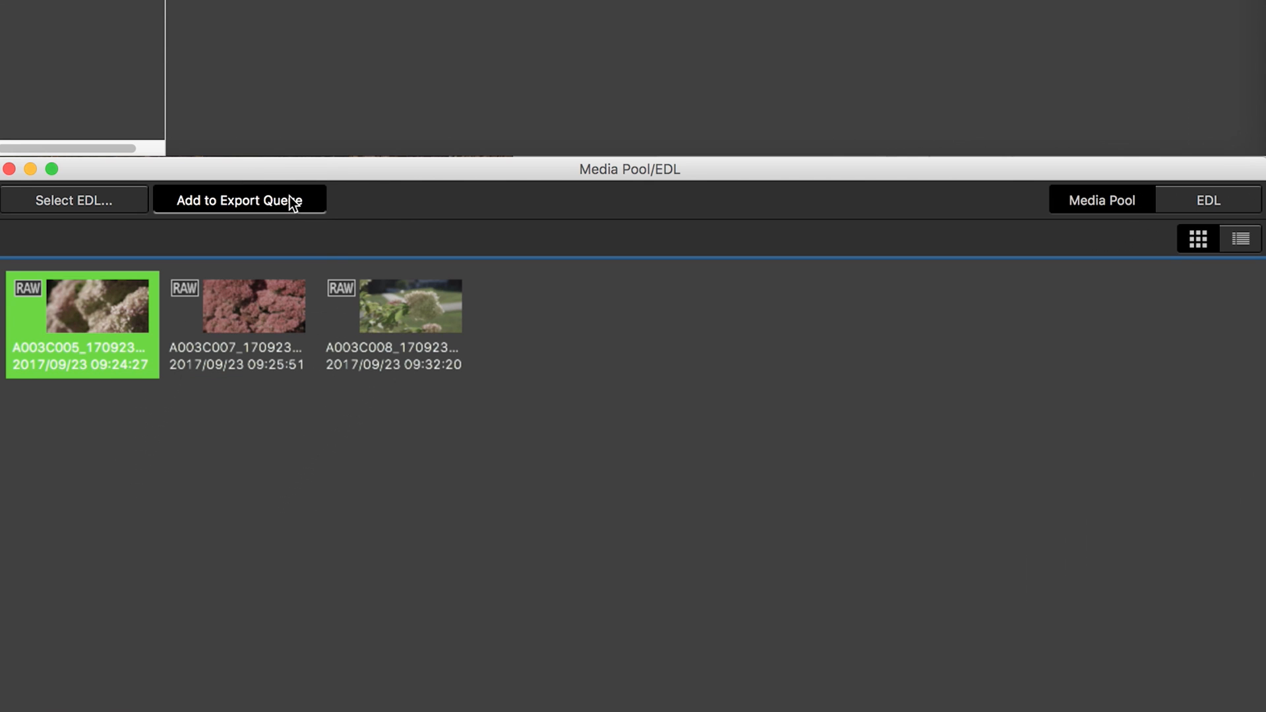
Queue A003C005 for export, darken A003C007 to brightness -0.61, and load A003C008
{"action": "left_click", "coordinate": [238, 200]}
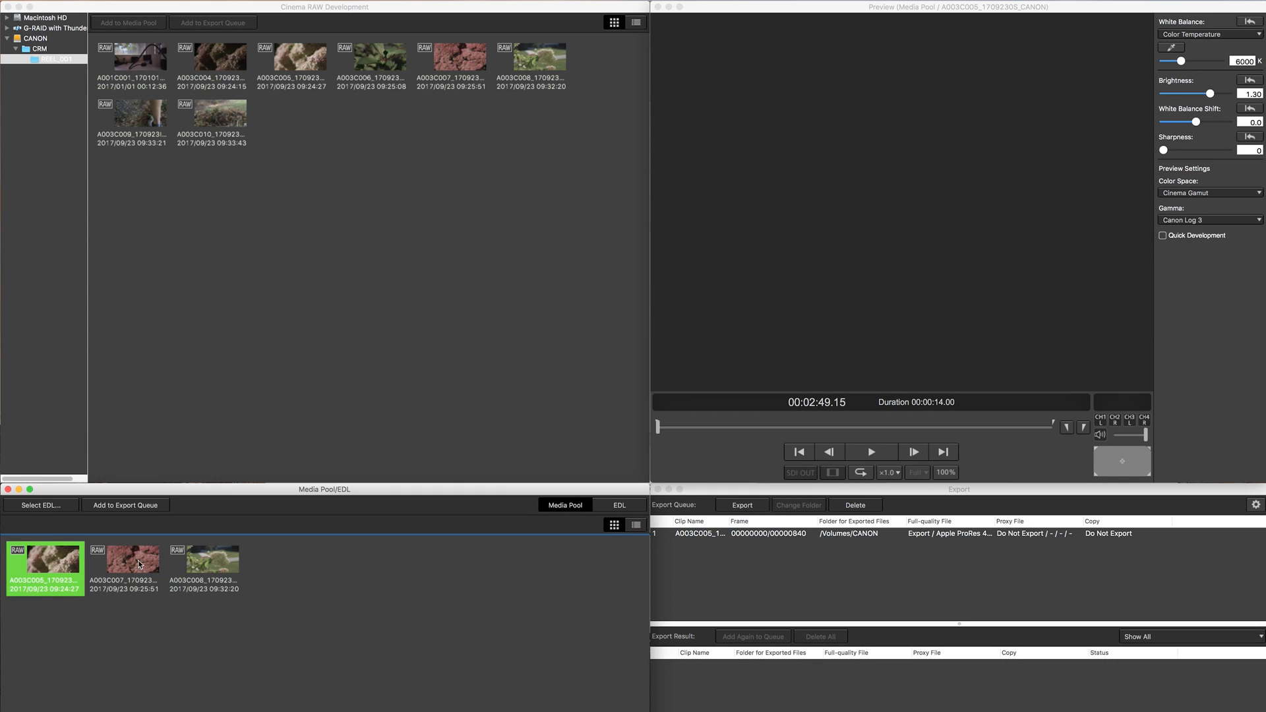
{"action": "left_click", "coordinate": [123, 569]}
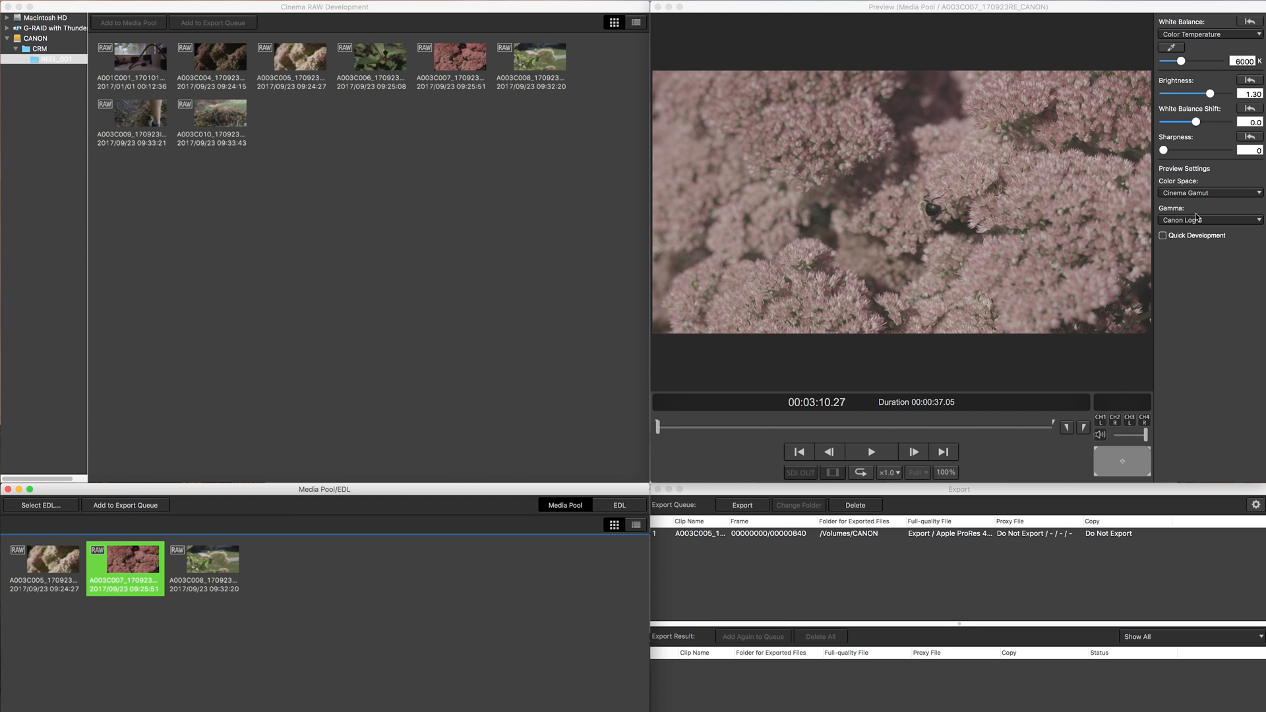
{"action": "mouse_move", "coordinate": [1213, 90]}
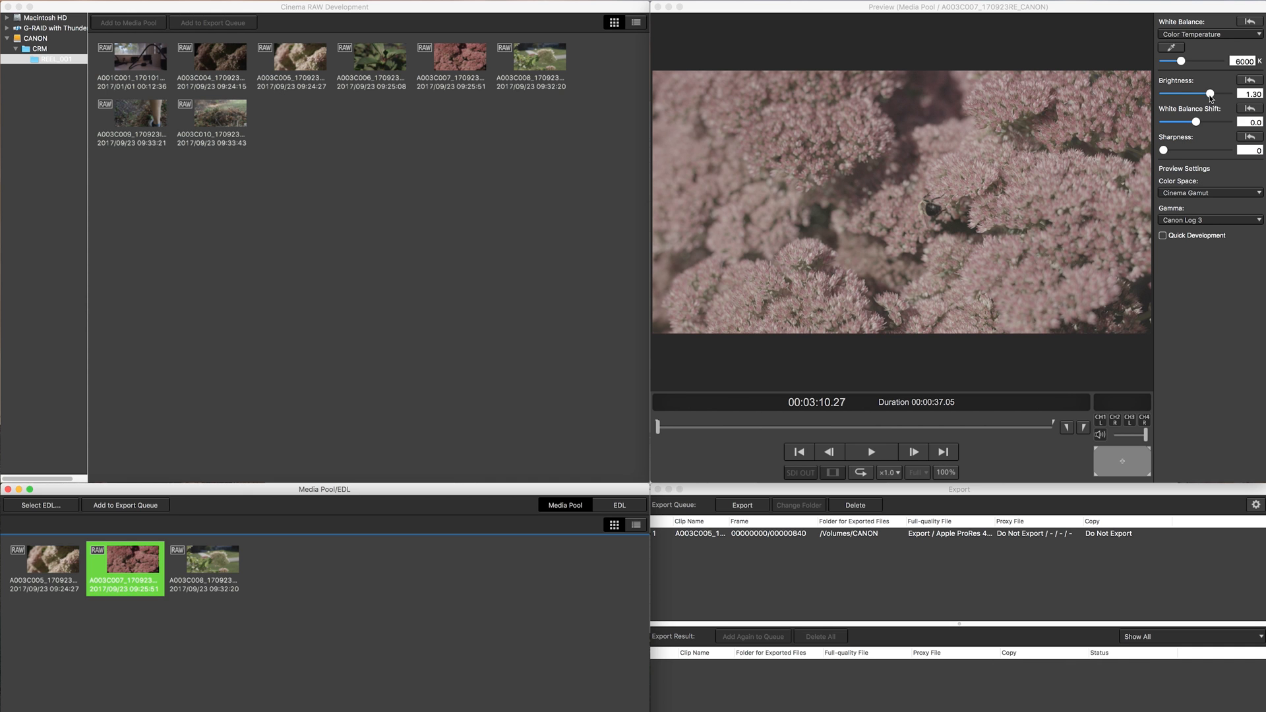
{"action": "left_click_drag", "start_coordinate": [1210, 94], "coordinate": [1176, 94]}
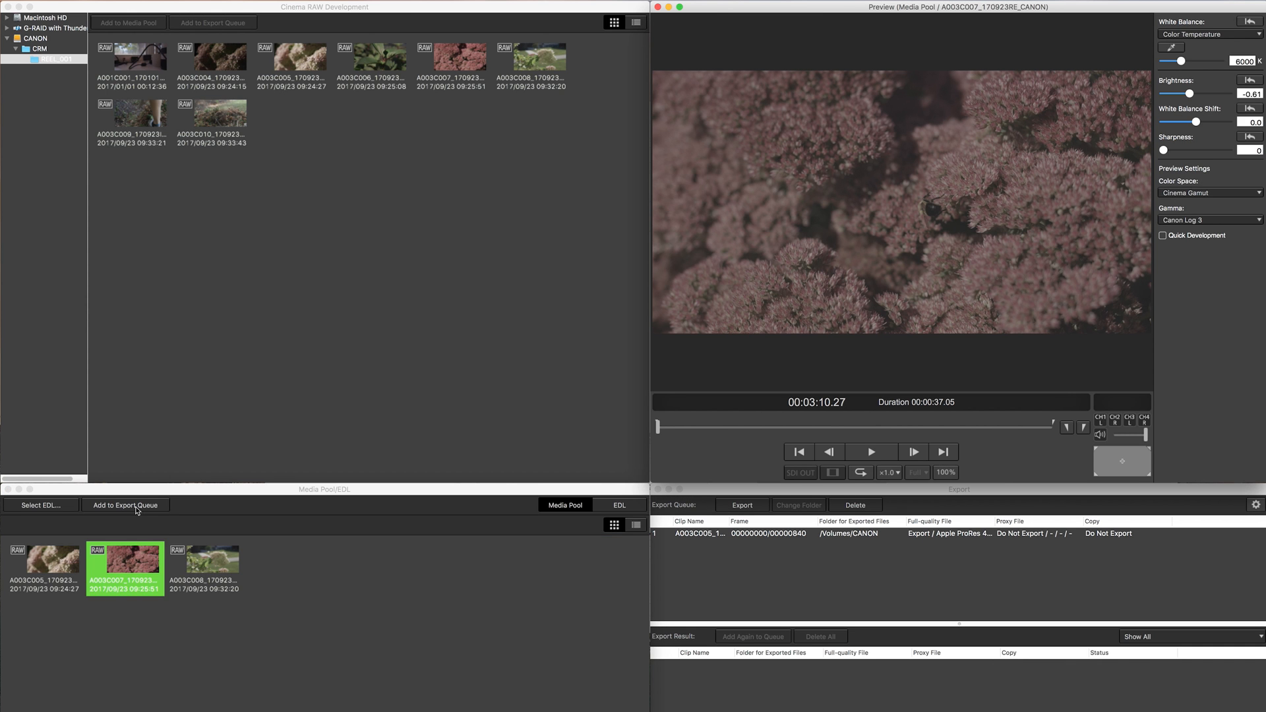
{"action": "mouse_move", "coordinate": [1133, 202]}
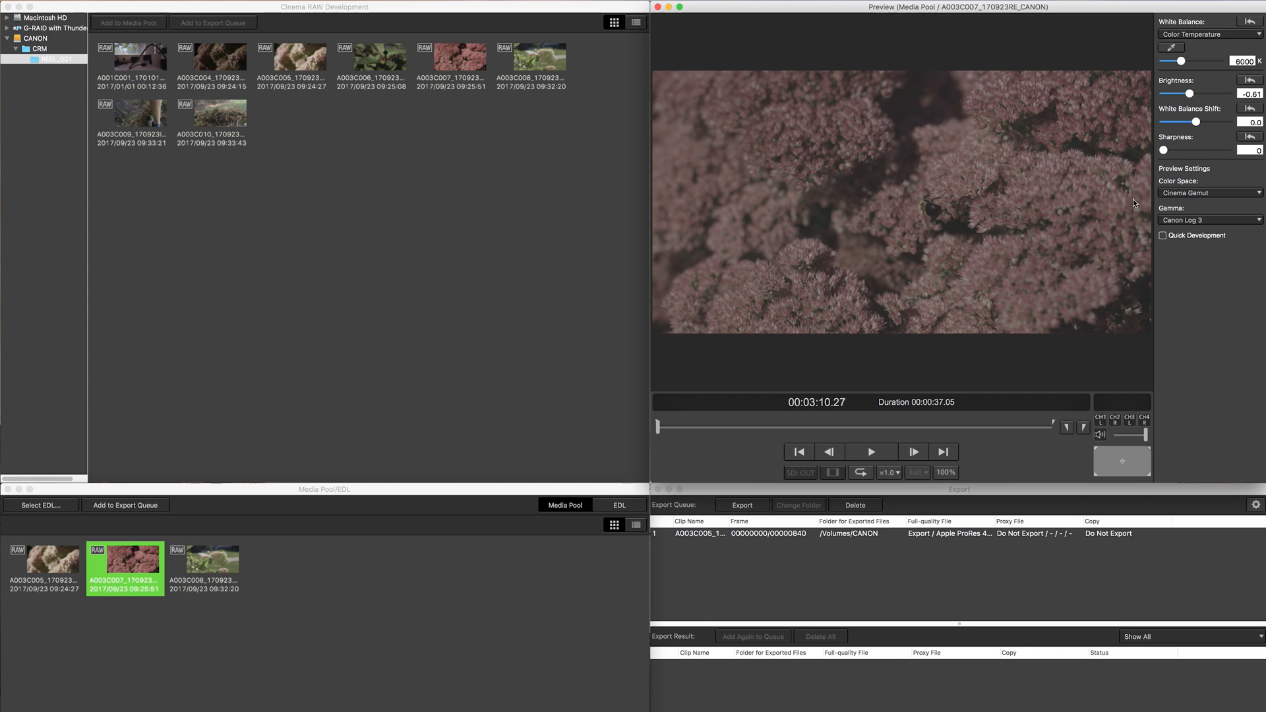
{"action": "left_click", "coordinate": [204, 569]}
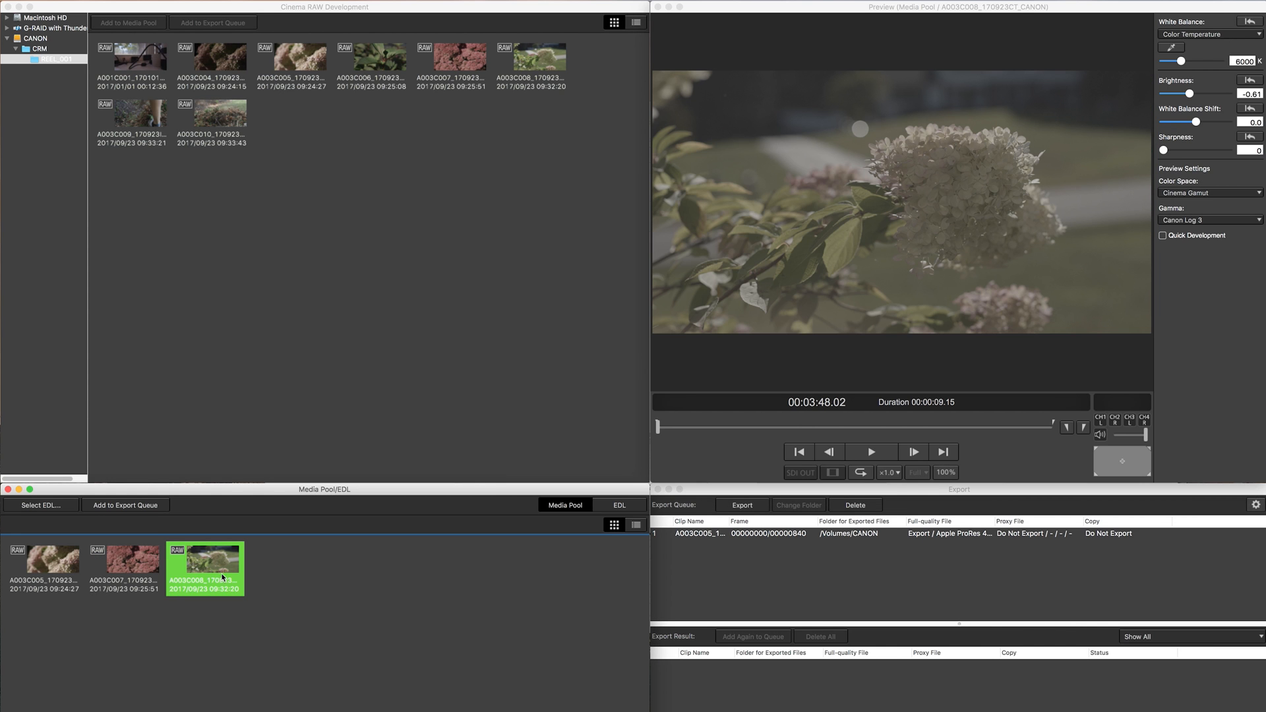
{"action": "mouse_move", "coordinate": [295, 615]}
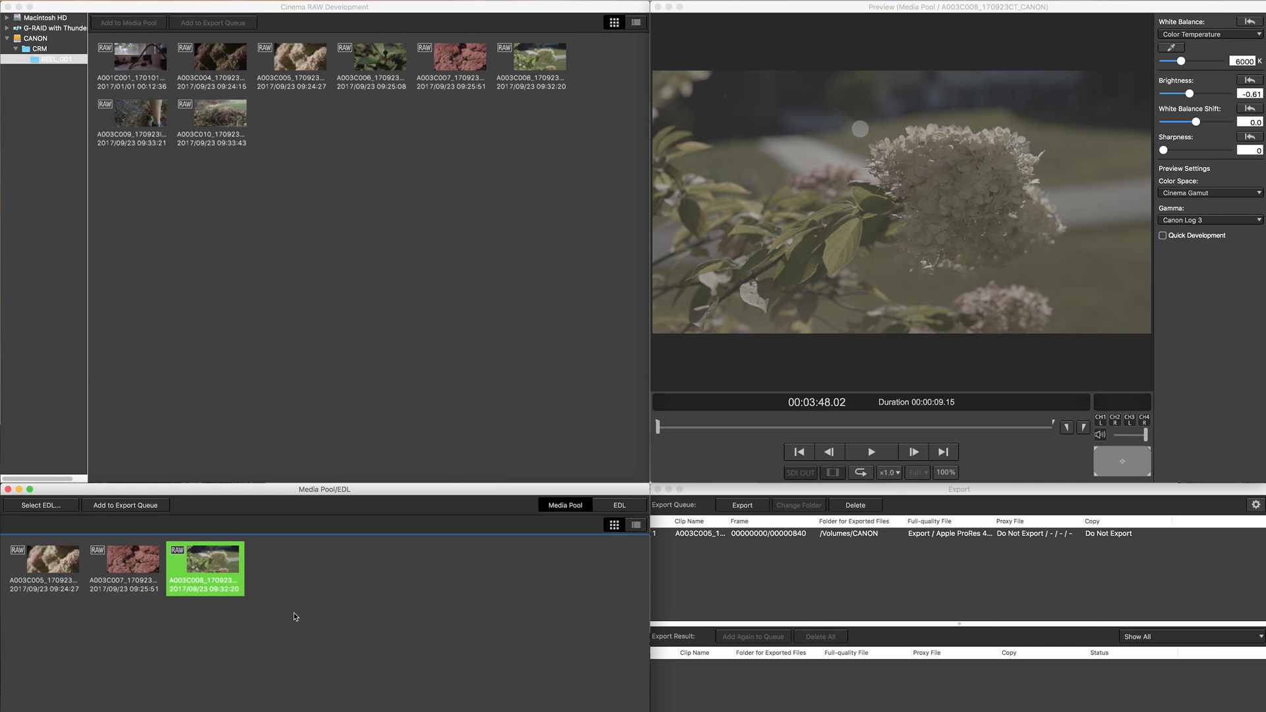
{"action": "left_click", "coordinate": [123, 559]}
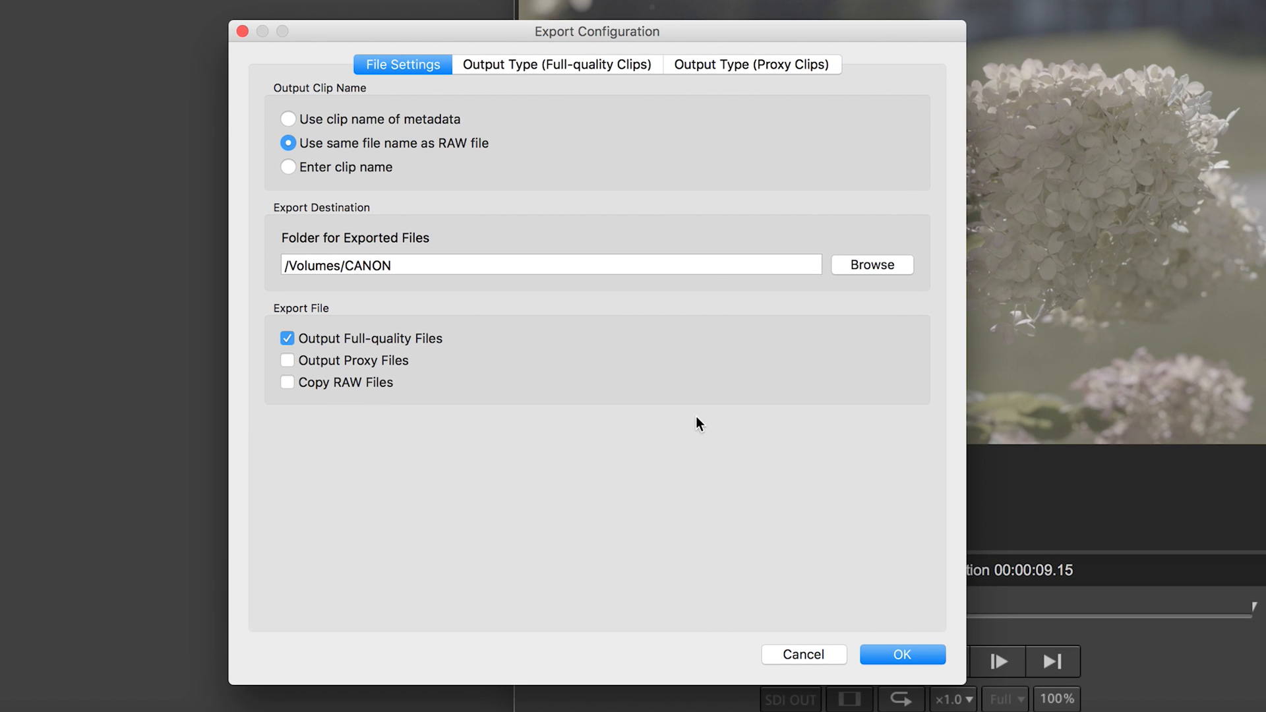
{"action": "mouse_move", "coordinate": [853, 277]}
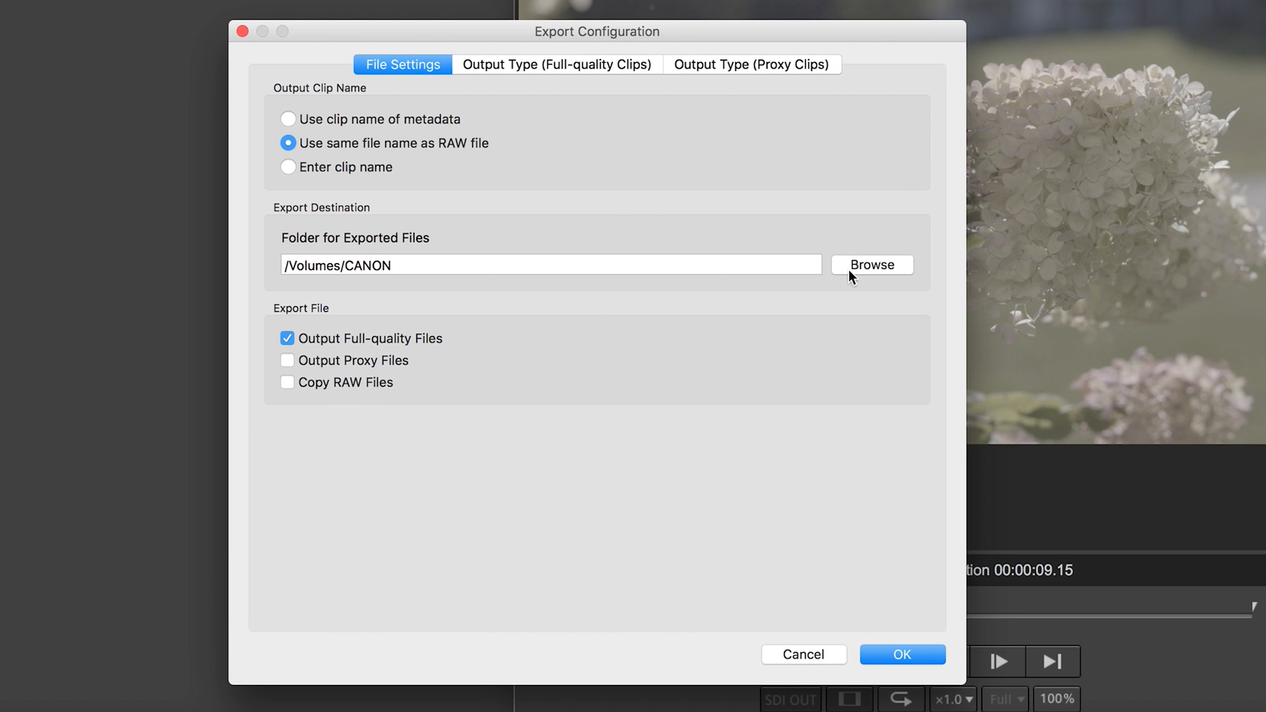
Open Export Configuration, keep /Volumes/CANON as destination, and show Full-quality Clips settings
{"action": "left_click", "coordinate": [871, 265]}
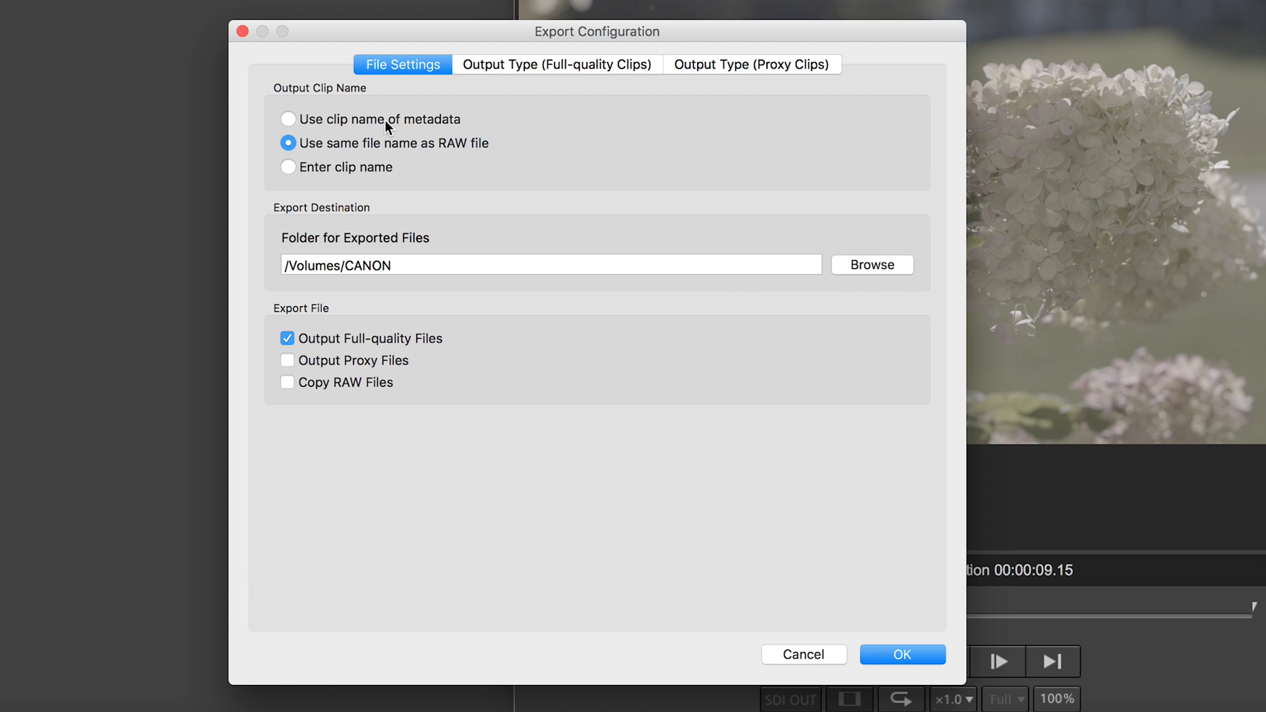
{"action": "mouse_move", "coordinate": [452, 118]}
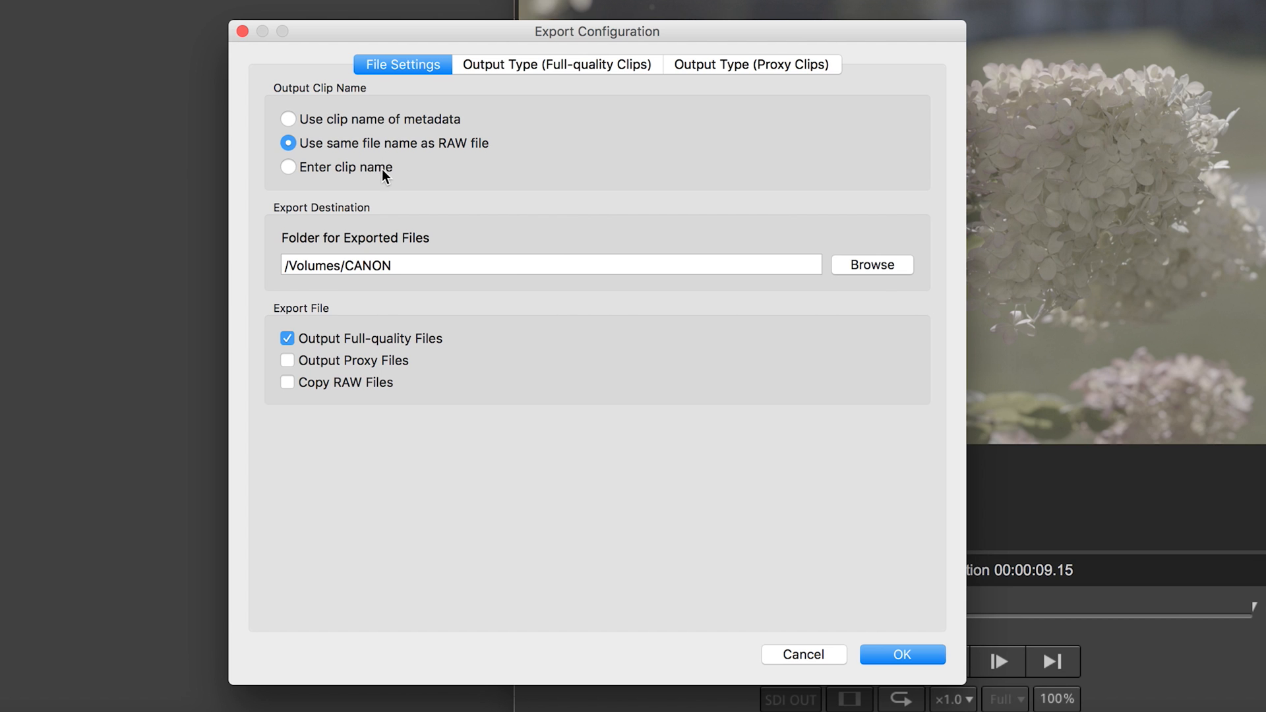
{"action": "left_click", "coordinate": [556, 65]}
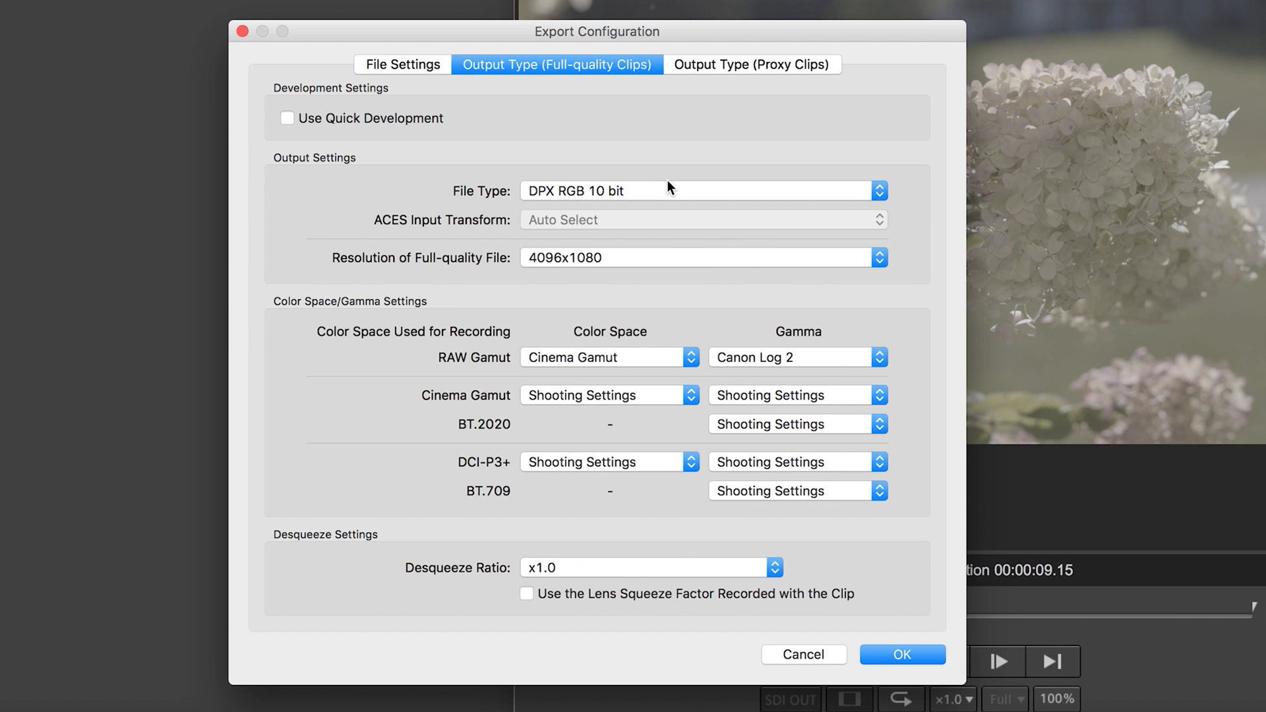
{"action": "mouse_move", "coordinate": [578, 206]}
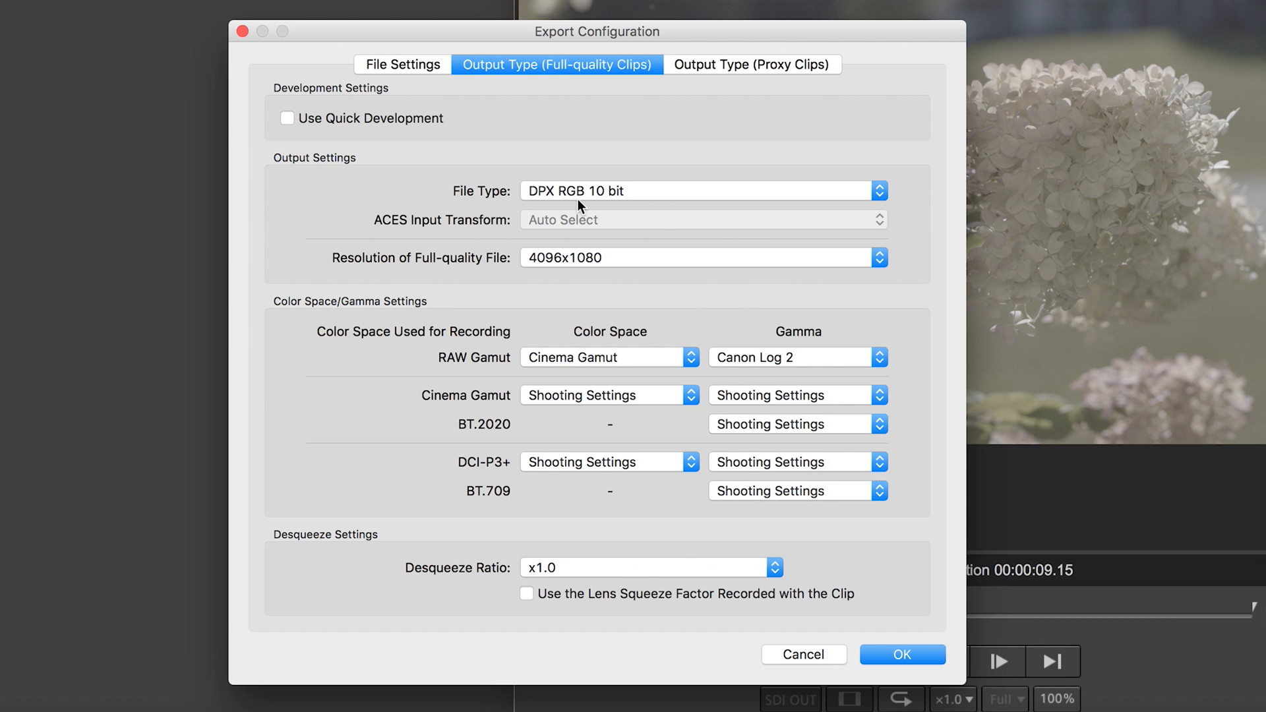
Set the full-quality file type to Apple ProRes 4444 and confirm with OK
{"action": "left_click", "coordinate": [702, 191]}
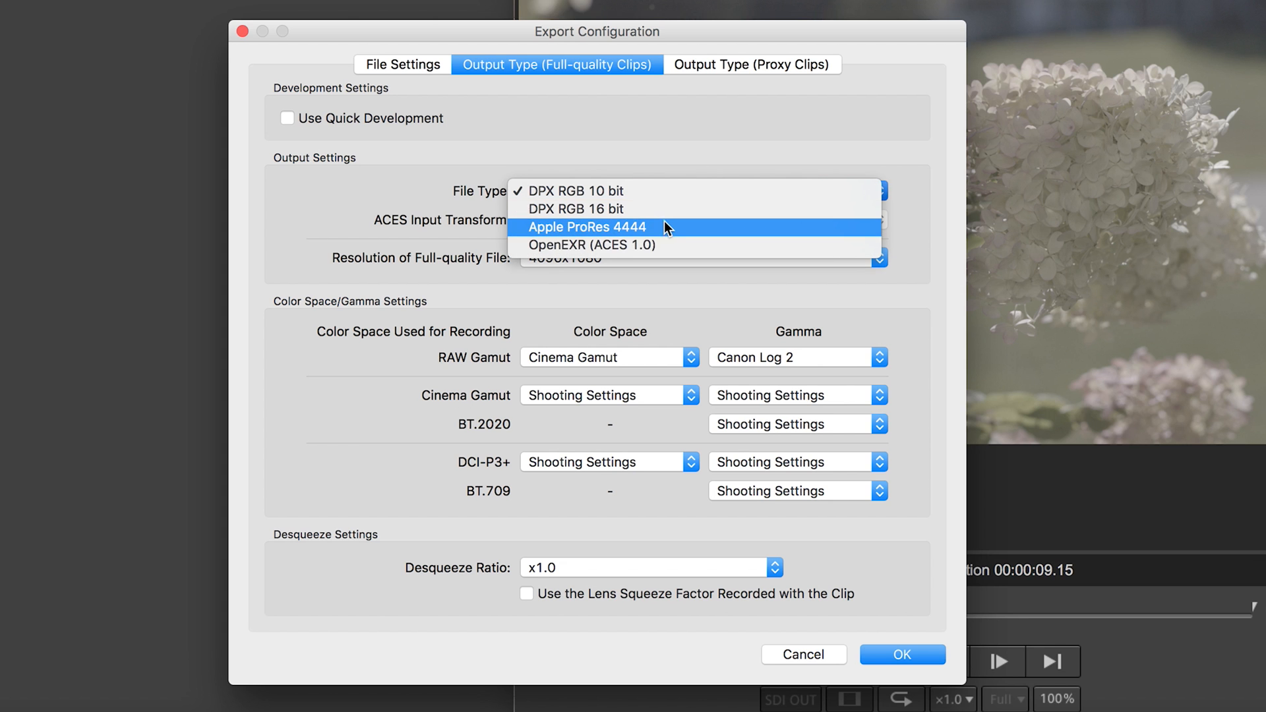
{"action": "left_click", "coordinate": [585, 227]}
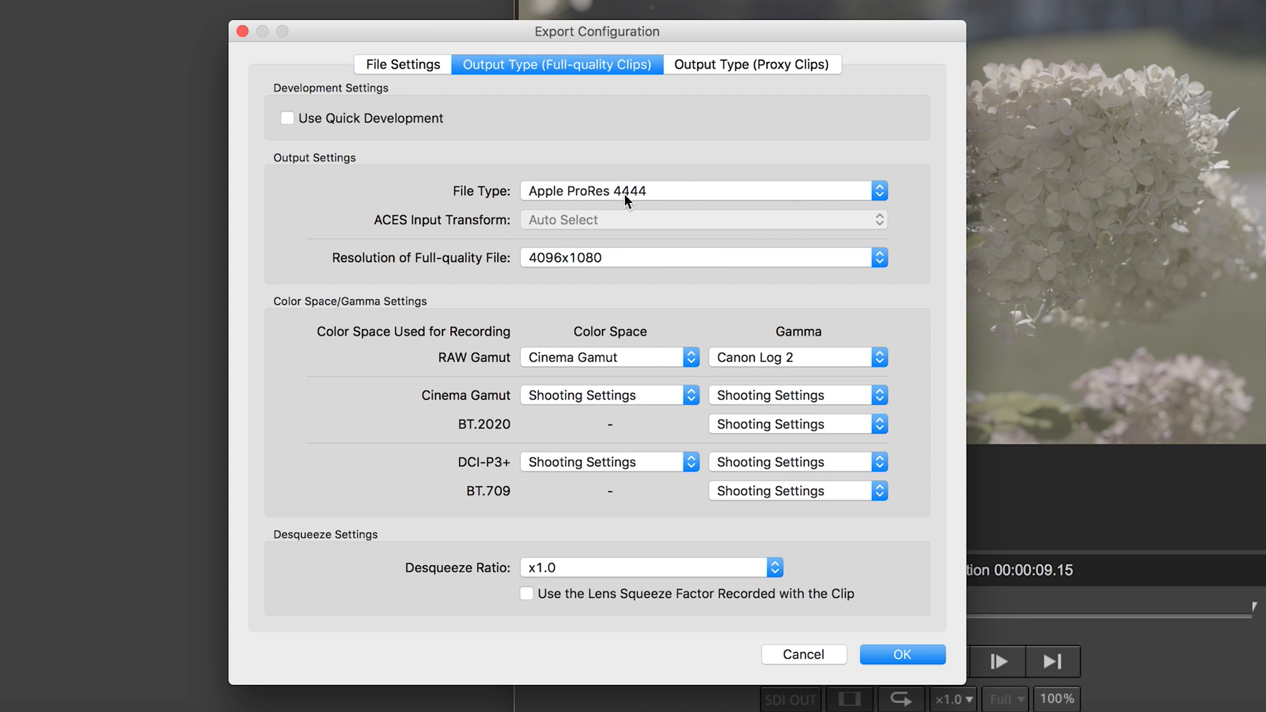
{"action": "mouse_move", "coordinate": [607, 267]}
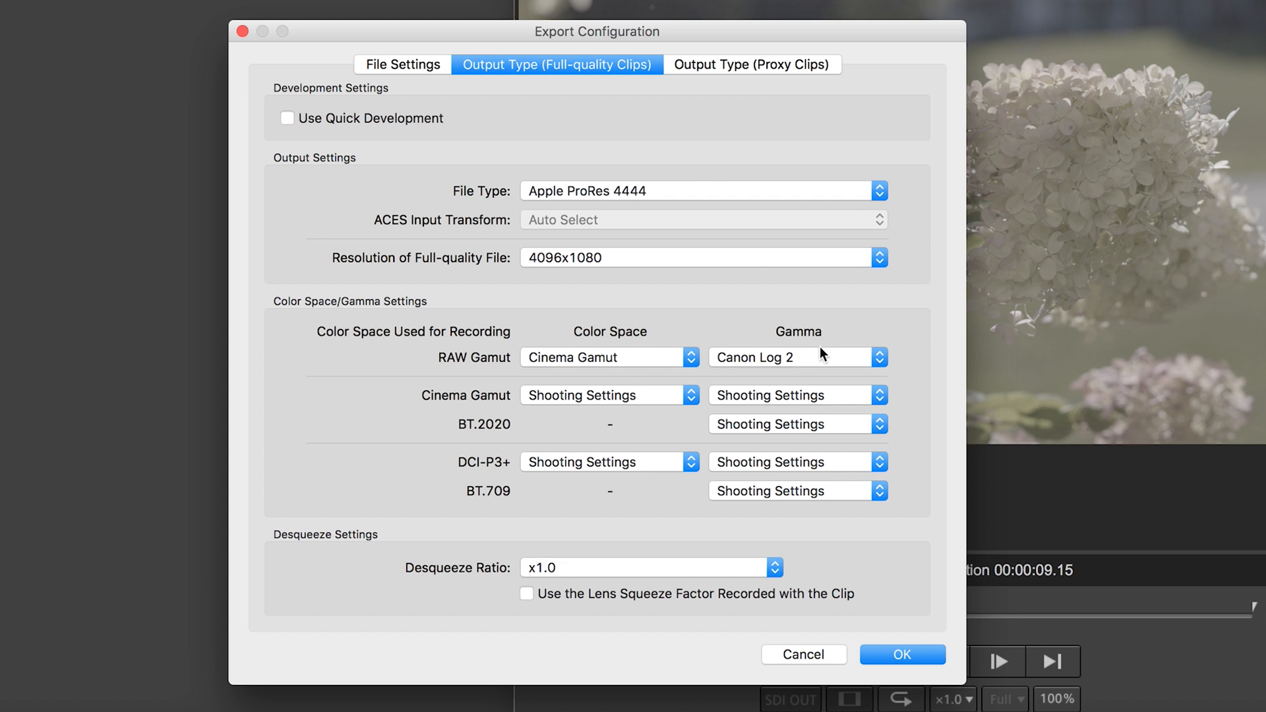
{"action": "mouse_move", "coordinate": [747, 349]}
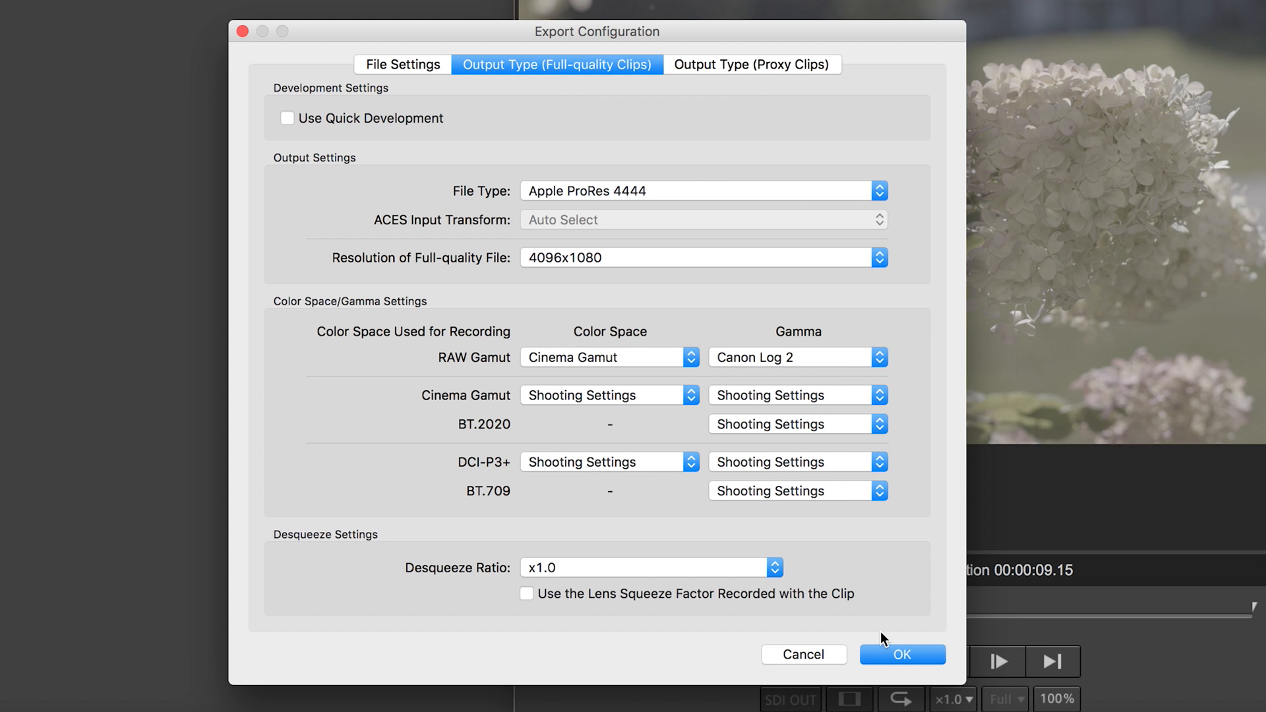
{"action": "left_click", "coordinate": [902, 654]}
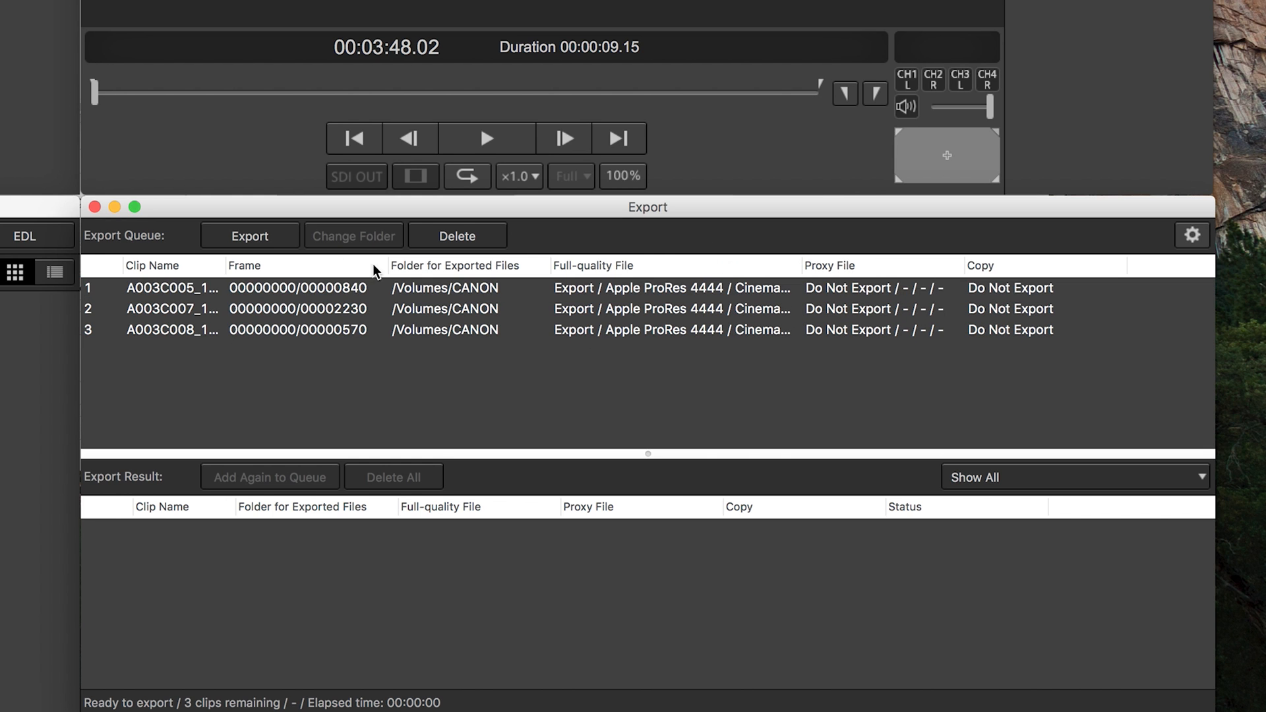
Export A003C005, A003C007 and A003C008, waiting until zero clips remain
{"action": "left_click", "coordinate": [249, 236]}
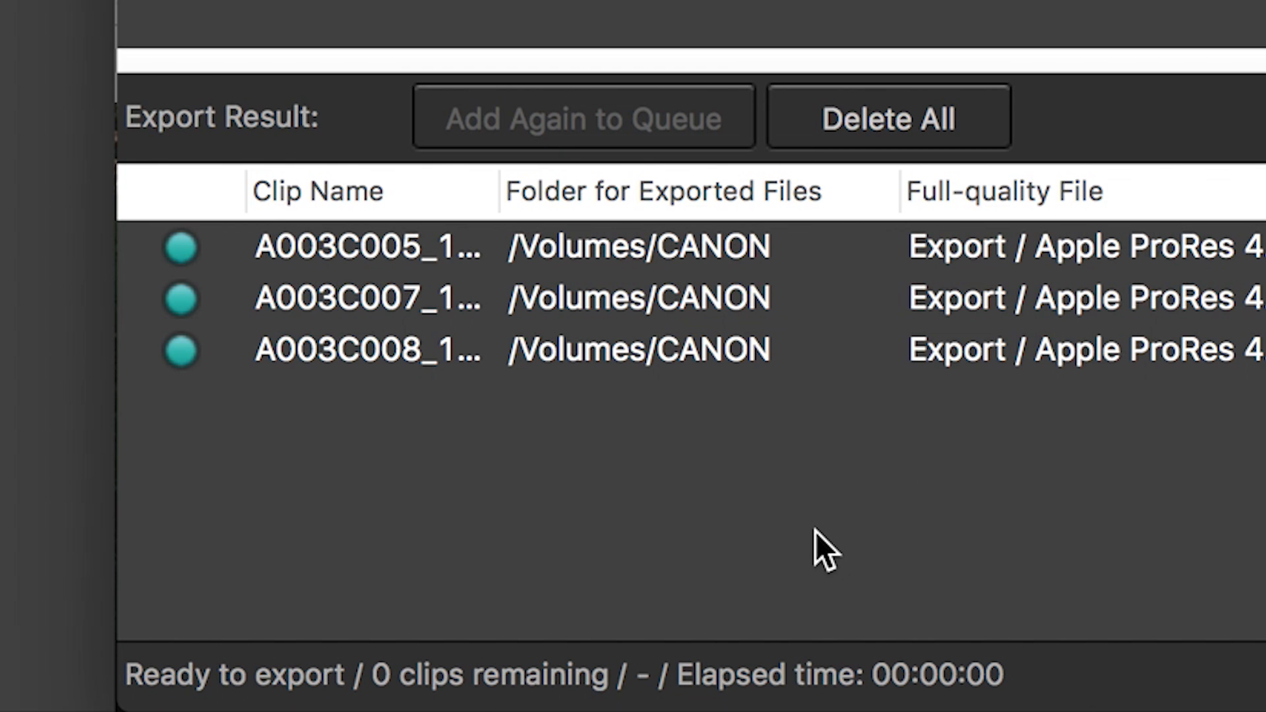
{"action": "mouse_move", "coordinate": [822, 529]}
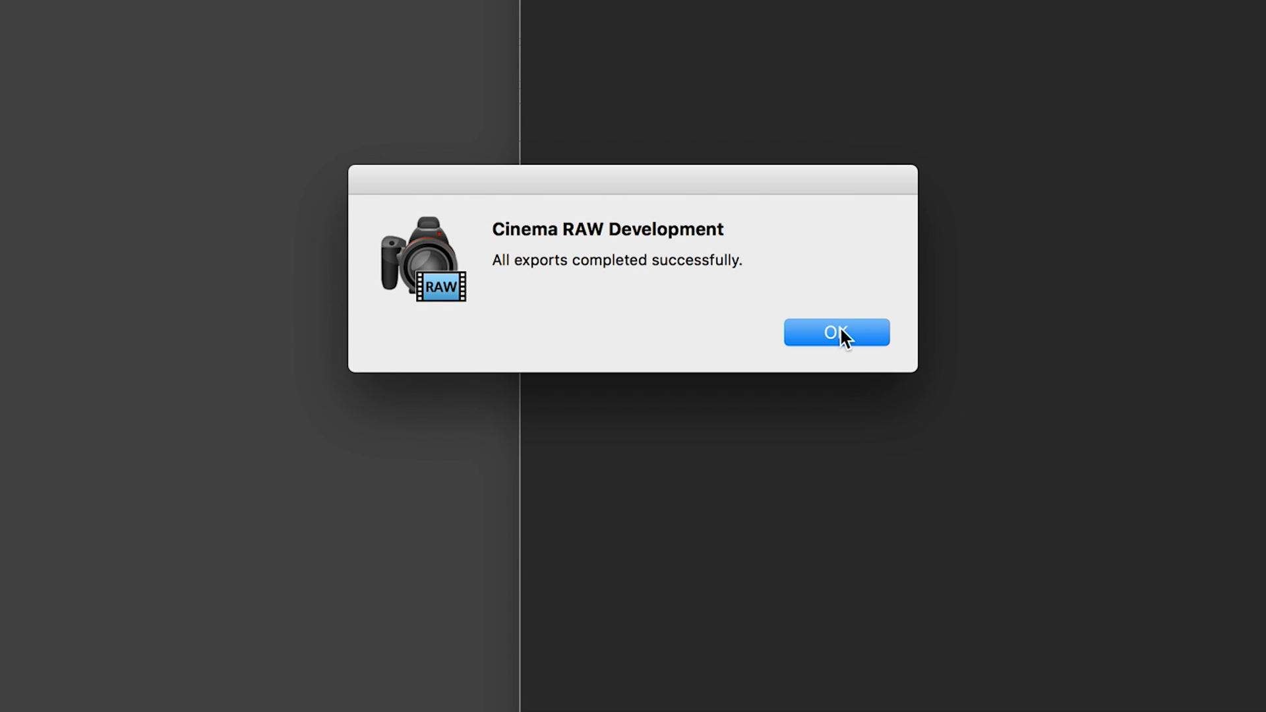
Dismiss the exports-completed notice and look inside the first exported camera clip folder on CANON
{"action": "left_click", "coordinate": [835, 331]}
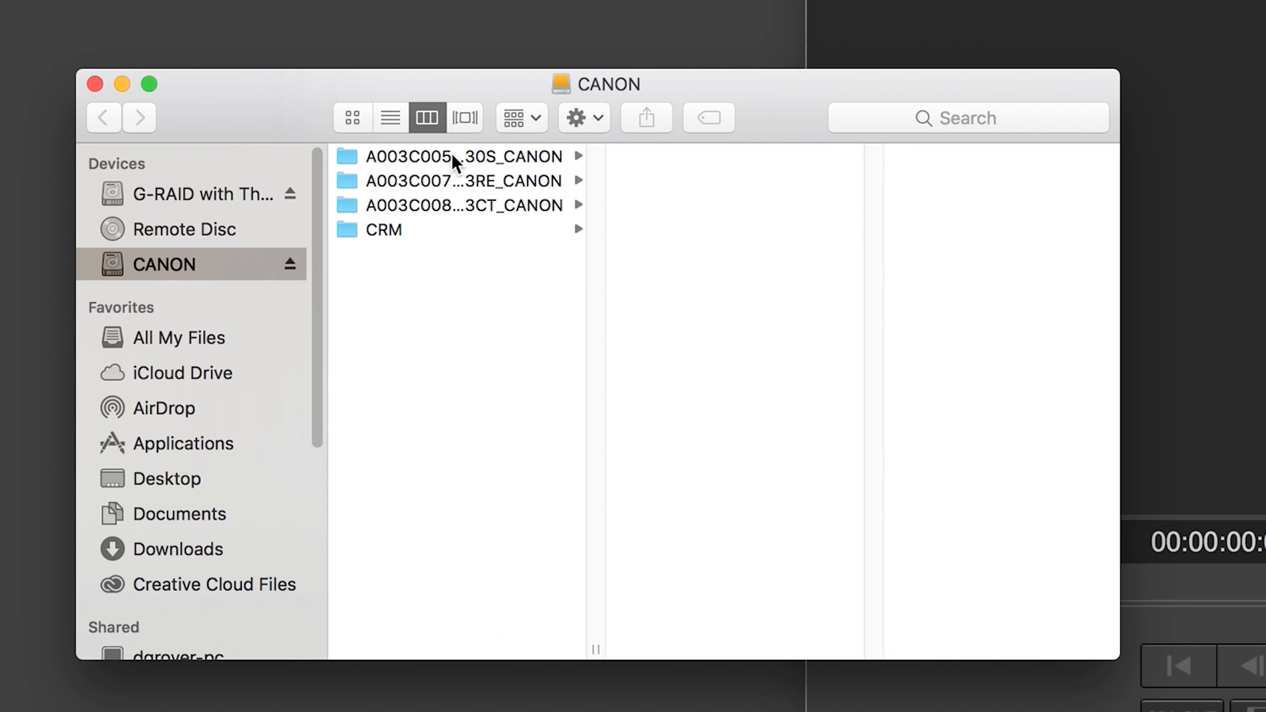
{"action": "left_click", "coordinate": [460, 156]}
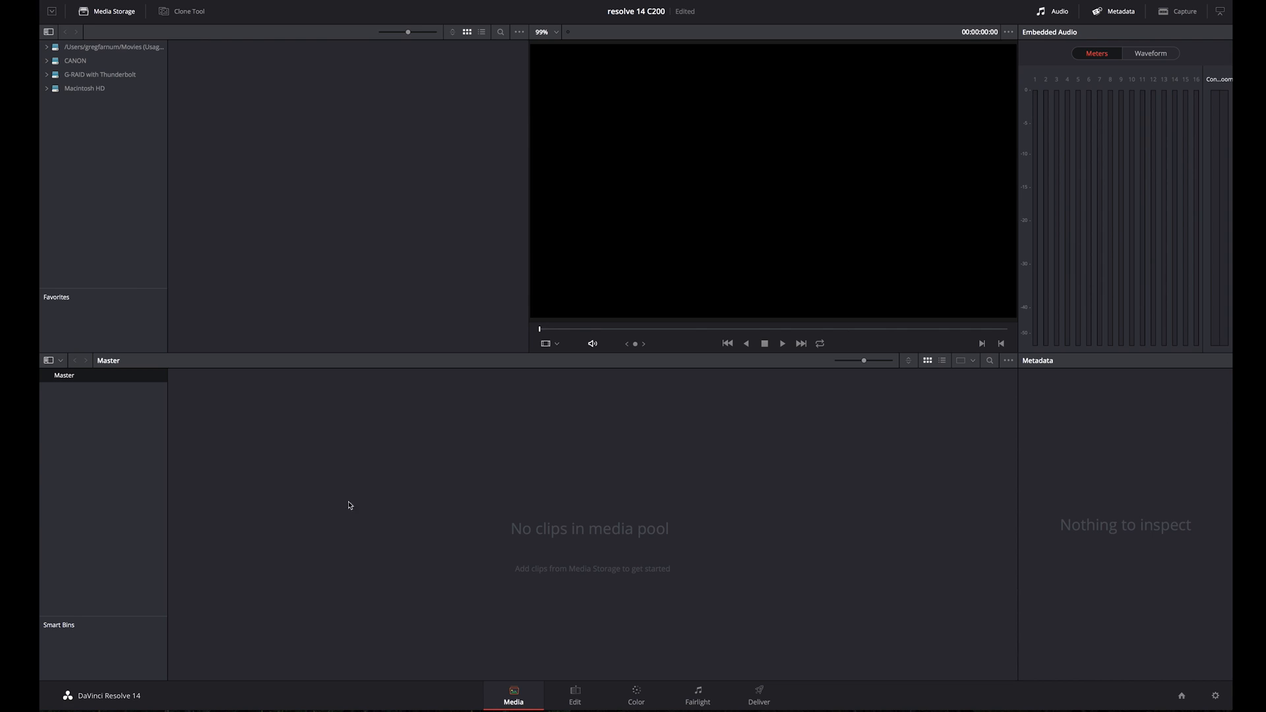
{"action": "mouse_move", "coordinate": [143, 137]}
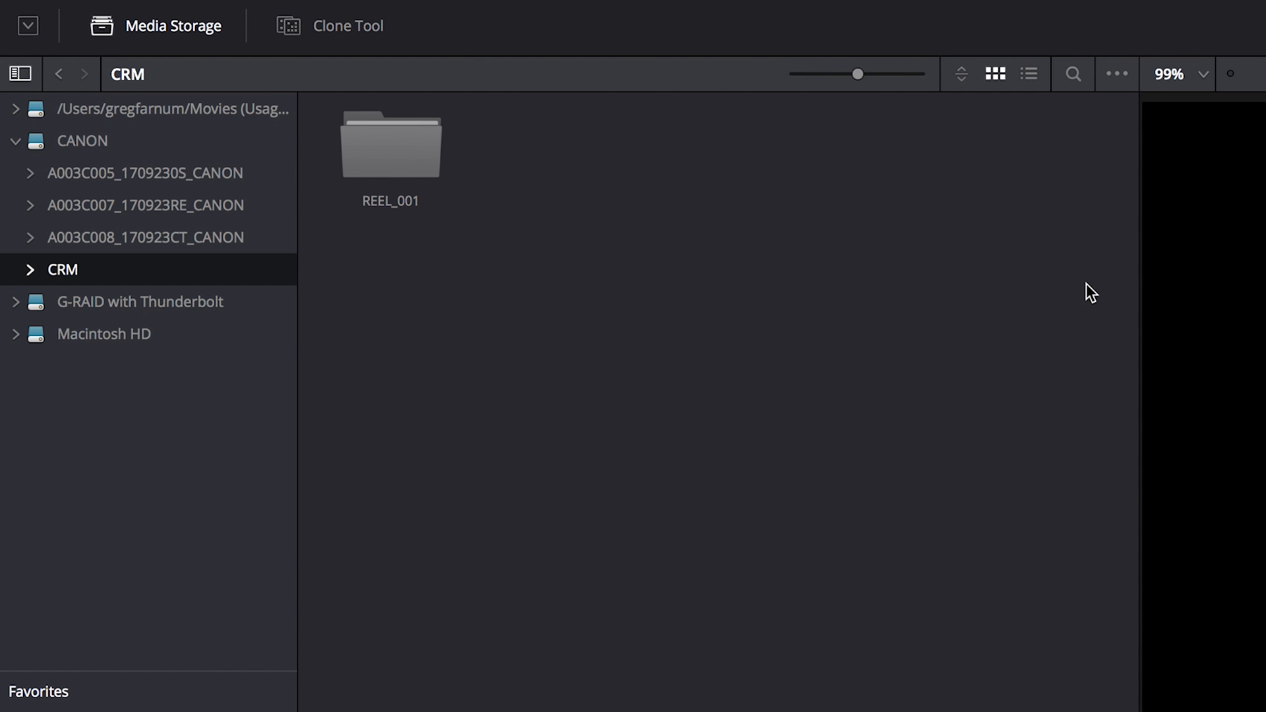
Open the REEL_001 folder from the CANON card to reveal its clips
{"action": "left_click", "coordinate": [390, 145]}
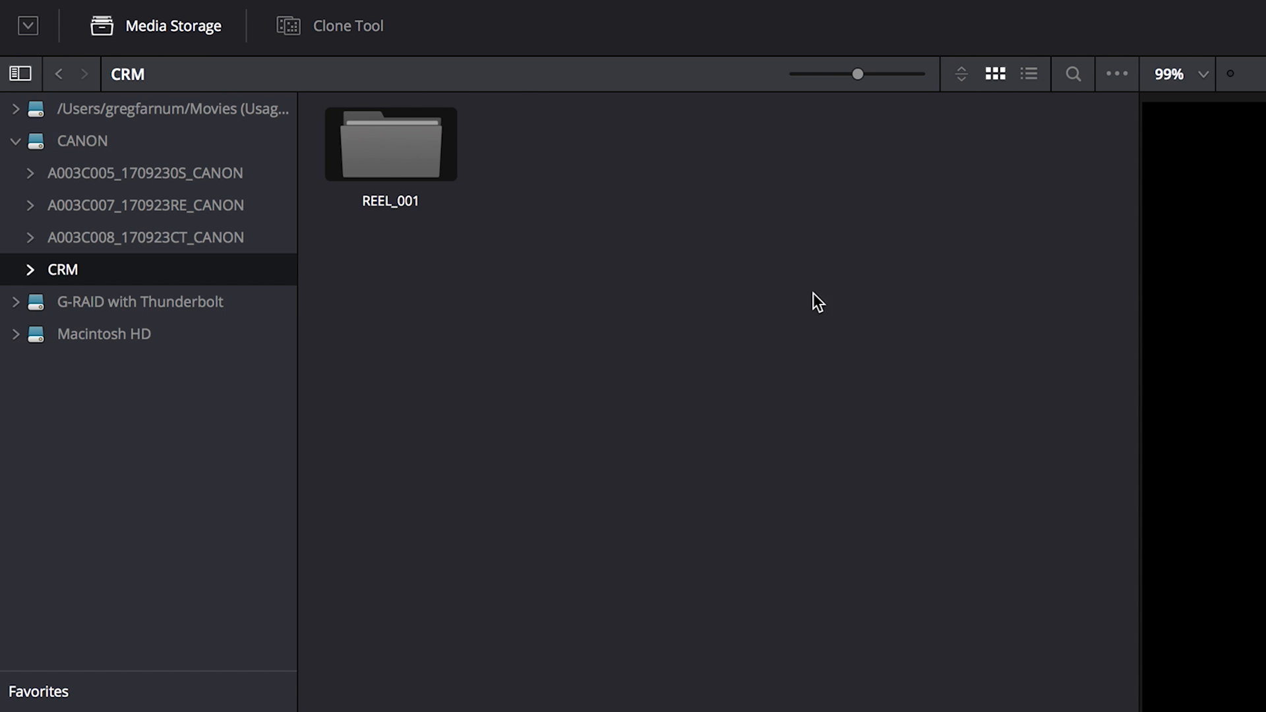
{"action": "double_click", "coordinate": [389, 144]}
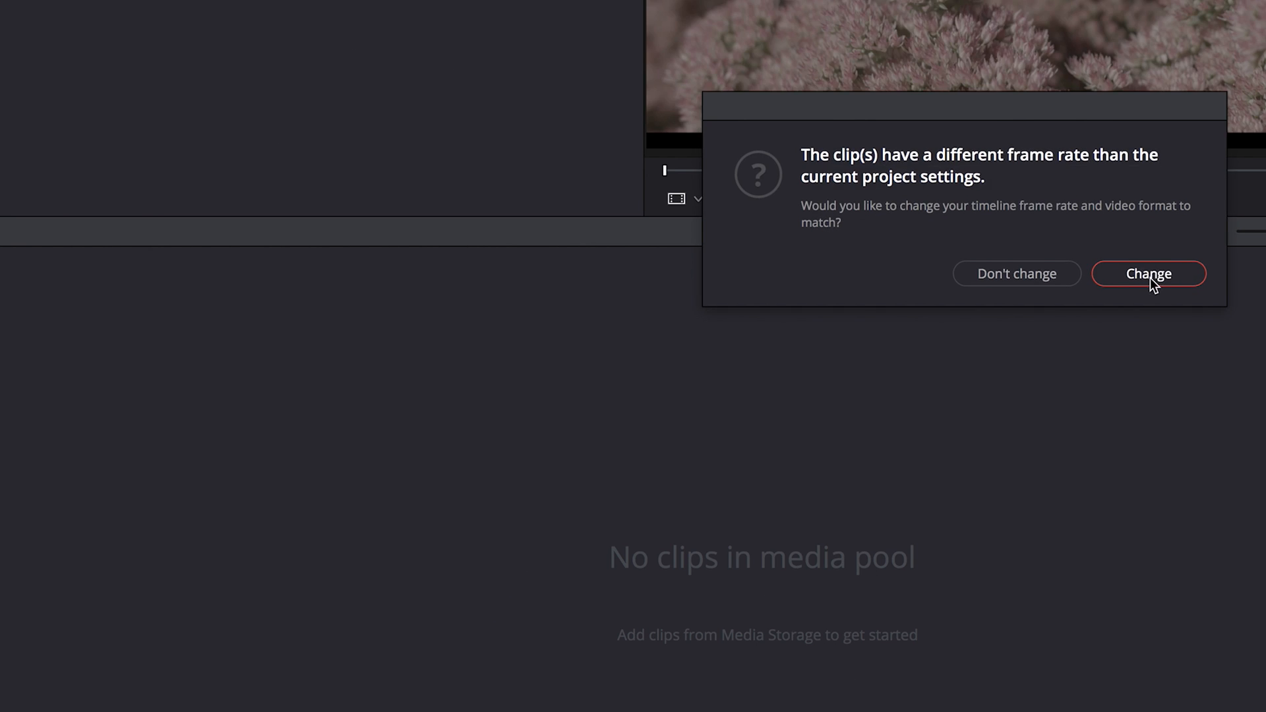
Accept the frame-rate change so the four C200 clips populate Timeline 1
{"action": "left_click", "coordinate": [1147, 273]}
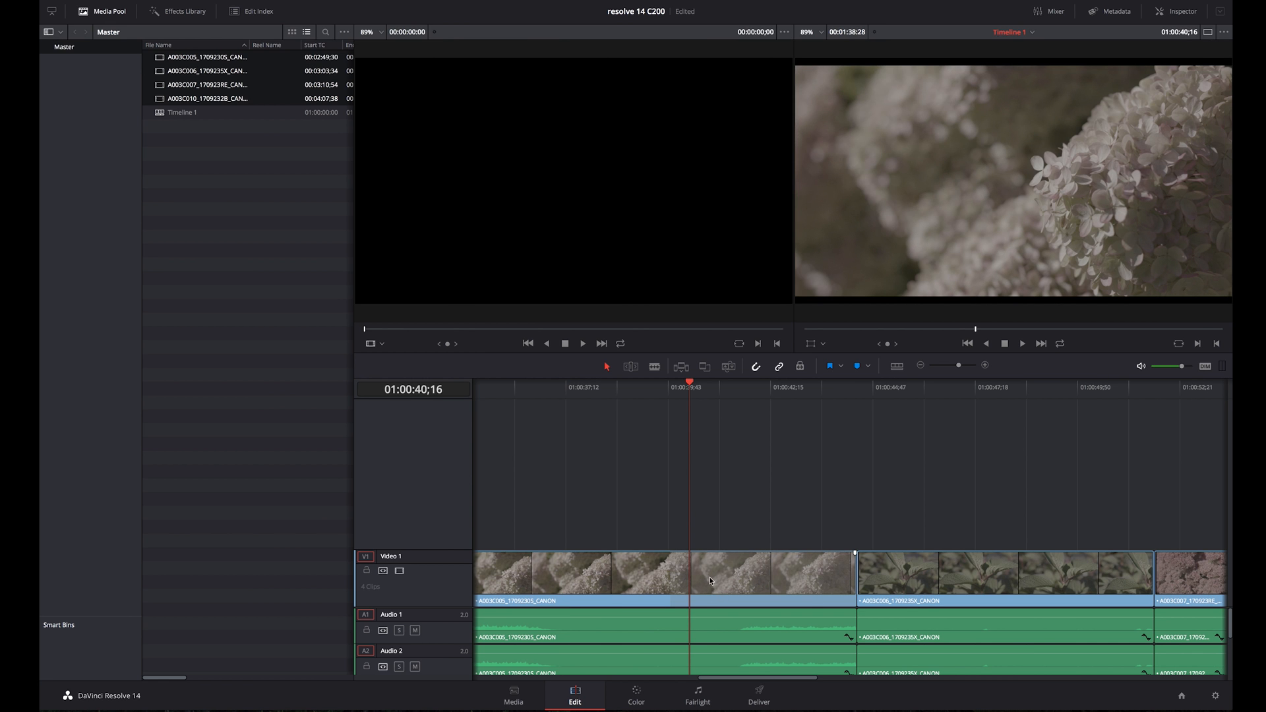
{"action": "mouse_move", "coordinate": [859, 508]}
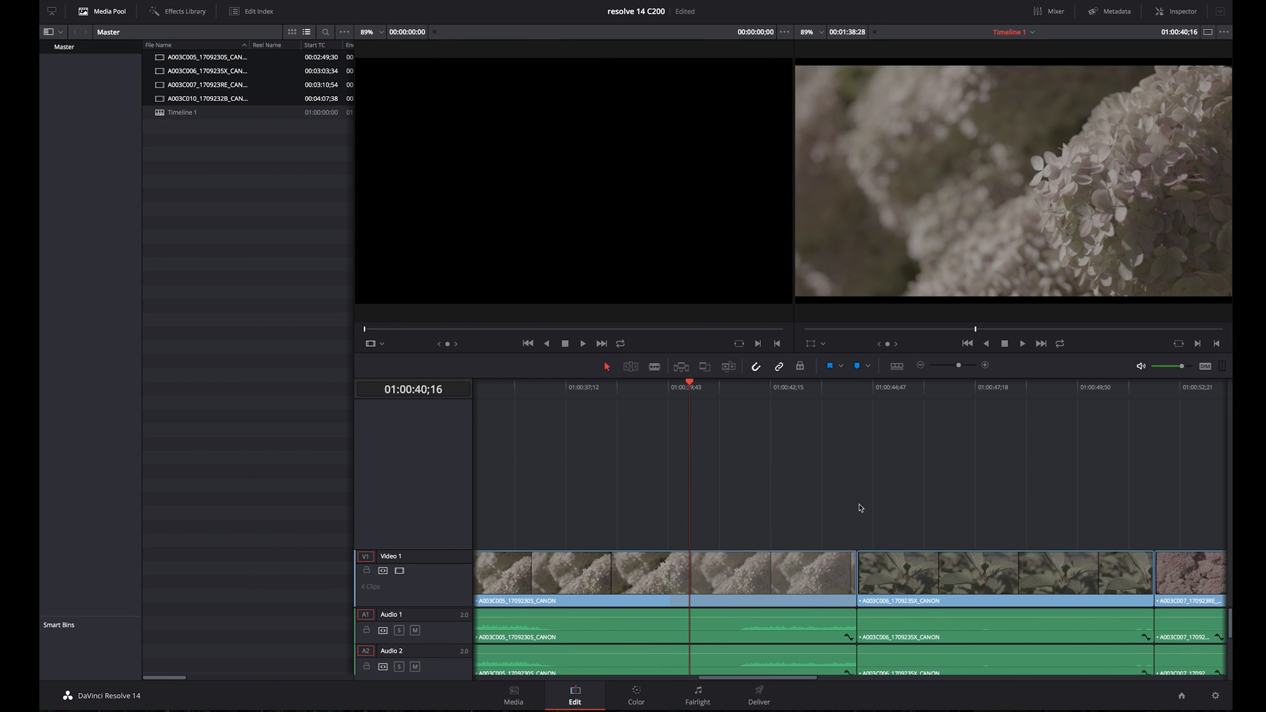
{"action": "left_click", "coordinate": [635, 696]}
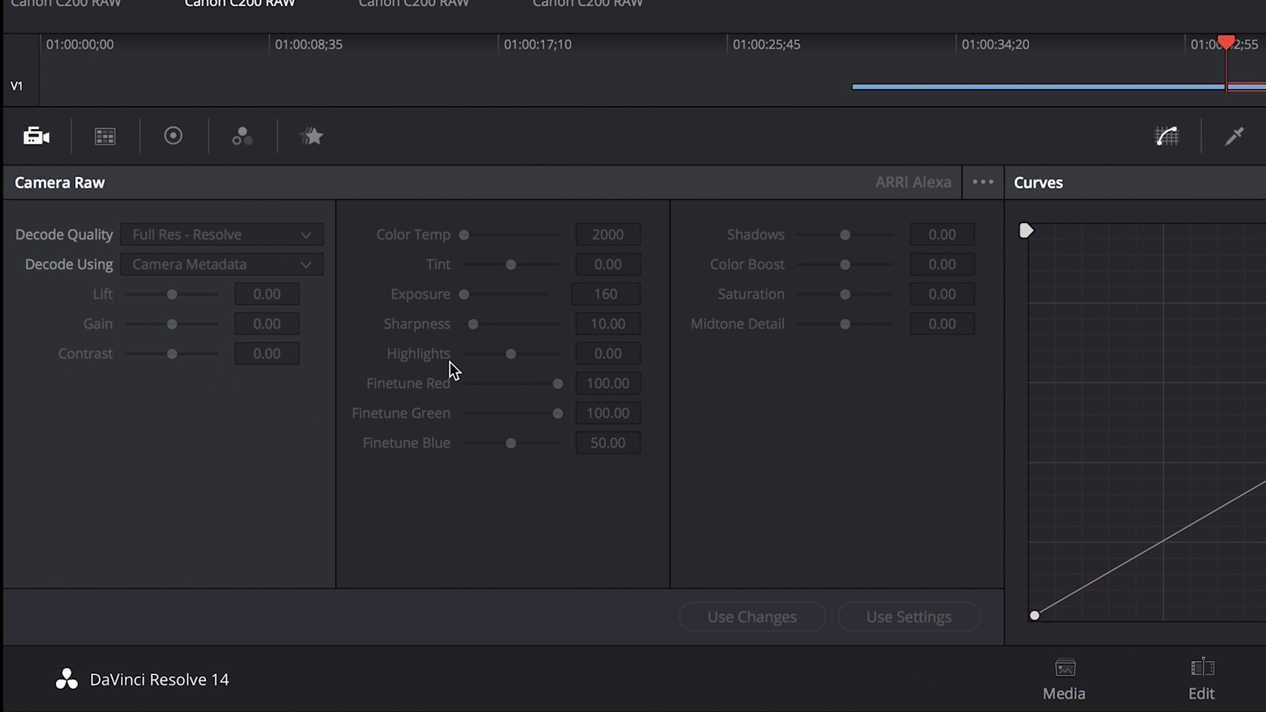
{"action": "mouse_move", "coordinate": [457, 266]}
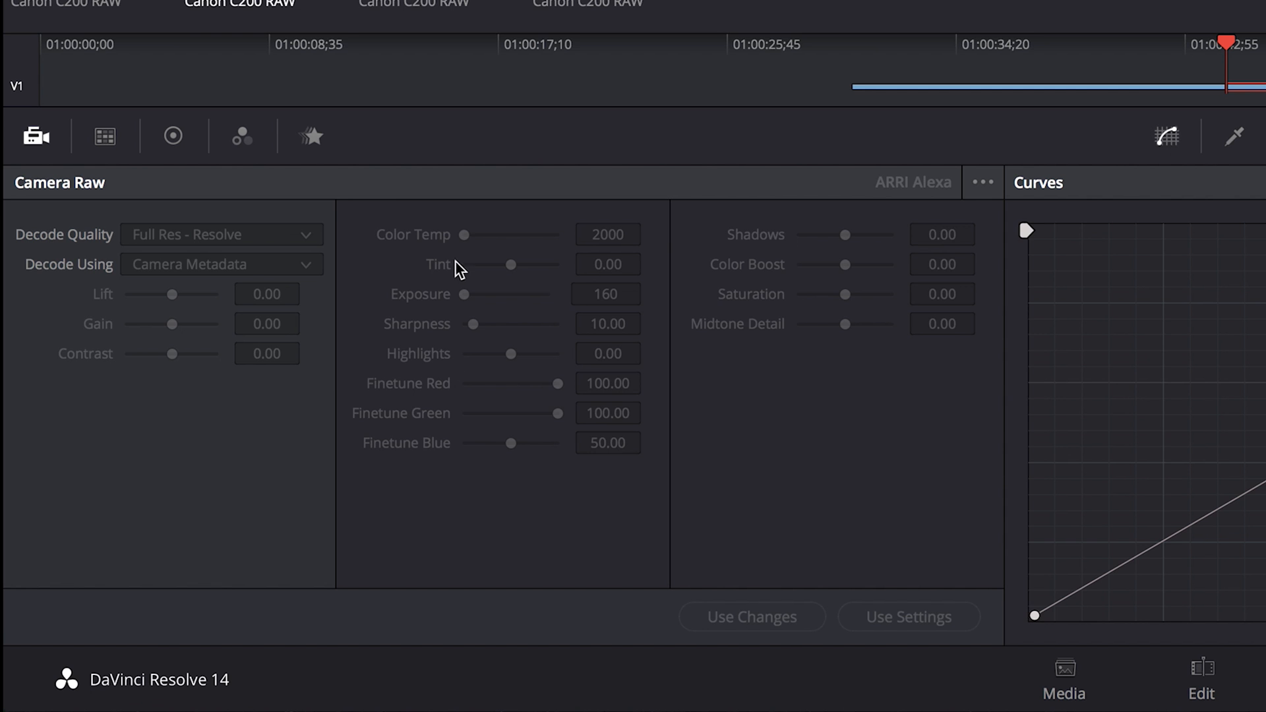
{"action": "mouse_move", "coordinate": [472, 248]}
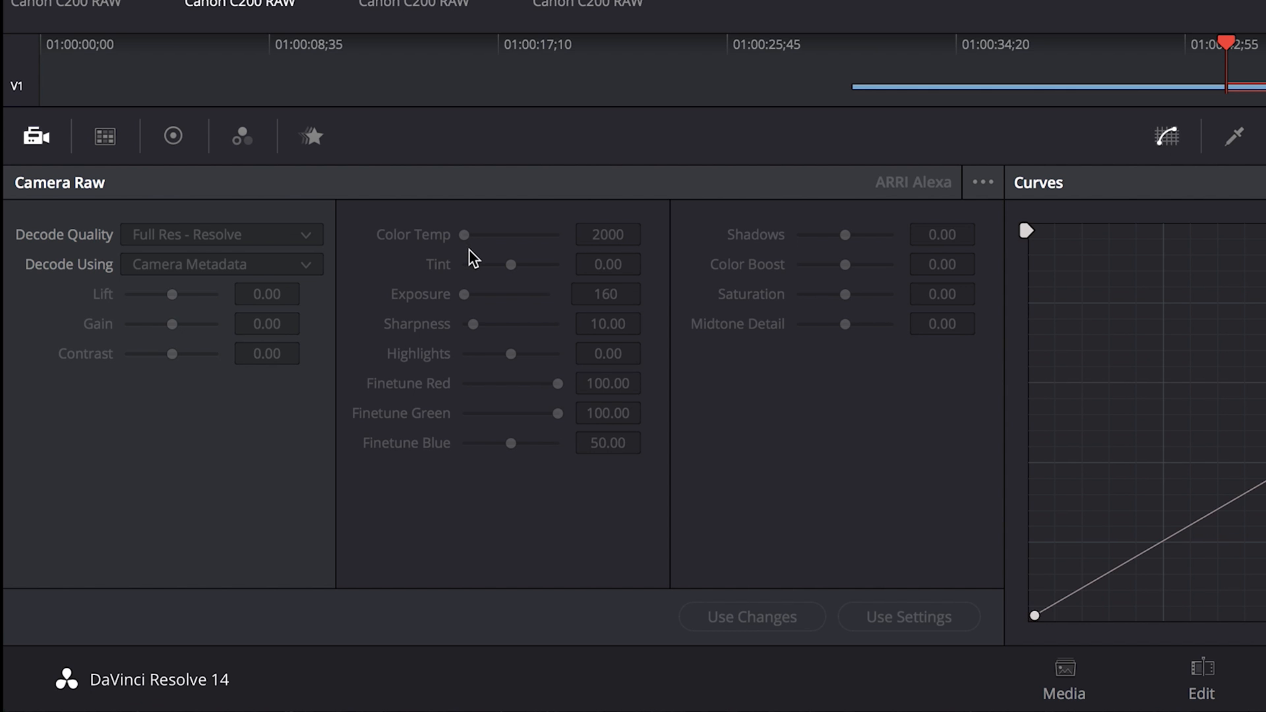
{"action": "mouse_move", "coordinate": [453, 242]}
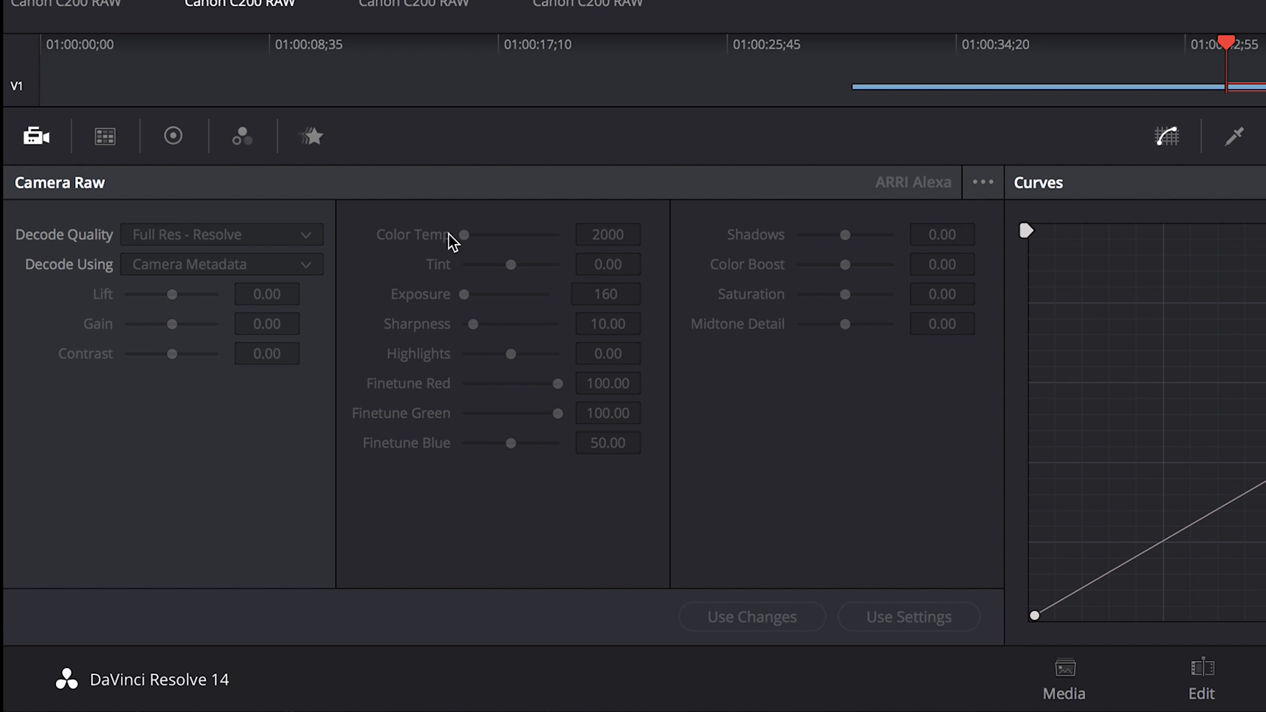
{"action": "mouse_move", "coordinate": [472, 360]}
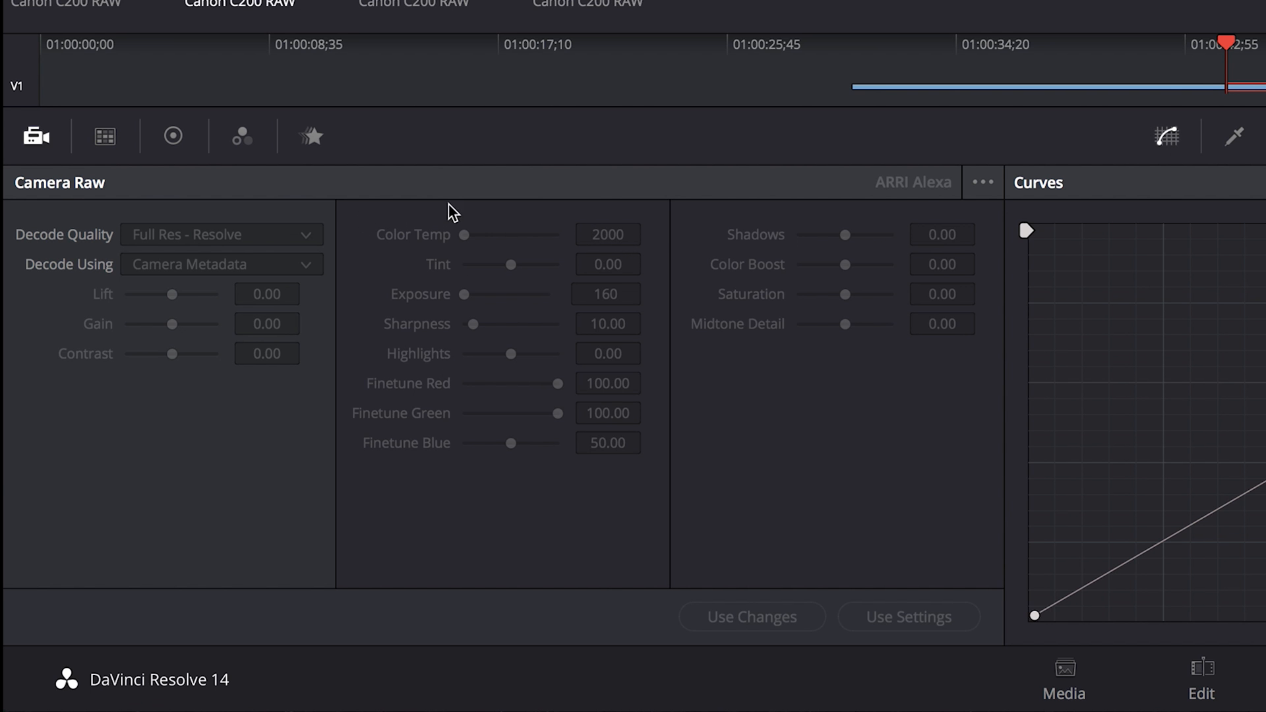
Switch to the Color page to review the clips' Camera Raw decode settings
{"action": "left_click", "coordinate": [1033, 686]}
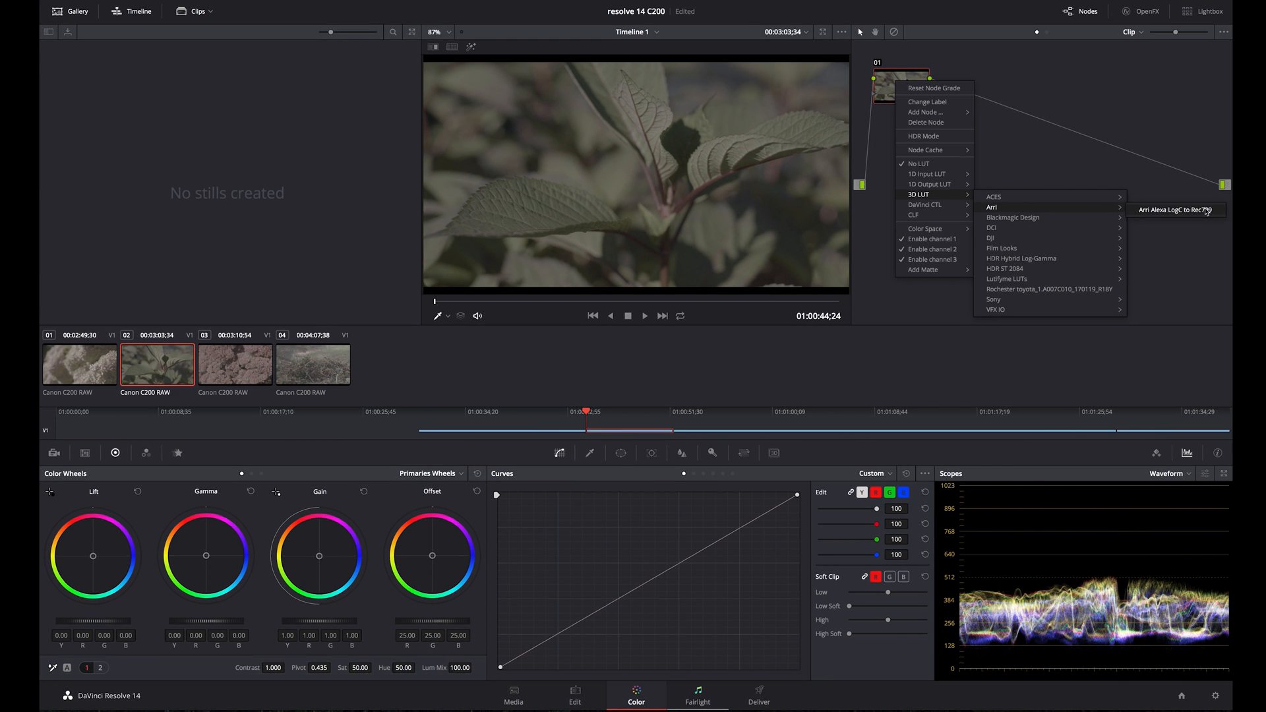
Apply the Arri Alexa LogC to Rec709 LUT to clip two and shift its gain balance
{"action": "left_click", "coordinate": [1176, 209]}
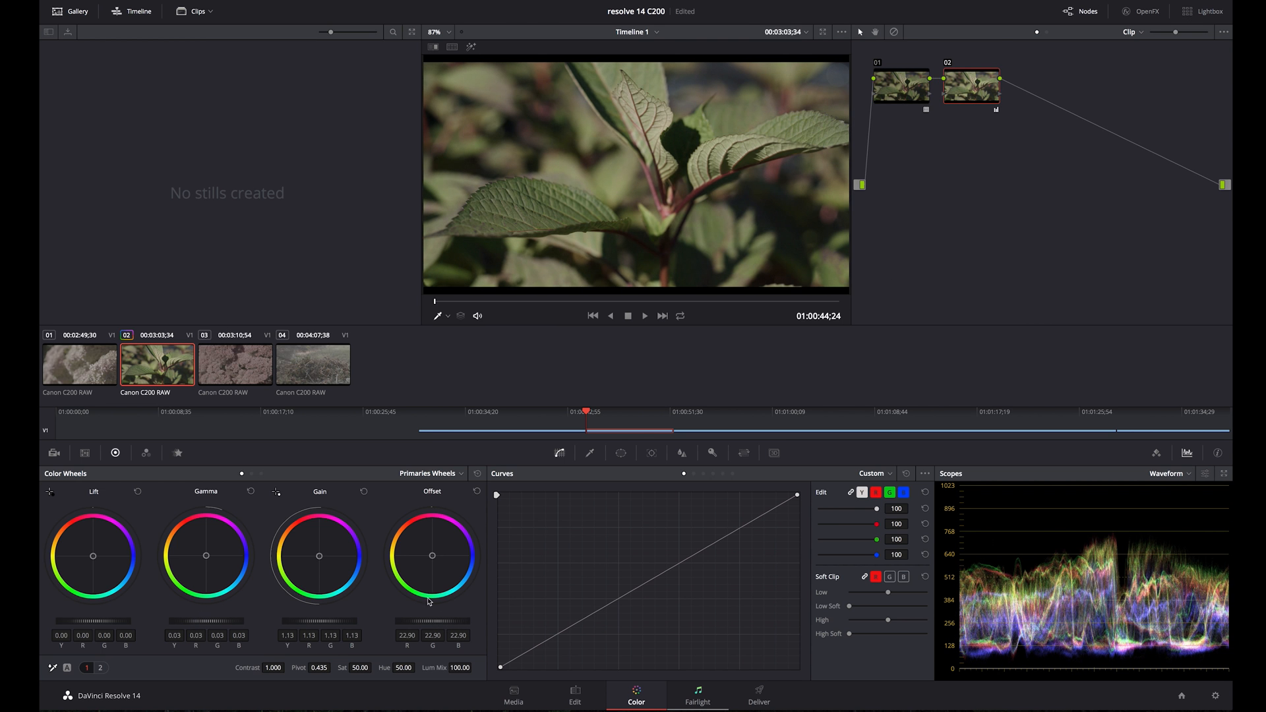
{"action": "left_click_drag", "start_coordinate": [319, 555], "coordinate": [321, 550]}
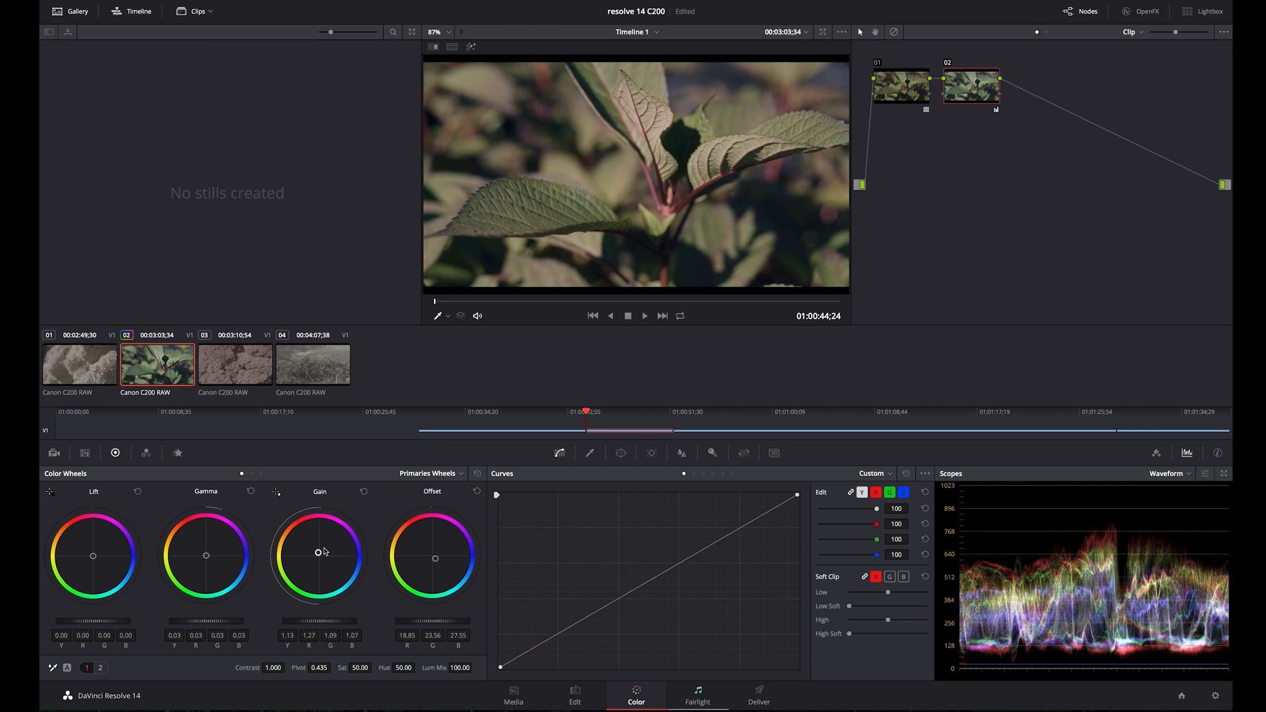
{"action": "mouse_move", "coordinate": [1078, 133]}
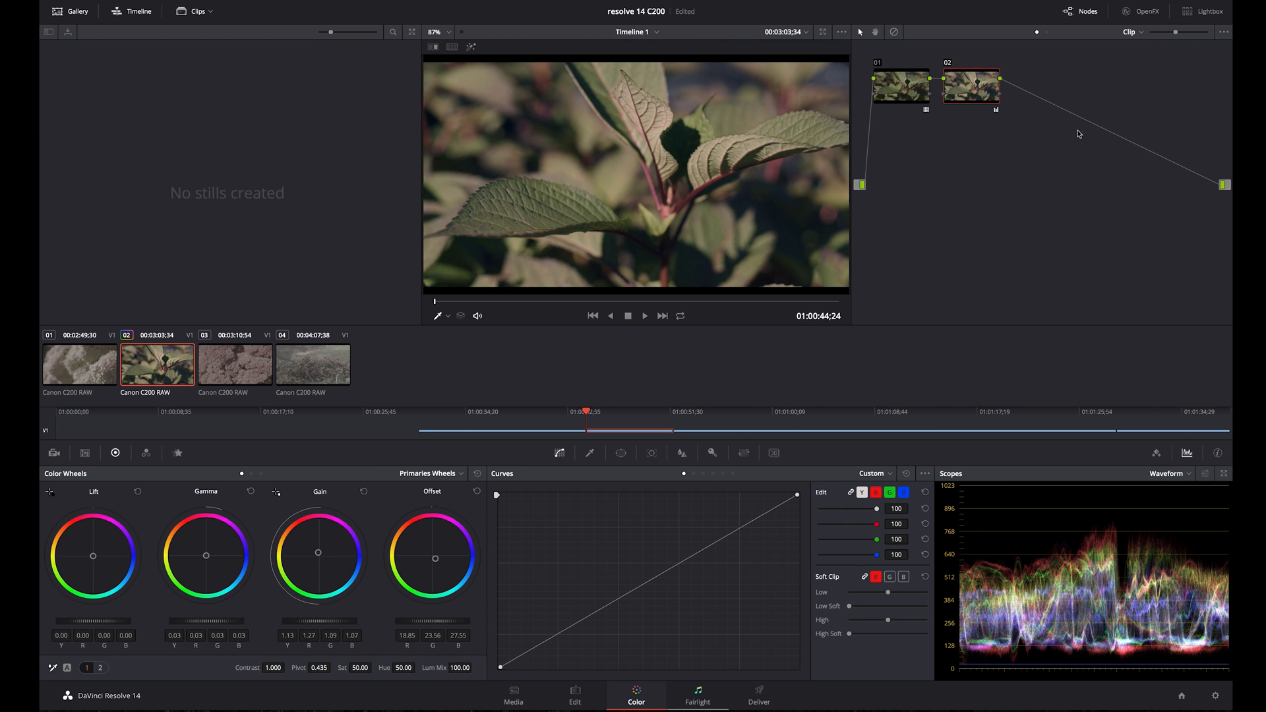
{"action": "left_click", "coordinate": [758, 697]}
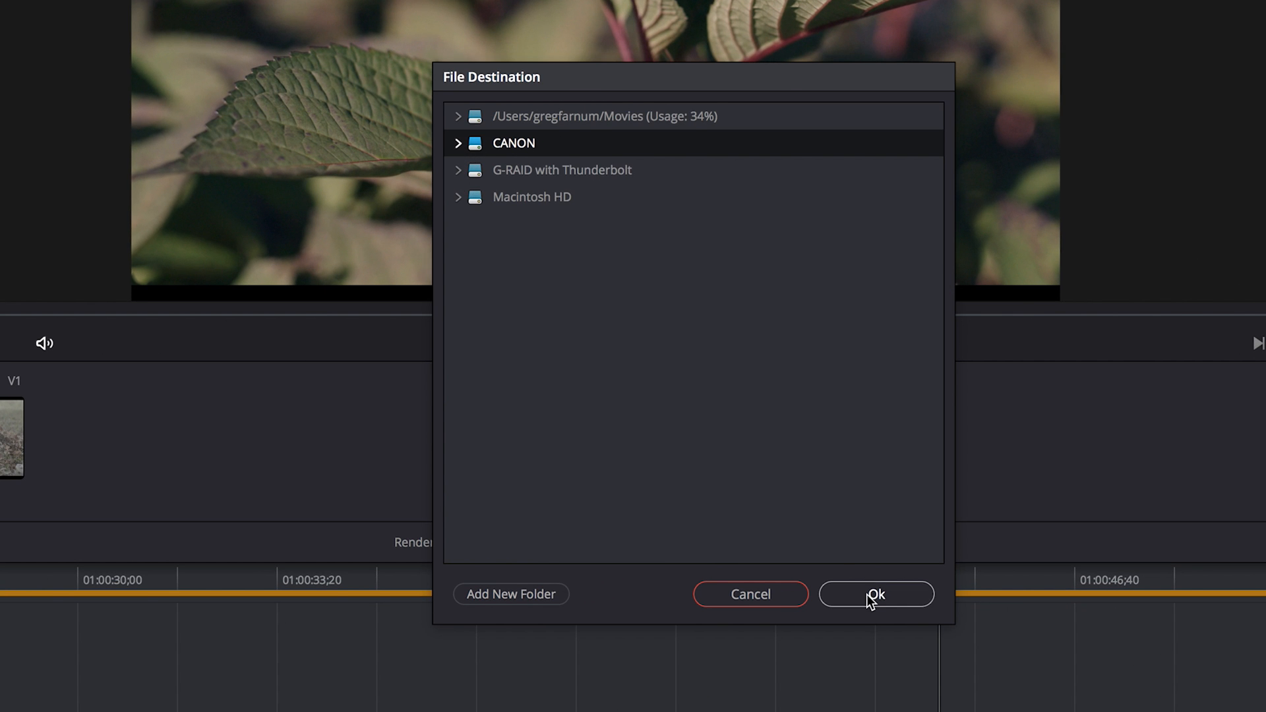
Target /Volumes/CANON with Apple ProRes 4444 codec at 3840 x 2160 Ultra HD resolution
{"action": "left_click", "coordinate": [875, 594]}
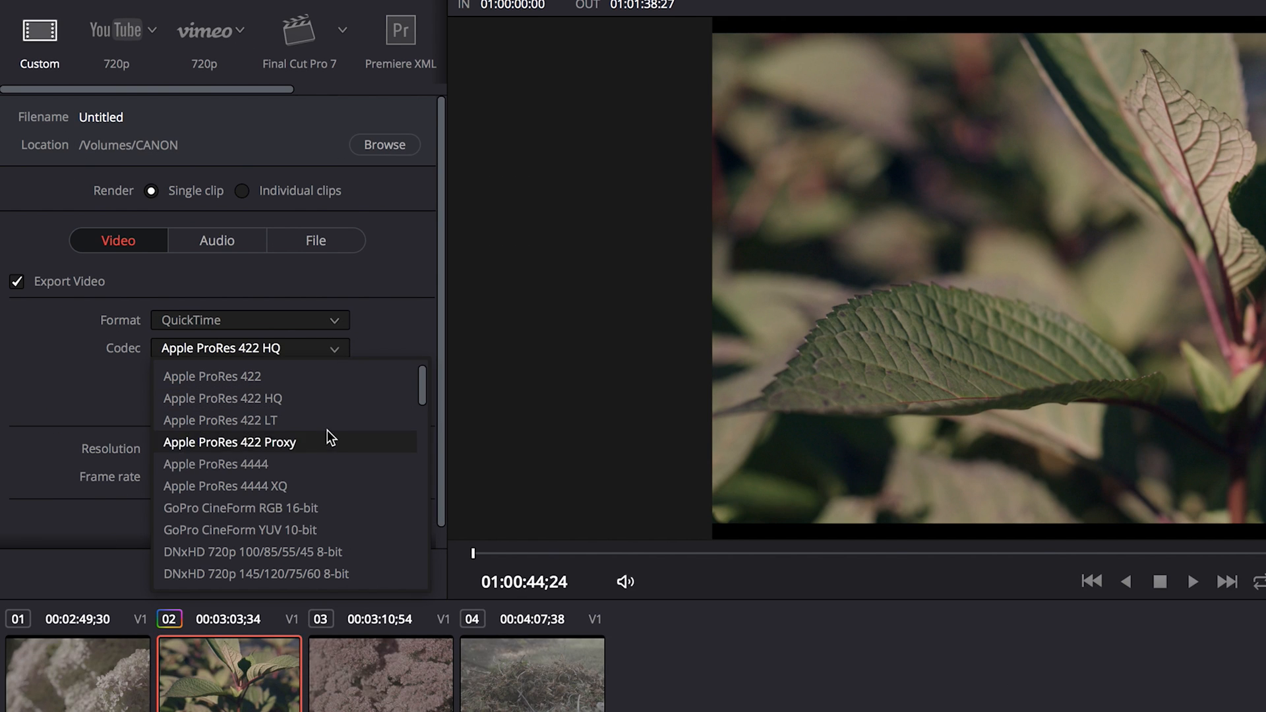
{"action": "left_click", "coordinate": [215, 463]}
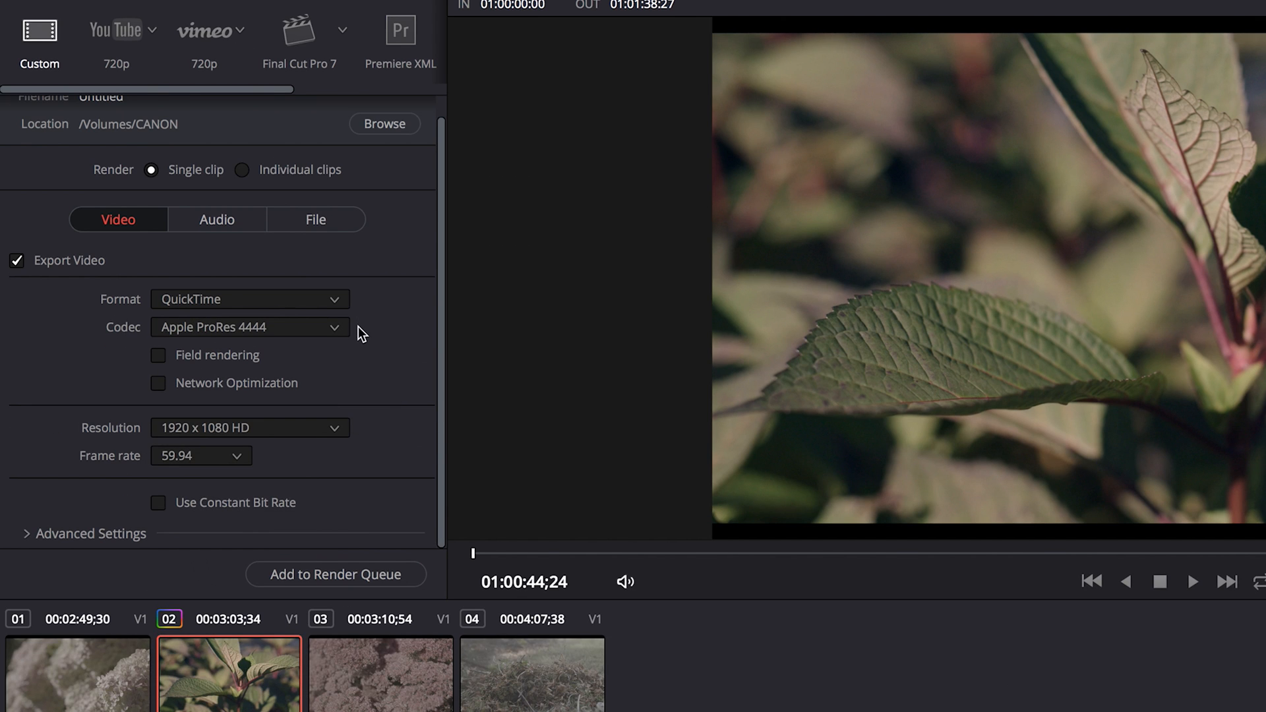
{"action": "mouse_move", "coordinate": [316, 438]}
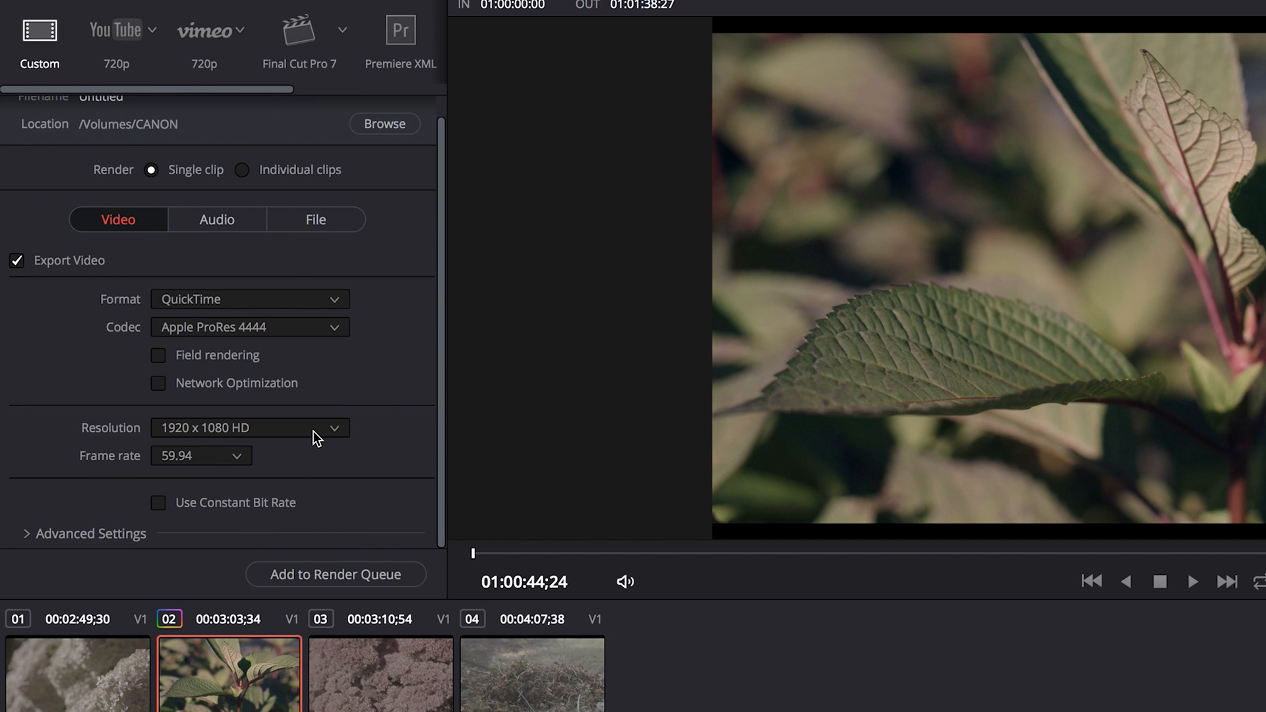
{"action": "left_click", "coordinate": [249, 428]}
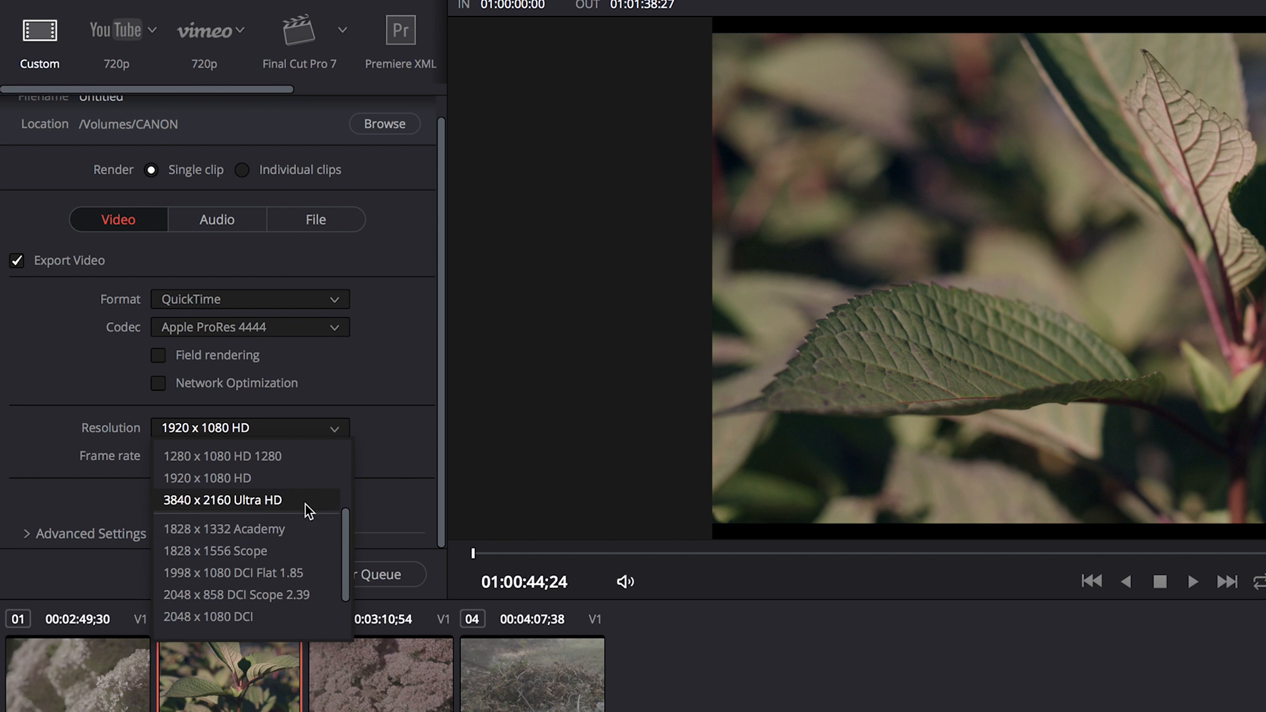
{"action": "left_click", "coordinate": [222, 499]}
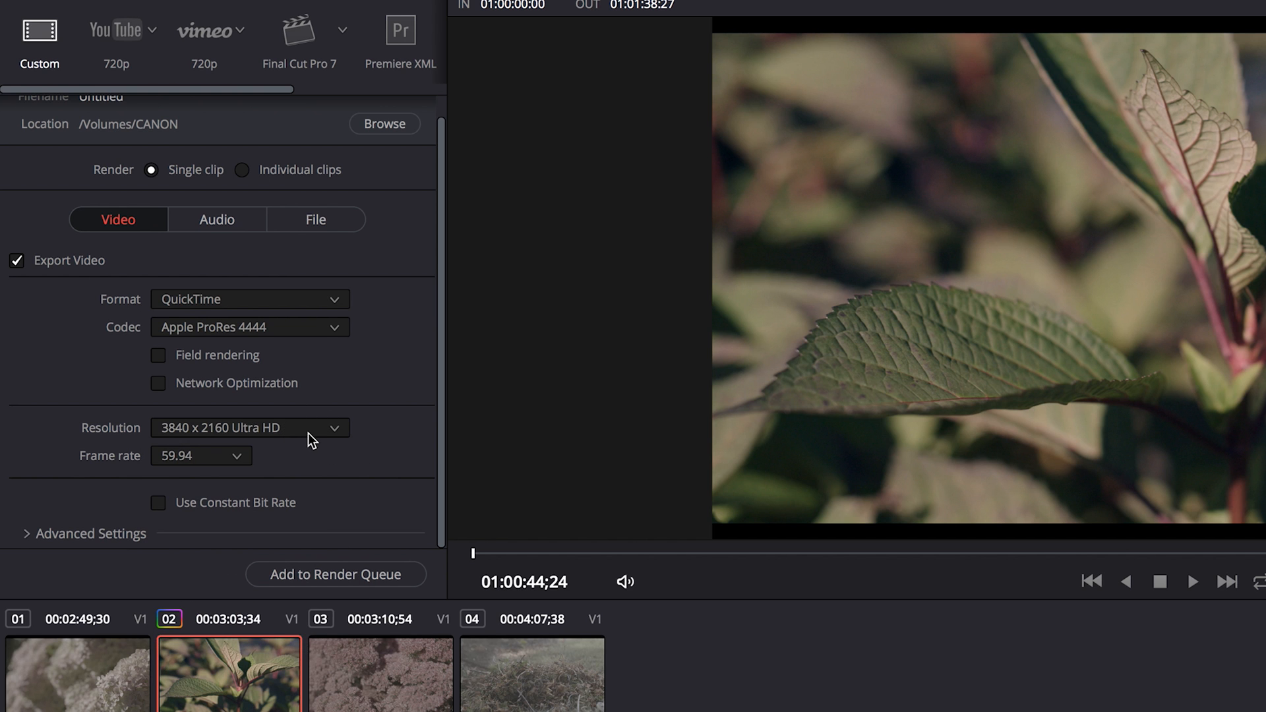
{"action": "mouse_move", "coordinate": [404, 453]}
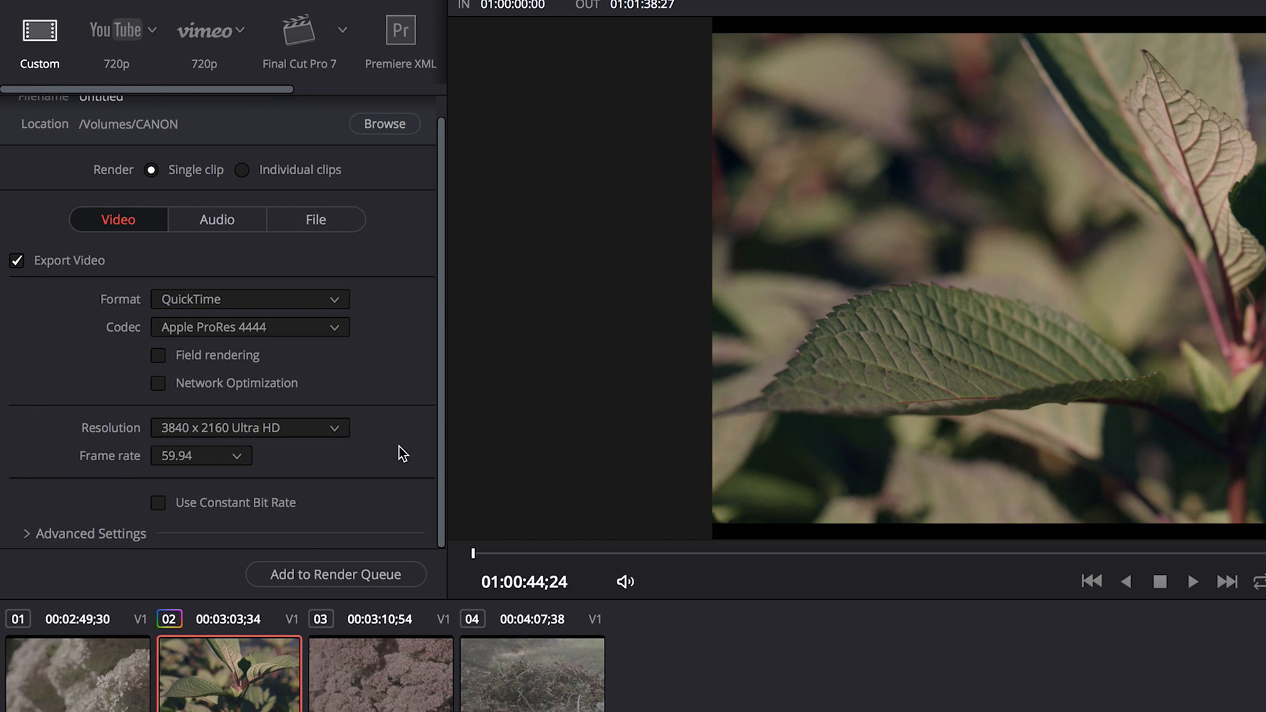
{"action": "mouse_move", "coordinate": [434, 531]}
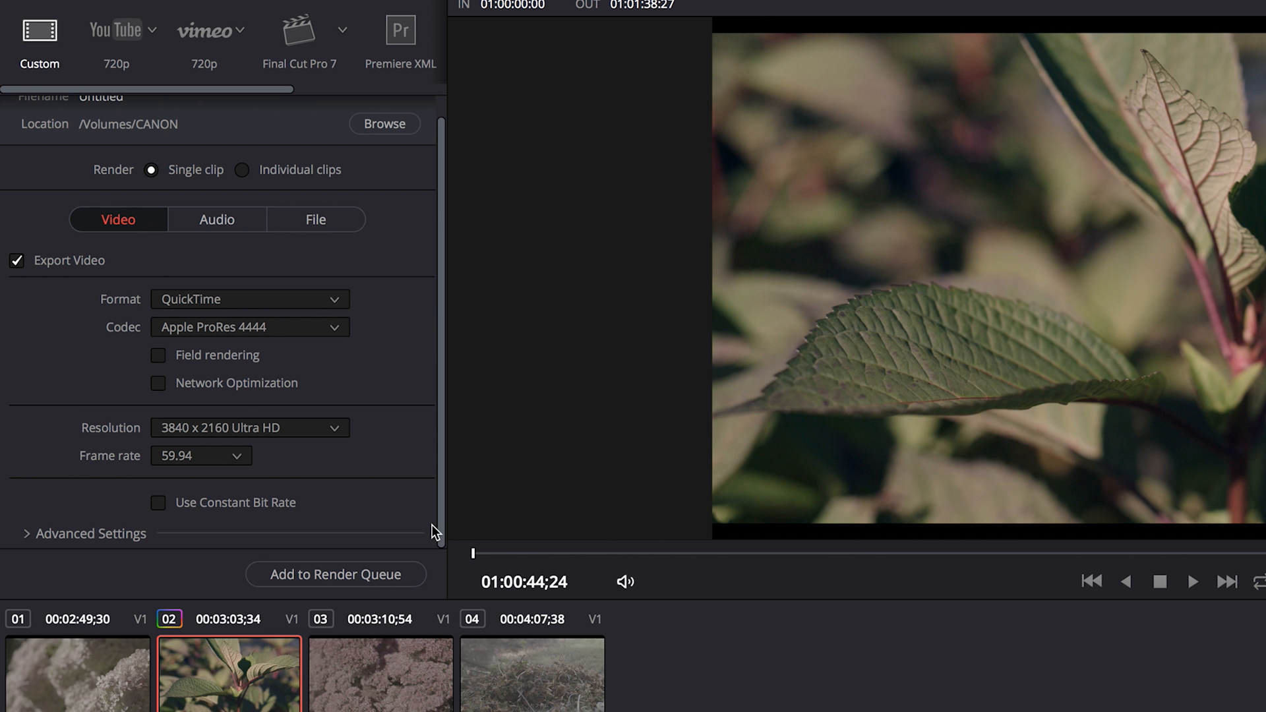
{"action": "mouse_move", "coordinate": [47, 511]}
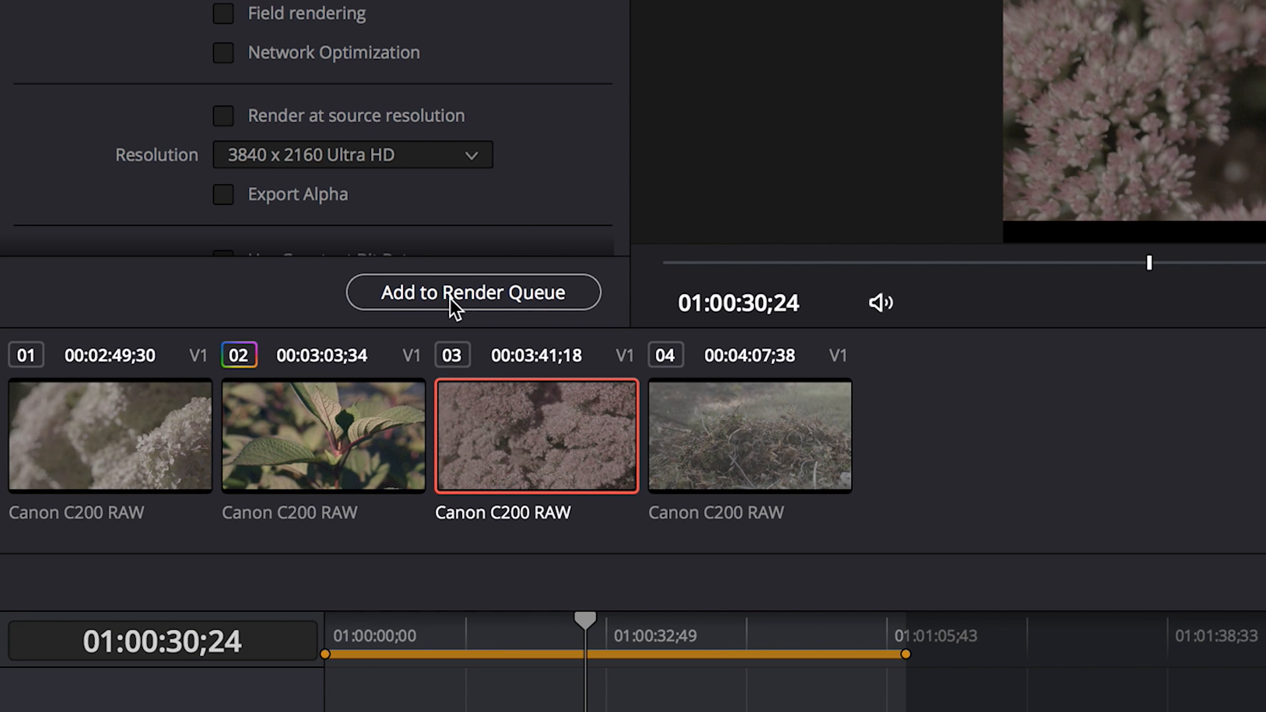
Add Timeline 1 to the render queue and select Job 1 for rendering
{"action": "left_click", "coordinate": [472, 292]}
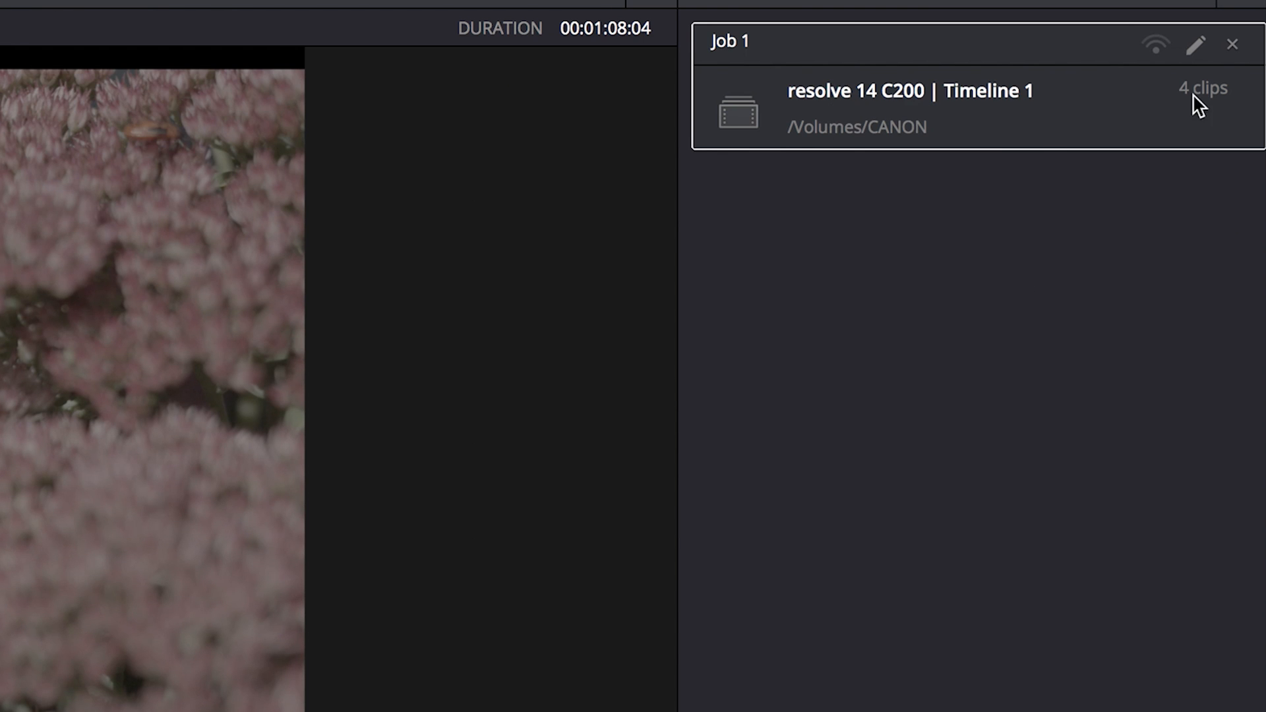
{"action": "left_click", "coordinate": [1201, 87]}
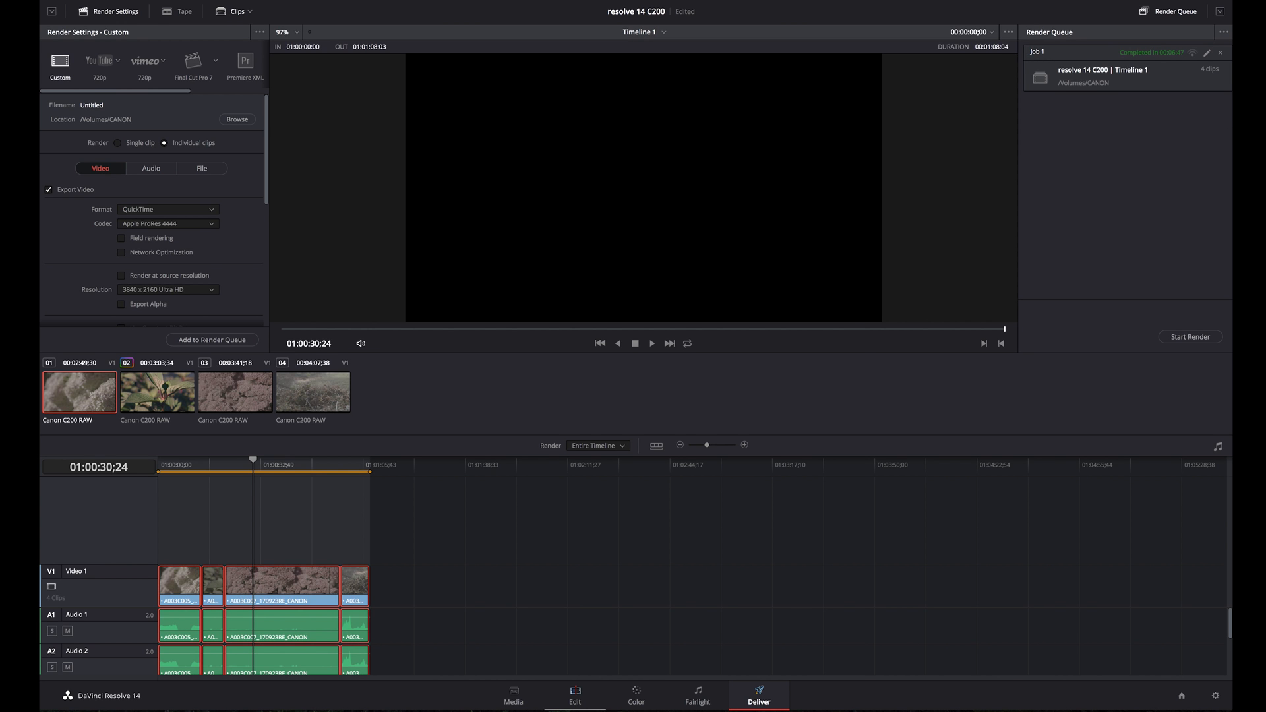
Open the CANON volume and select the first rendered movie, Untitled00010162.mov
{"action": "left_click", "coordinate": [237, 119]}
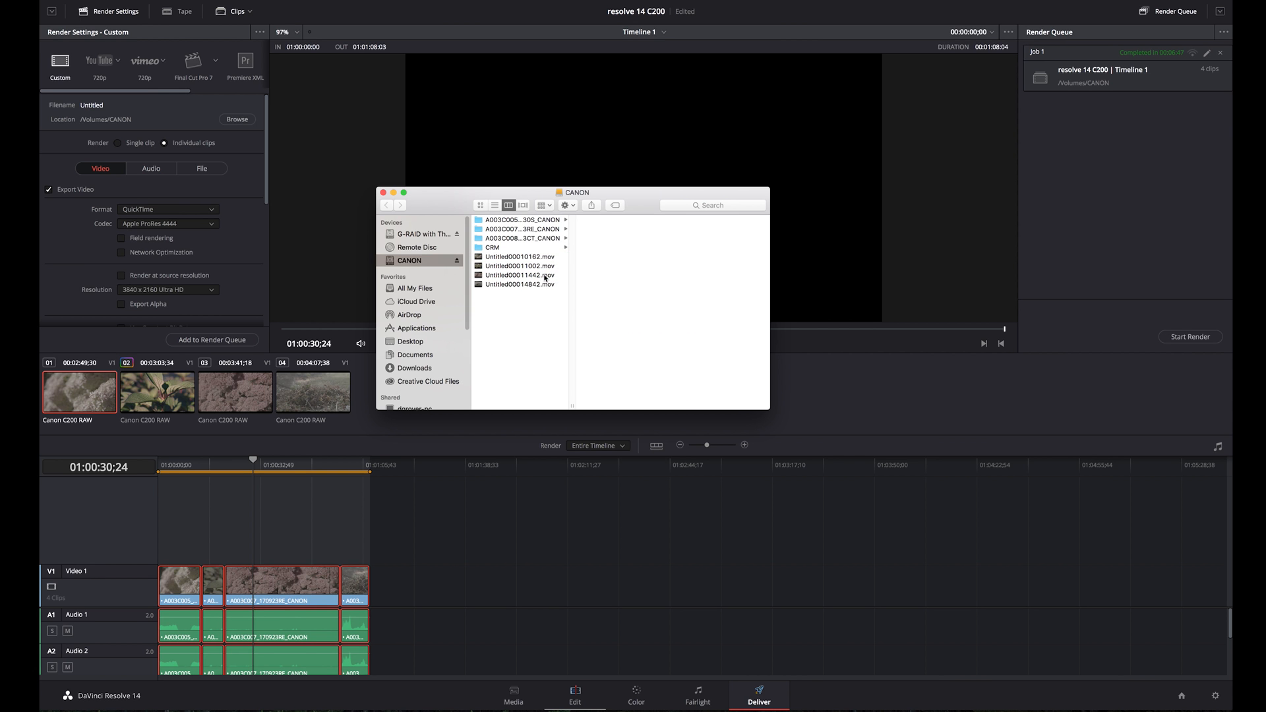
{"action": "left_click", "coordinate": [519, 256]}
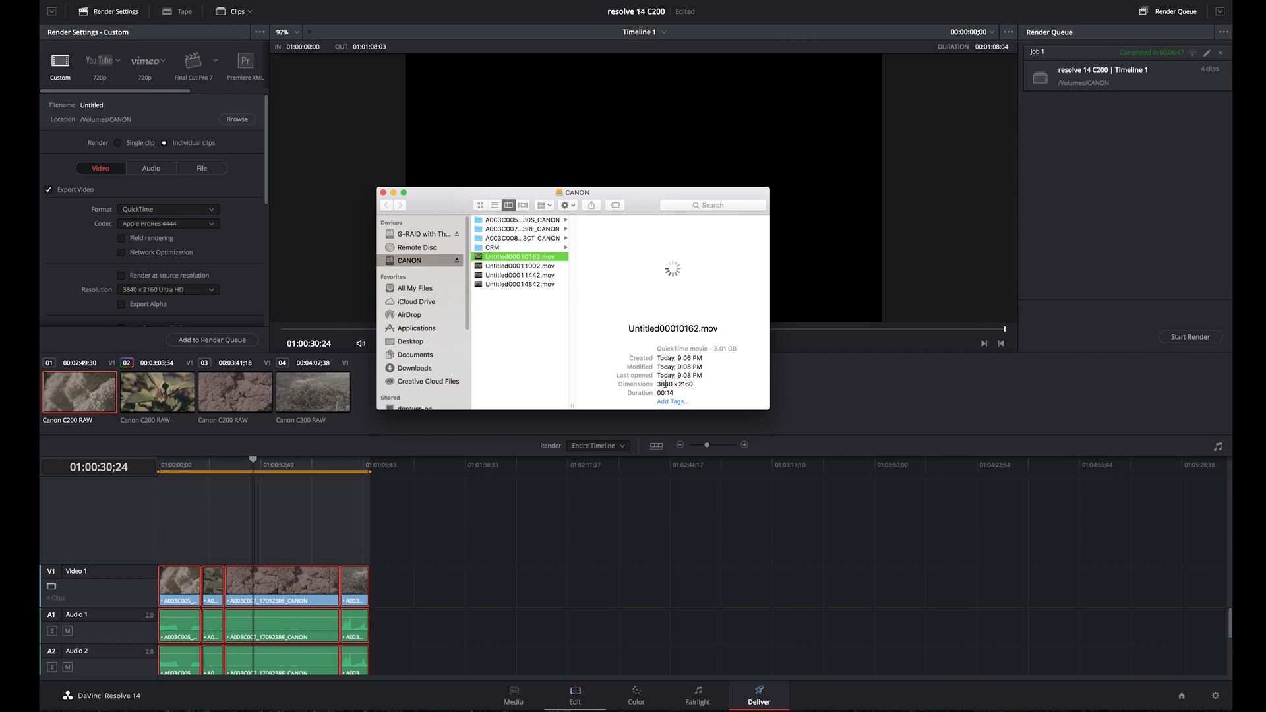